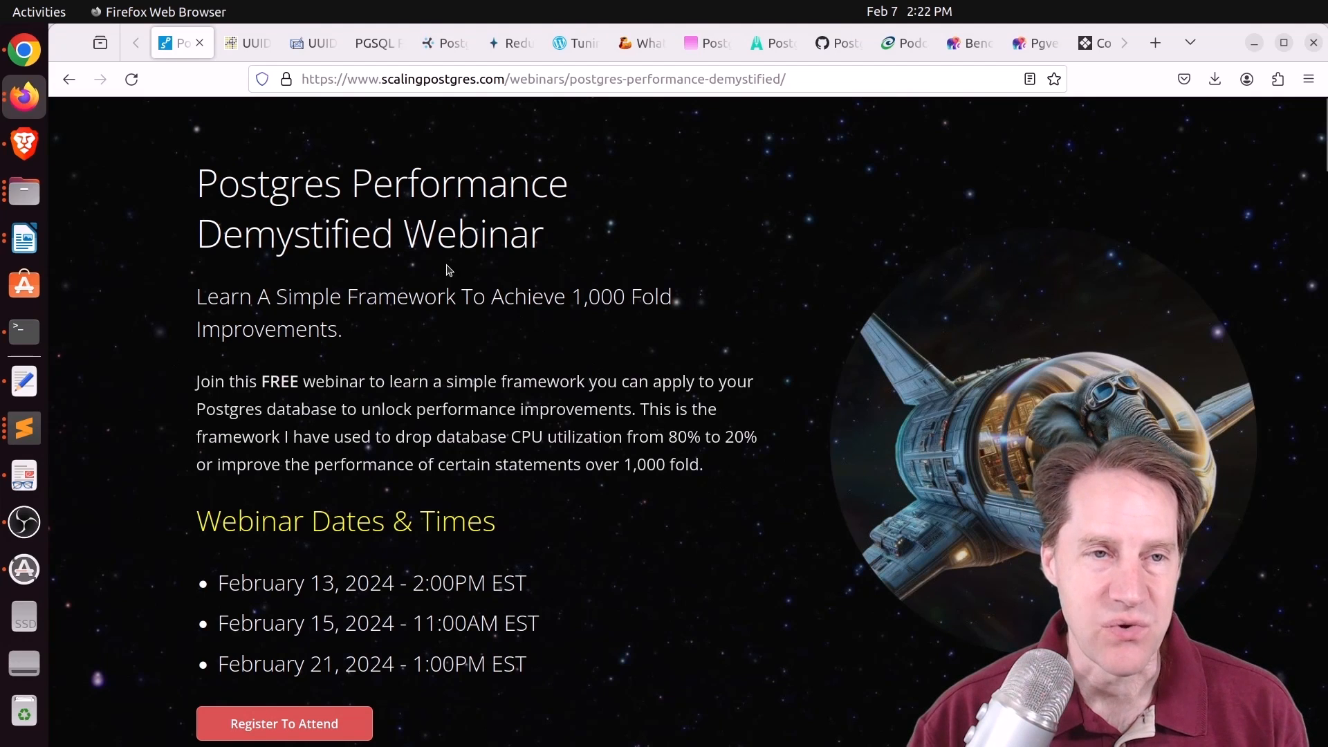
Highlight the UUID Benchmark War sentence saying uuidv7 performance basically matched bigint.
left_click(246, 43)
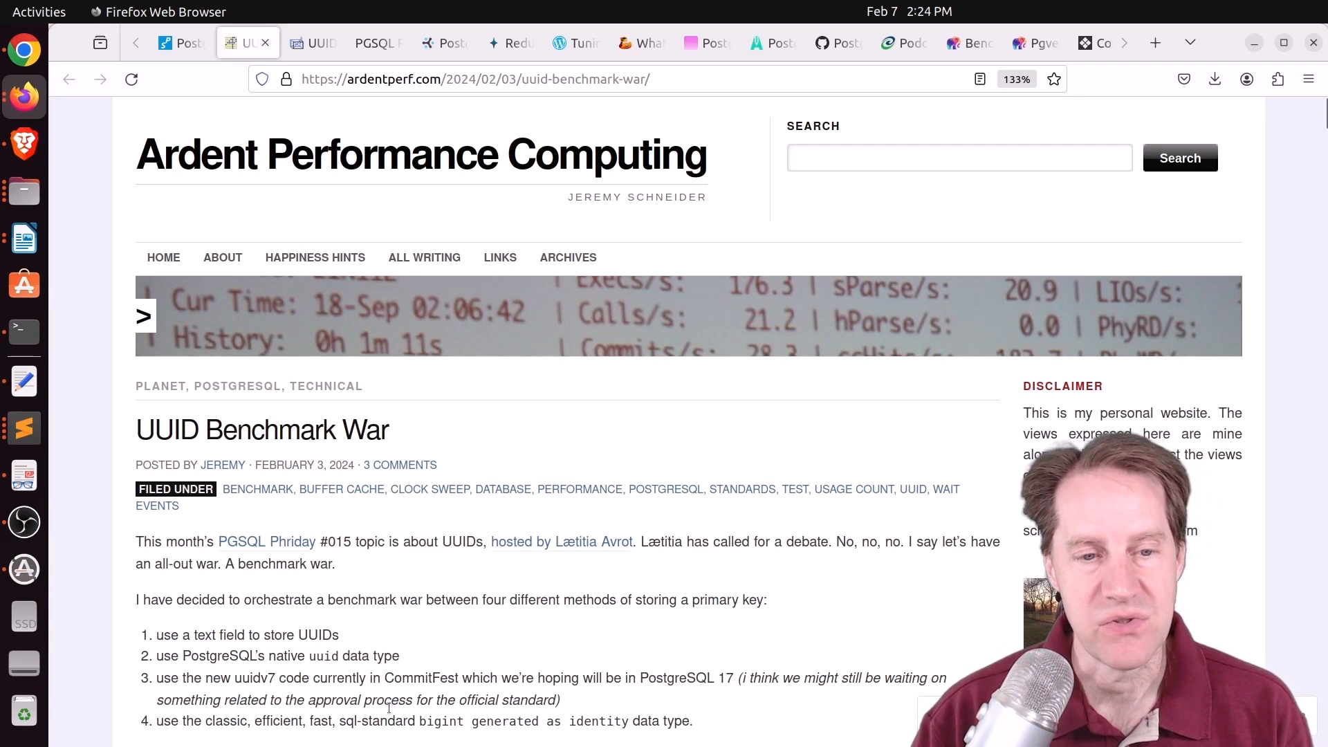
scroll("down", 3)
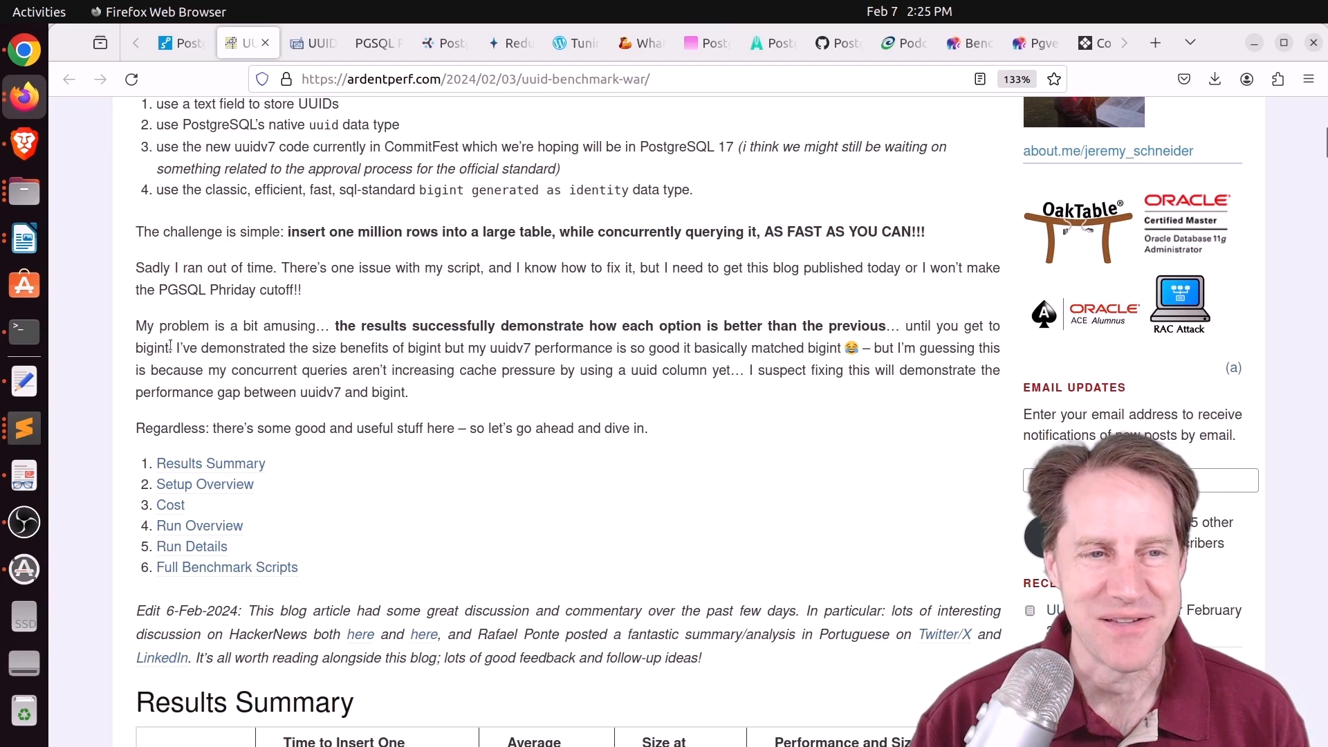
left_click_drag(904, 327, 176, 347)
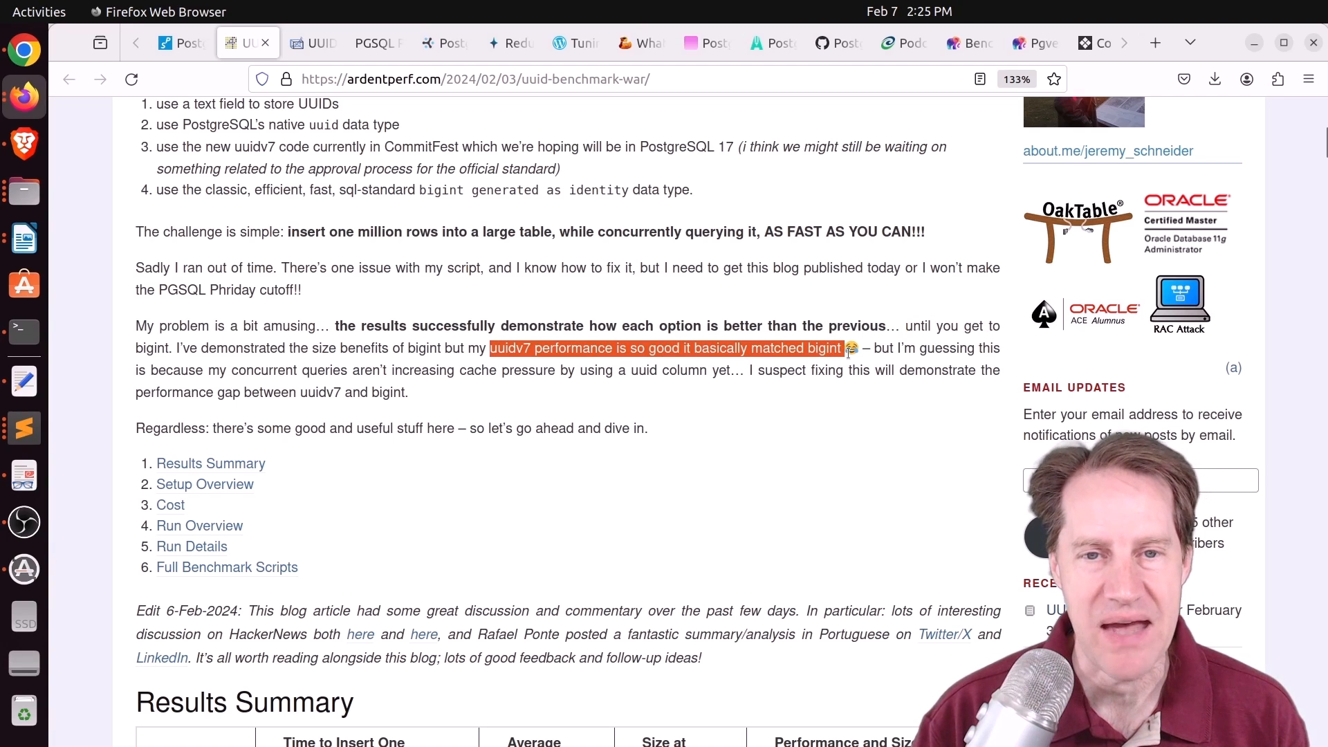
Scroll to the Results Summary table comparing uuid::text, uuidv4, uuidv7 and bigint.
scroll("down", 3)
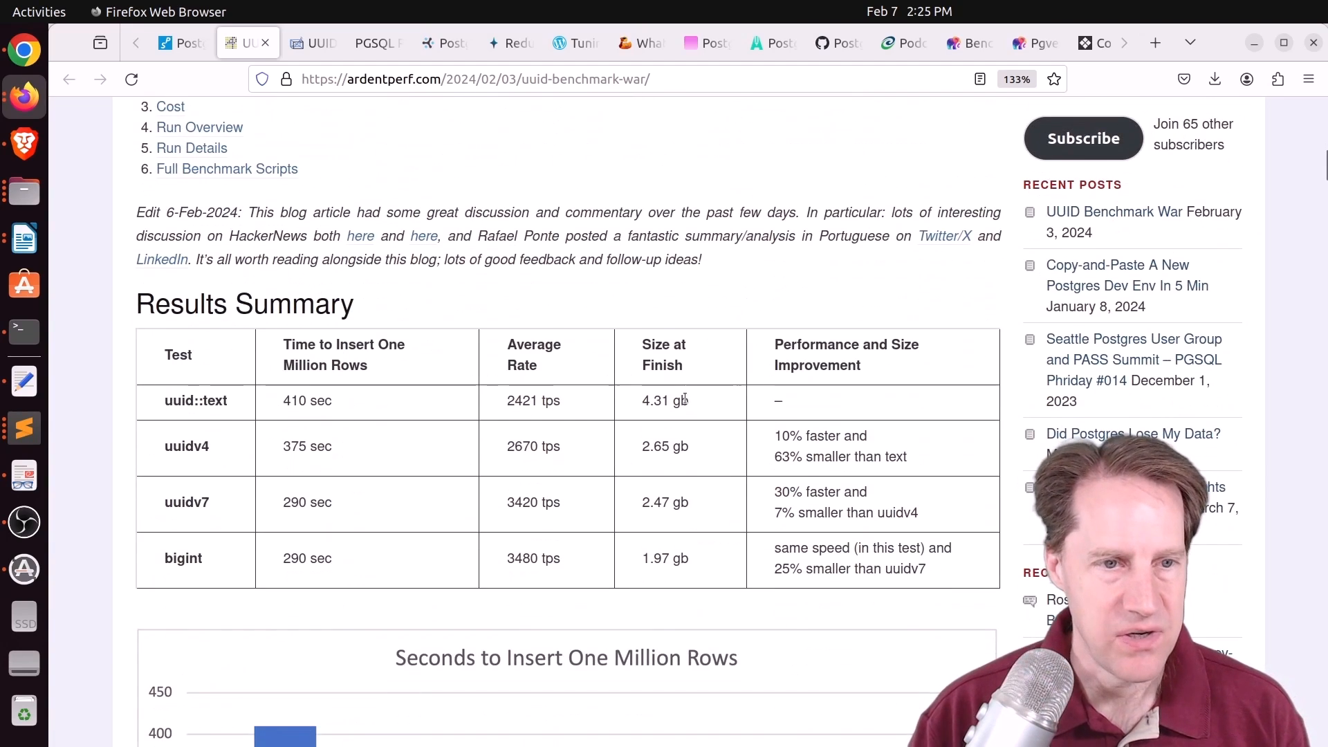
mouse_move(382, 473)
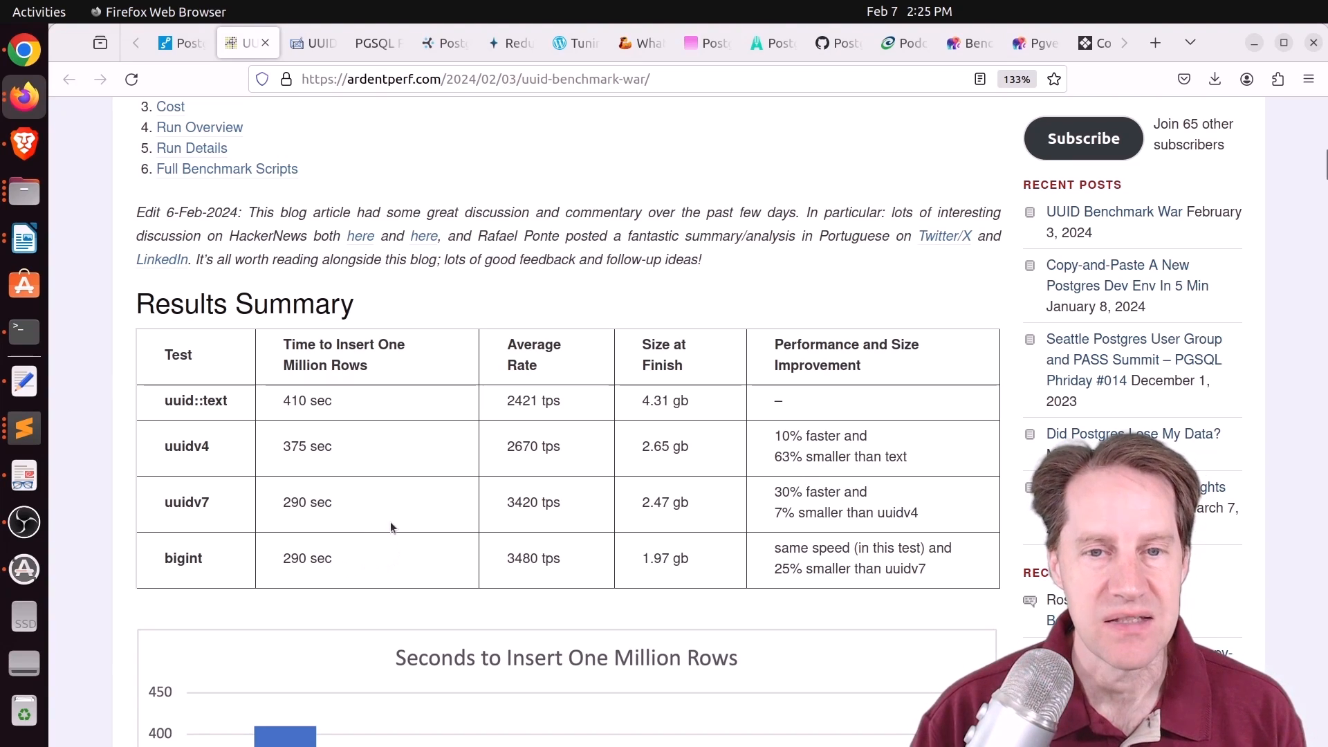
mouse_move(238, 458)
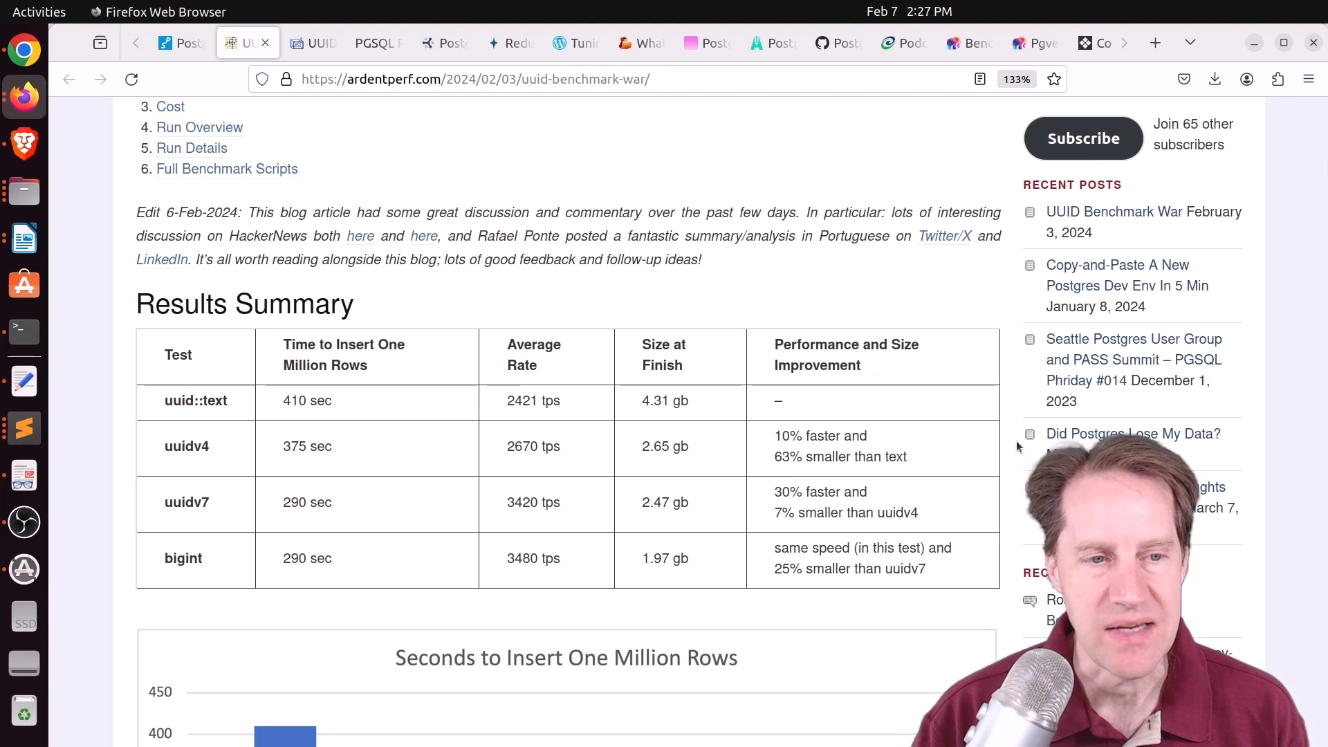
Scroll through the benchmark charts and setup sections down to Buffer Cache Contents by Relation.
scroll("down", 3)
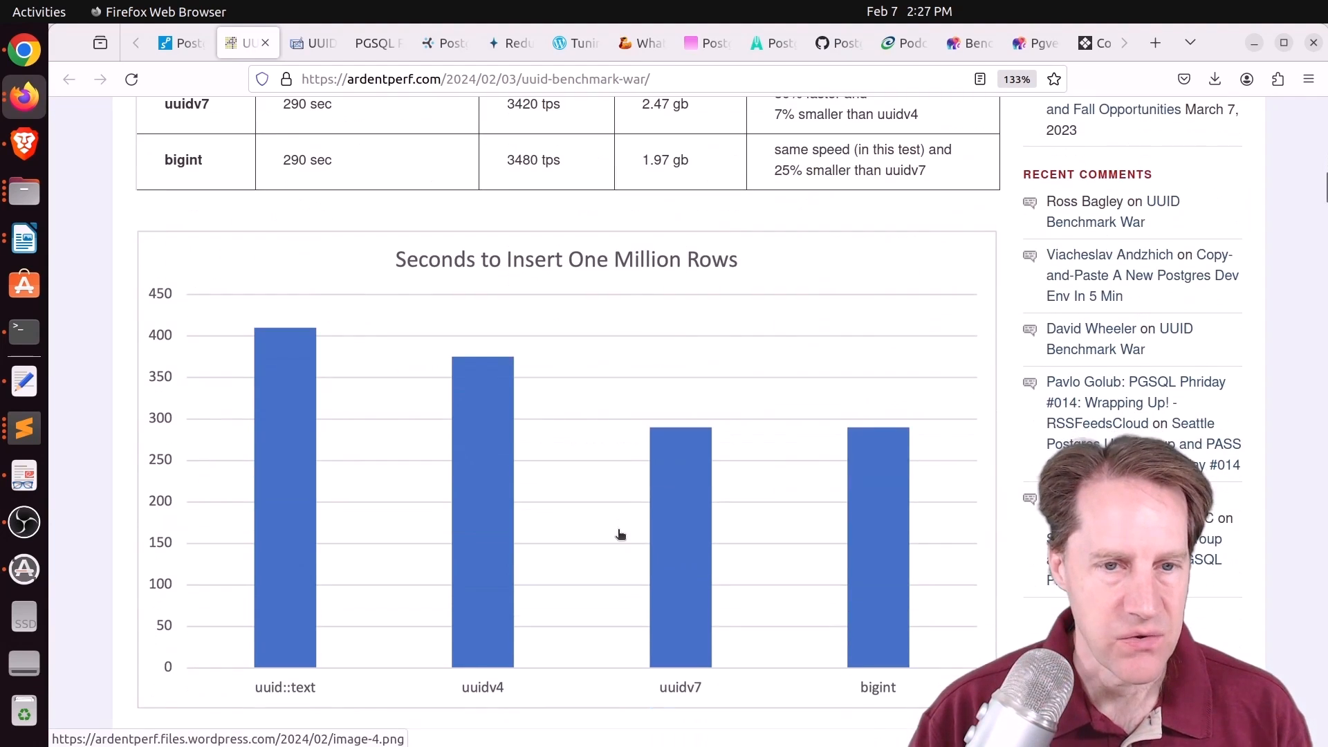
mouse_move(493, 480)
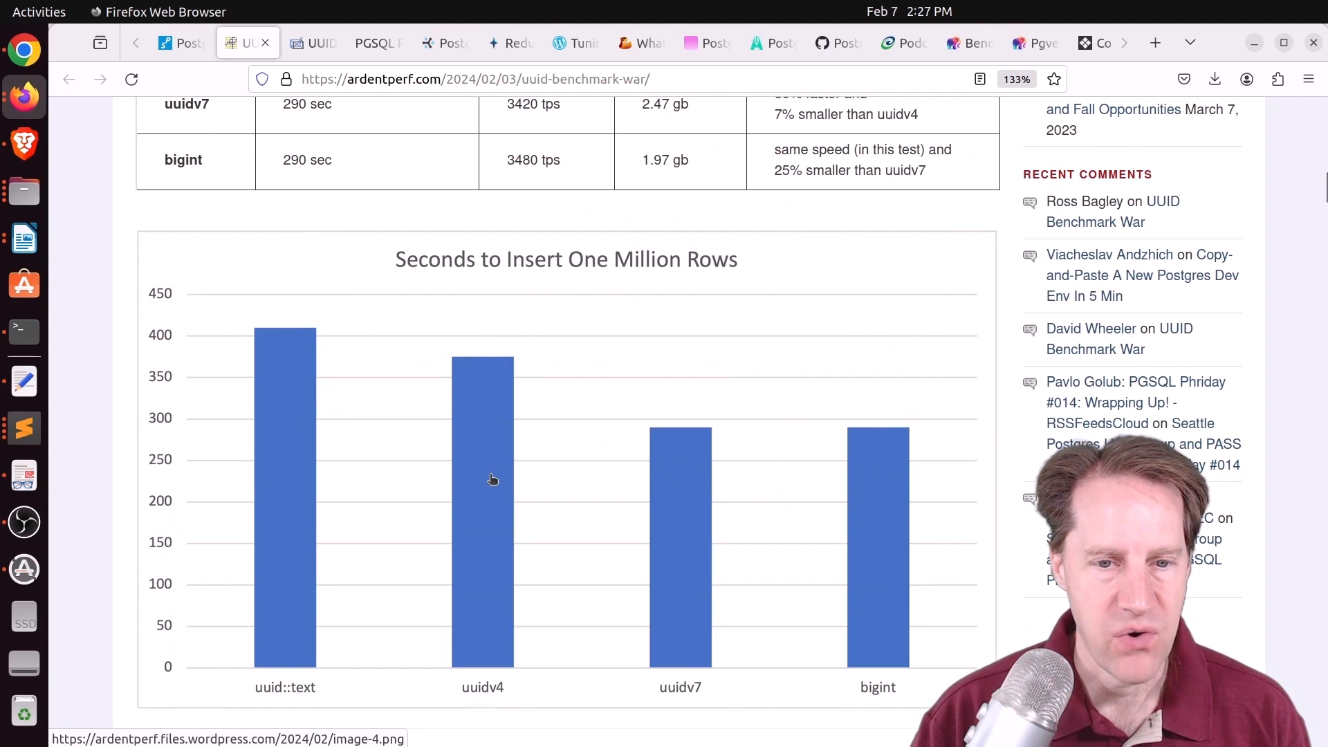
scroll("down", 3)
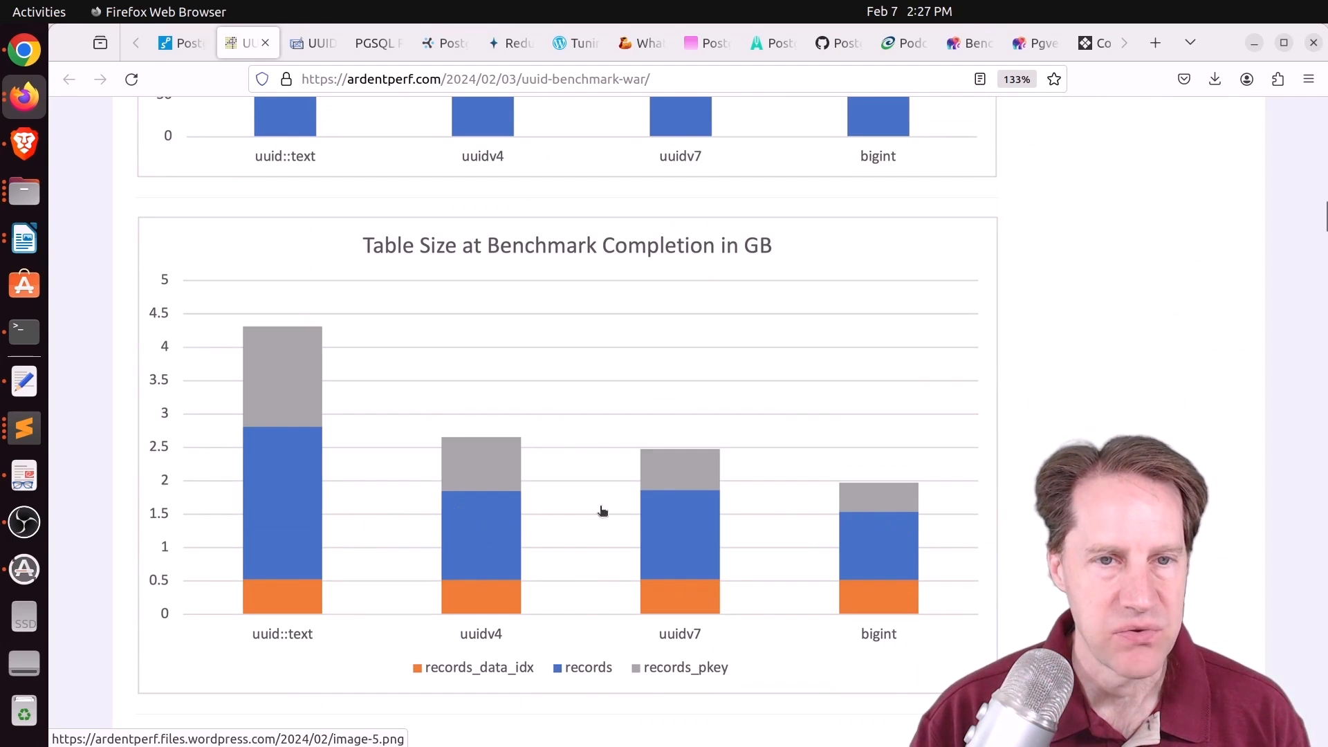
mouse_move(489, 676)
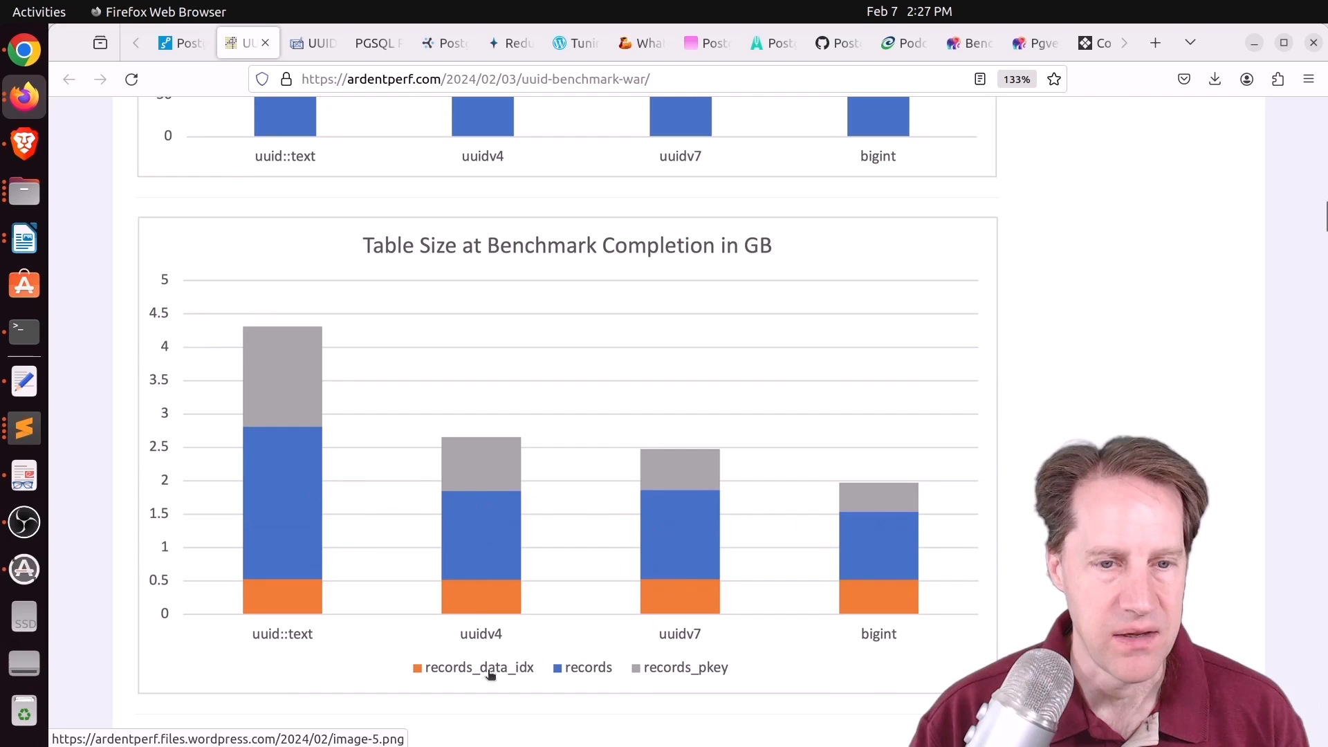
scroll("down", 3)
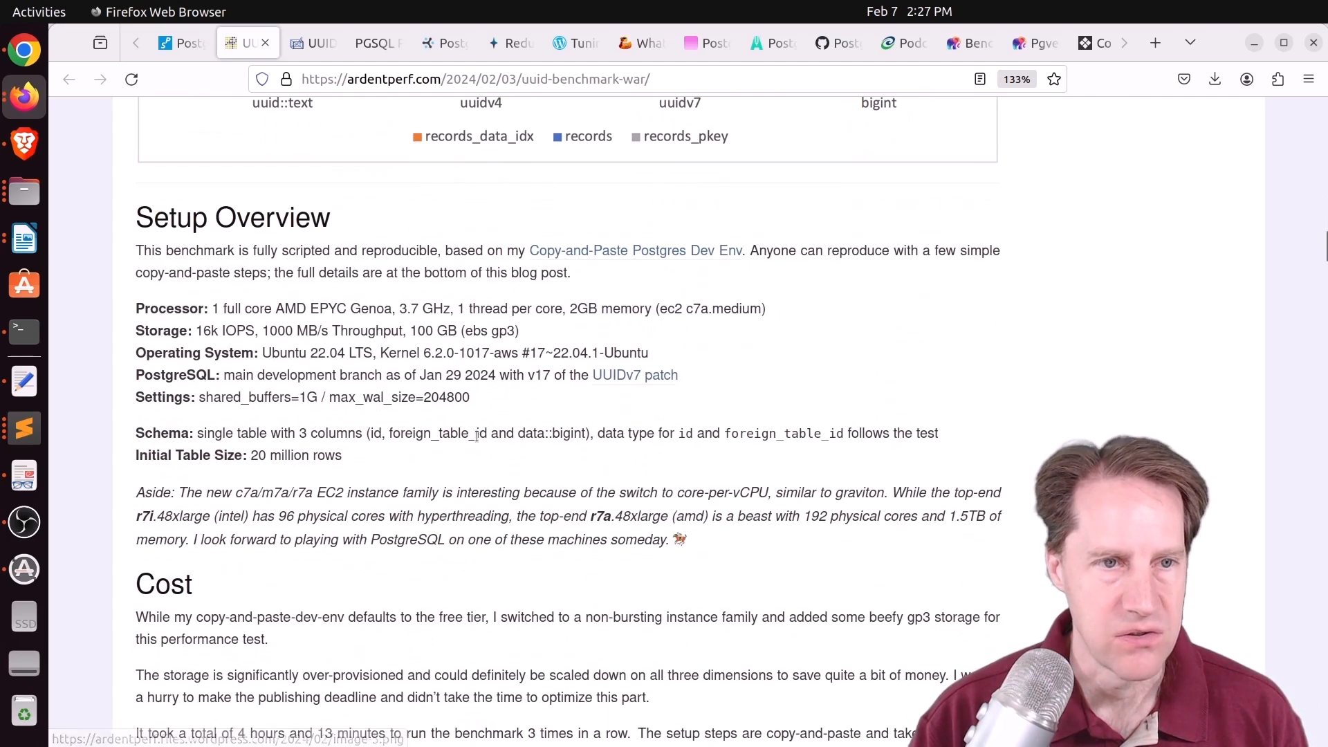
scroll("down", 3)
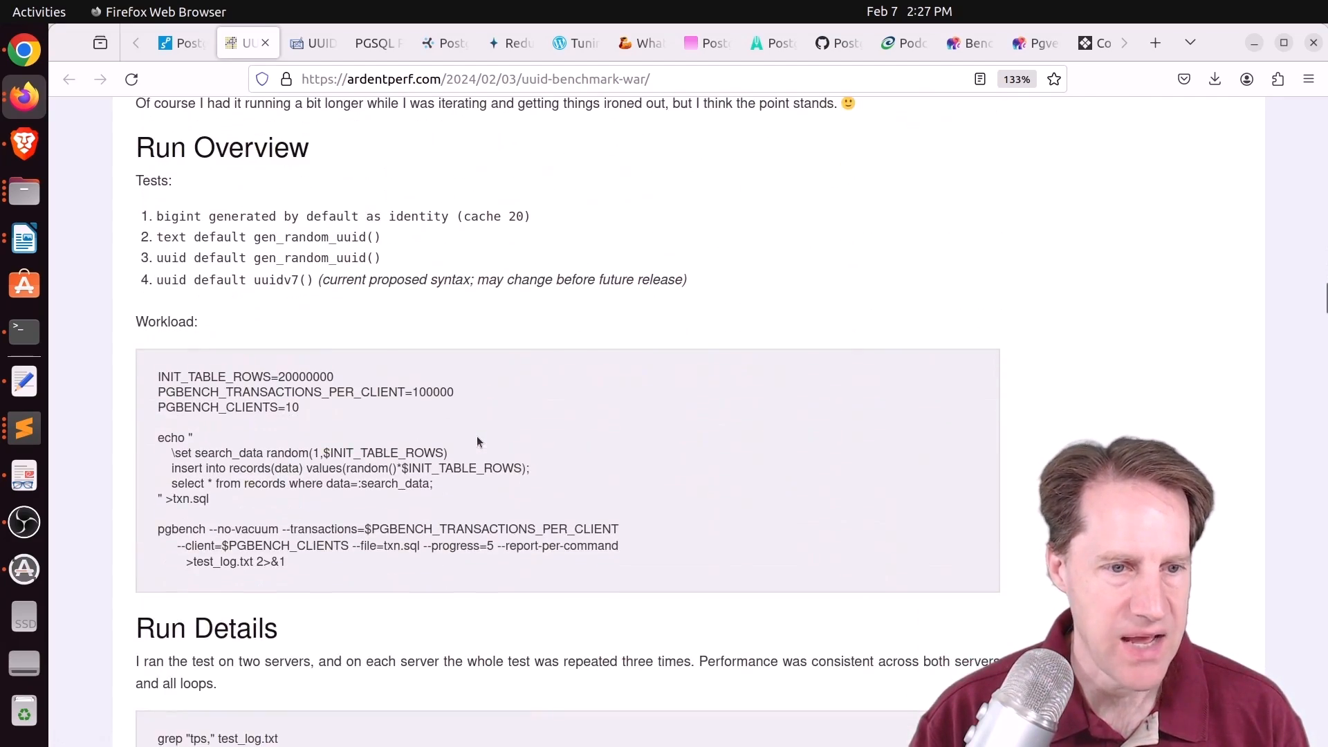
scroll("down", 3)
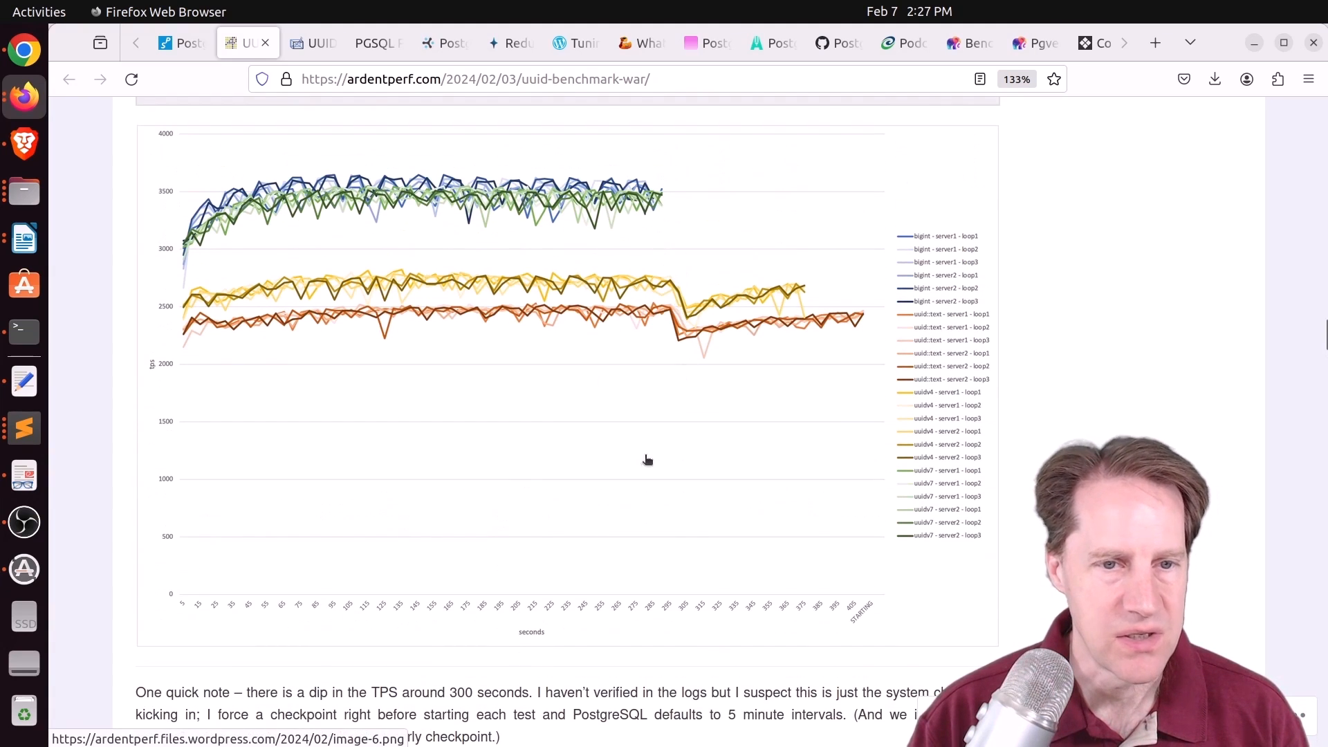
scroll("down", 3)
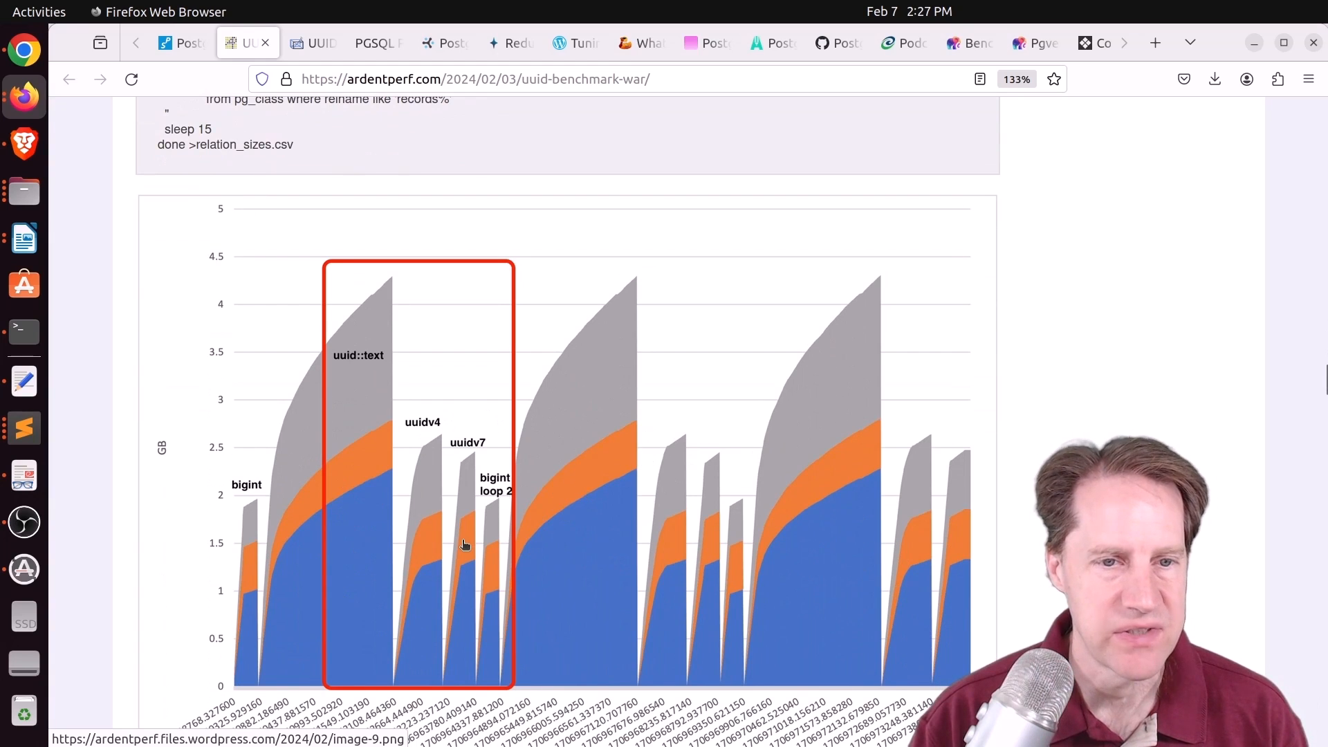
scroll("down", 3)
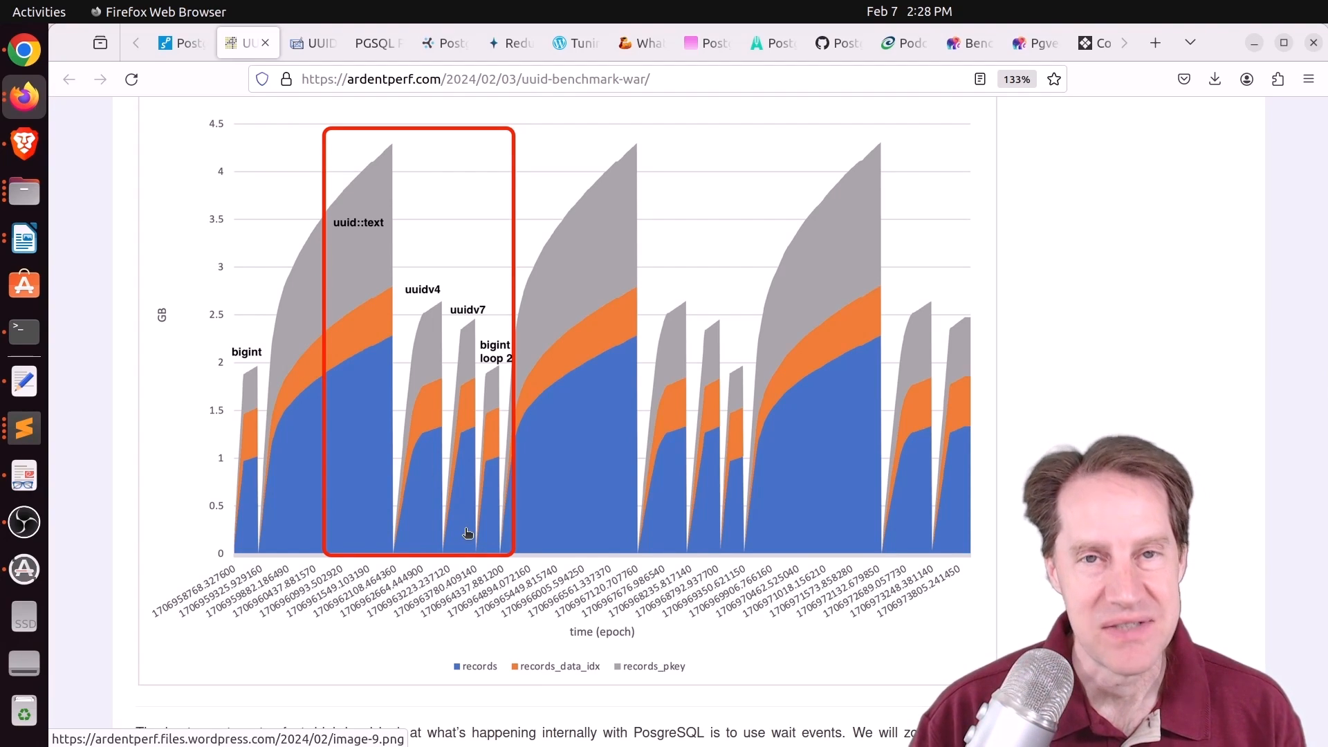
scroll("down", 3)
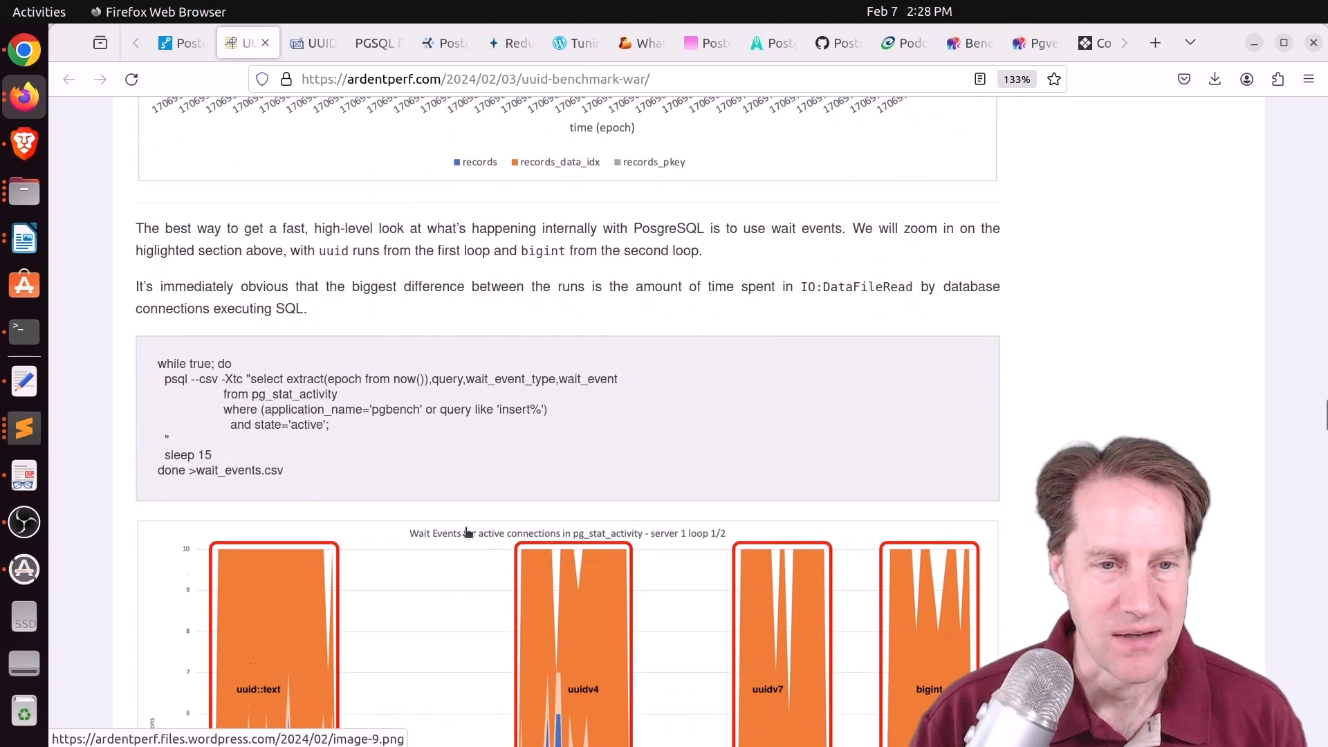
scroll("down", 3)
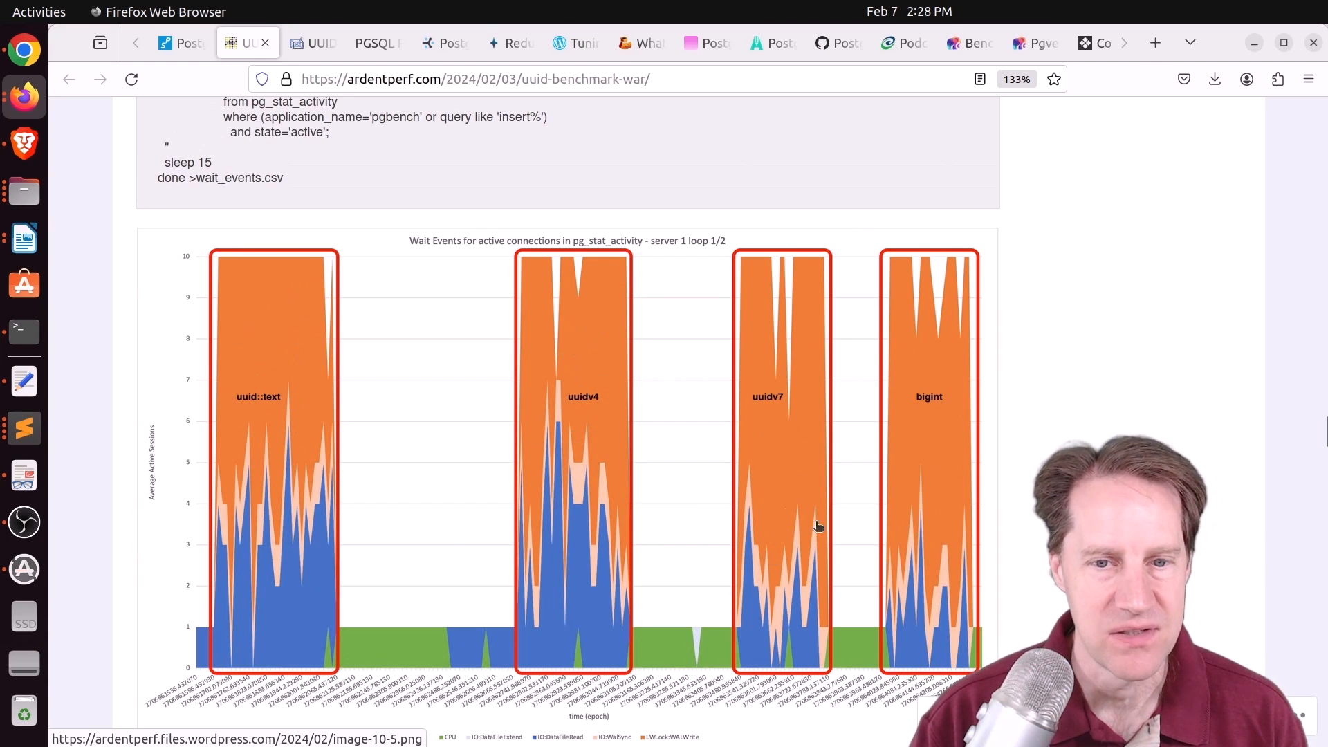
scroll("down", 3)
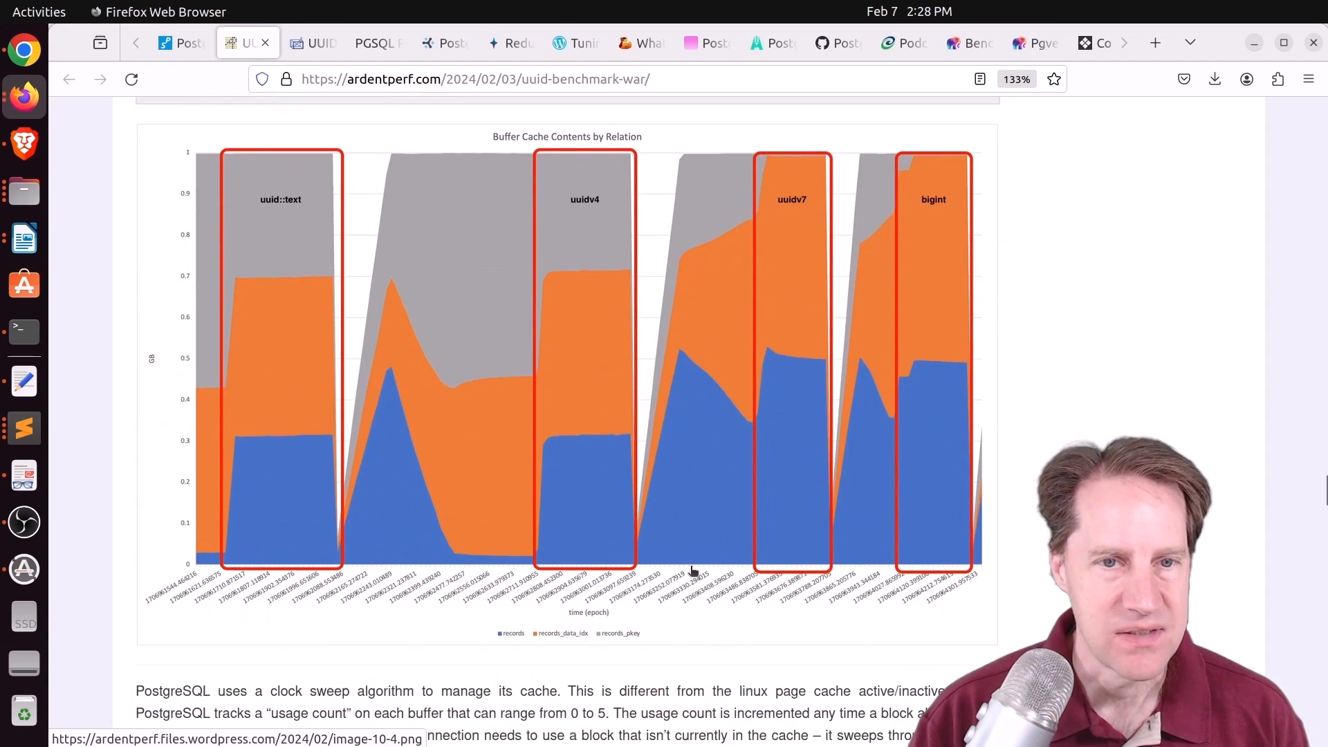
scroll("down", 3)
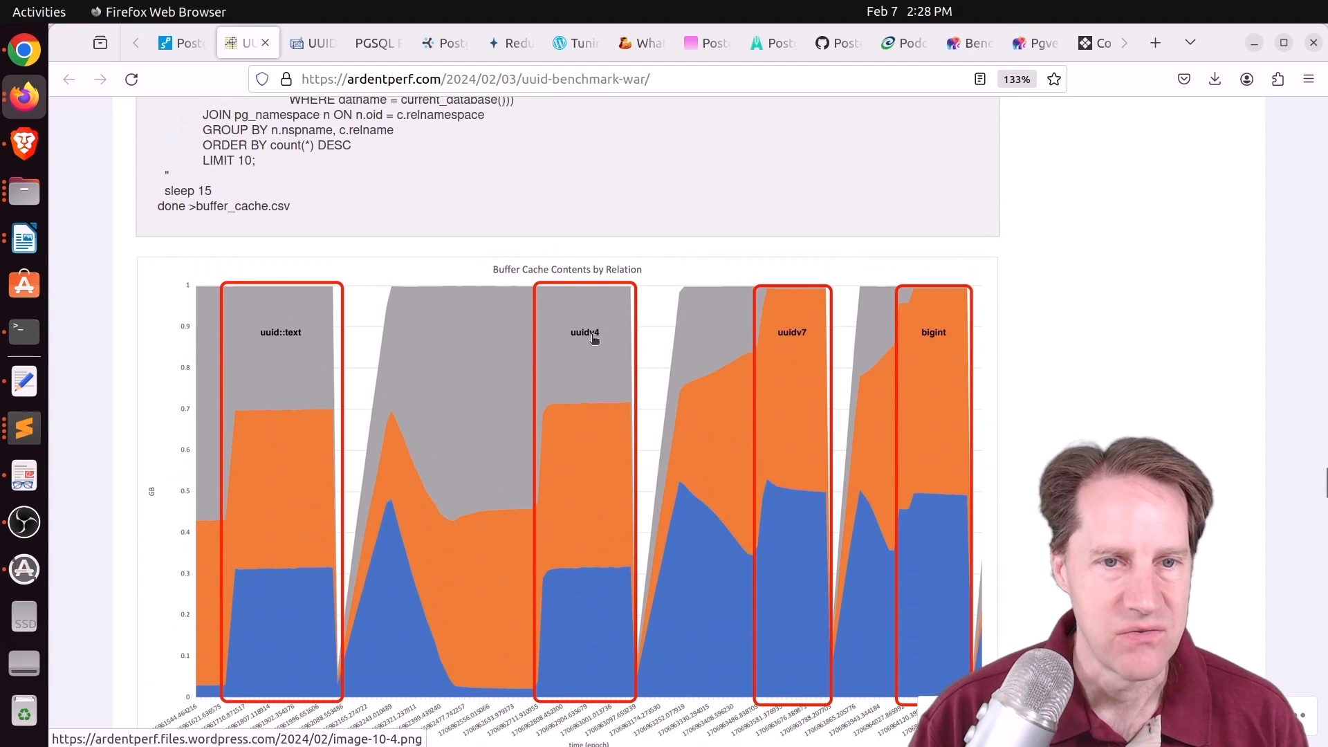
mouse_move(606, 351)
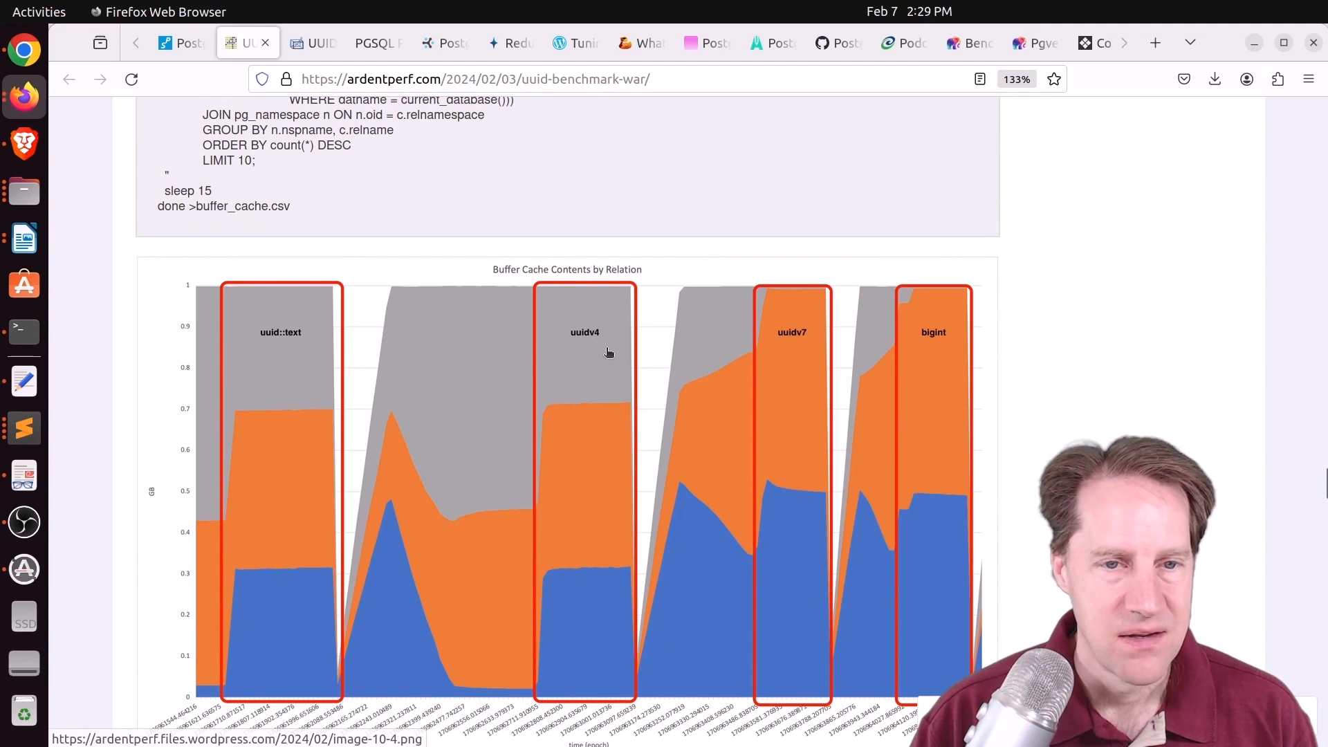
scroll("down", 3)
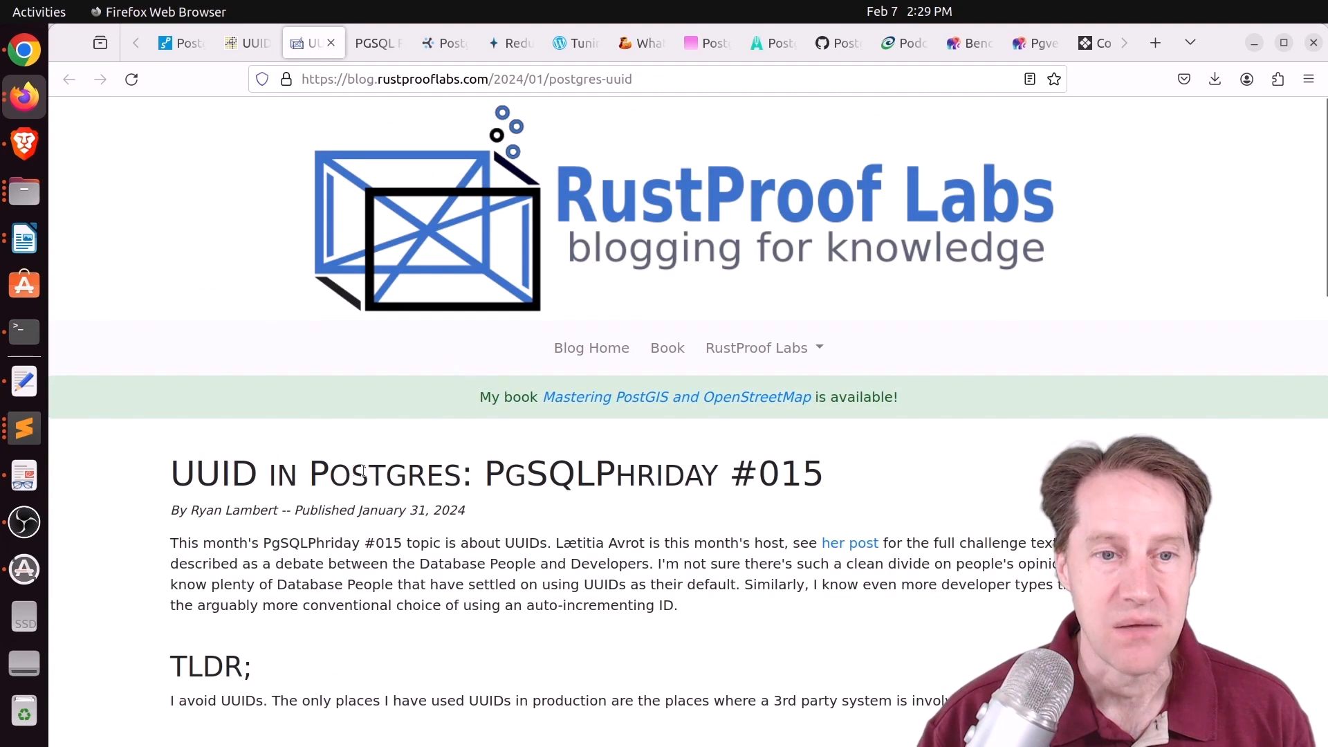
mouse_move(783, 437)
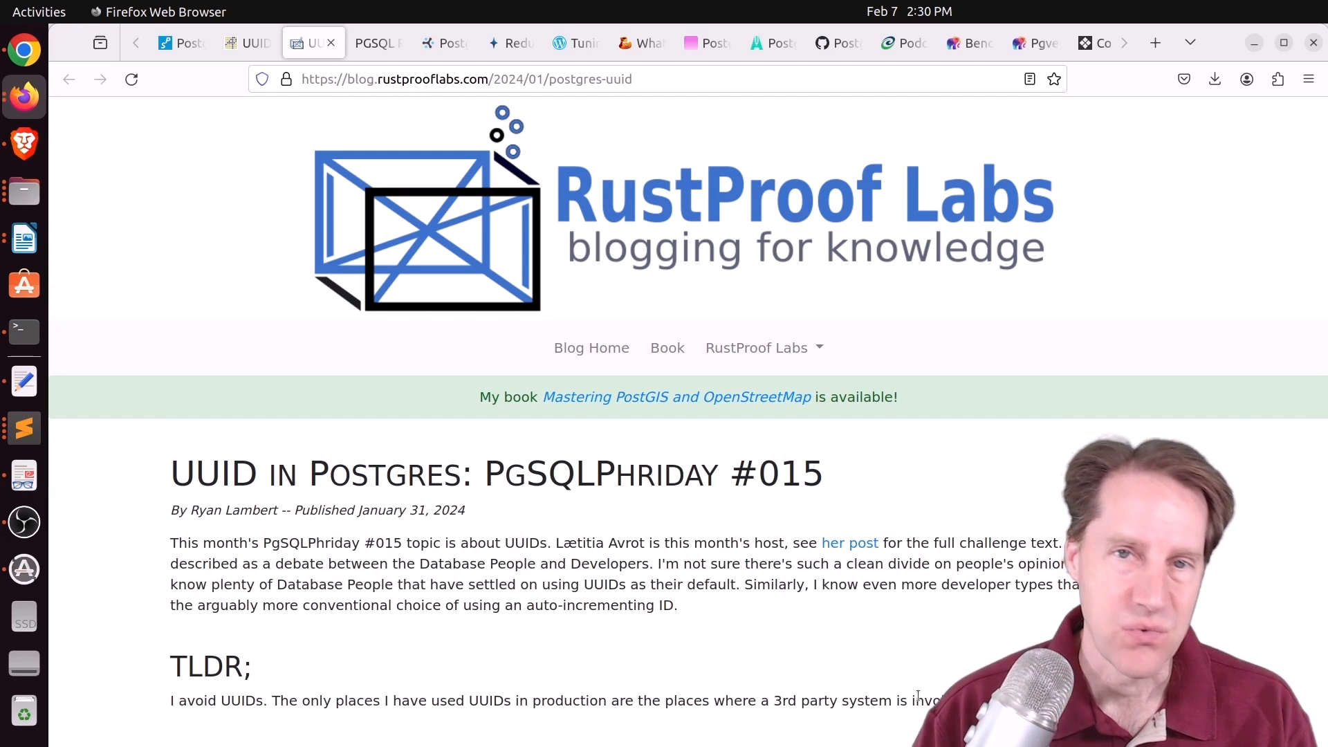
Select the example UUID value under Developer Experience Matters in the RustProof Labs post.
scroll("down", 3)
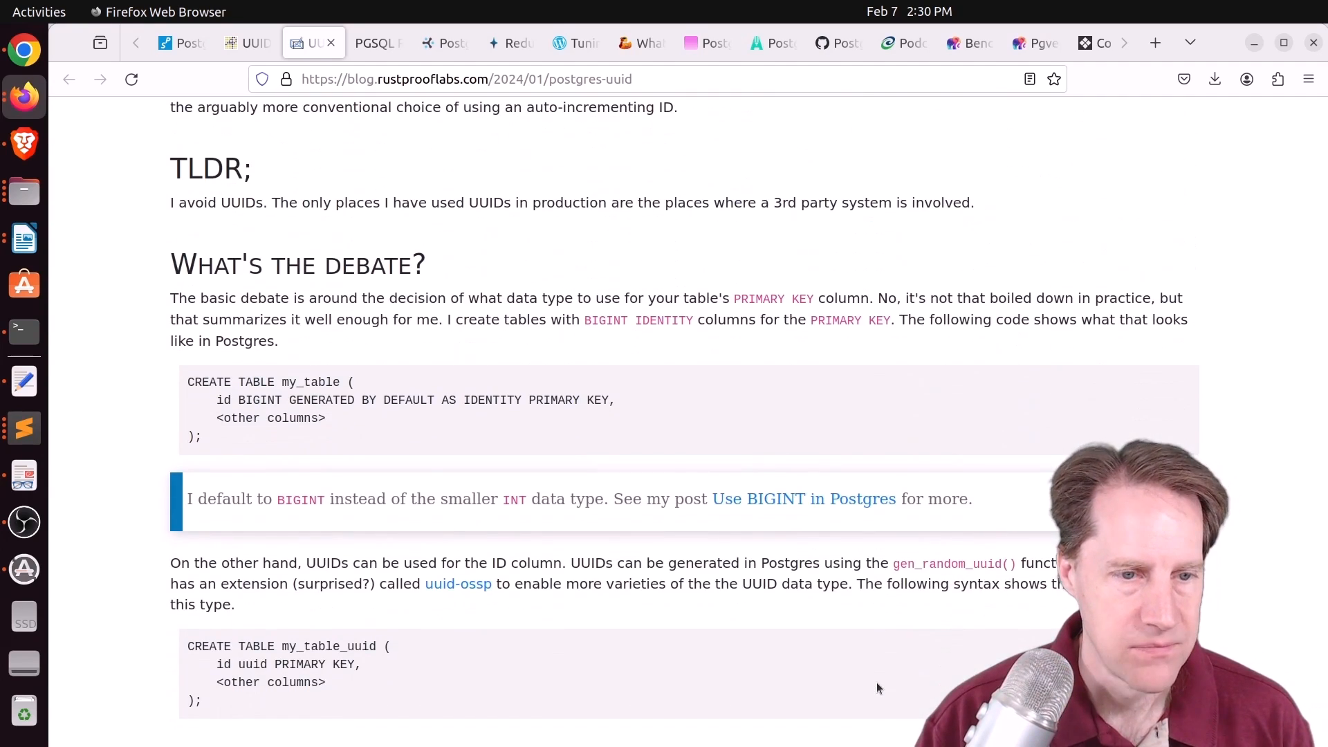
scroll("down", 3)
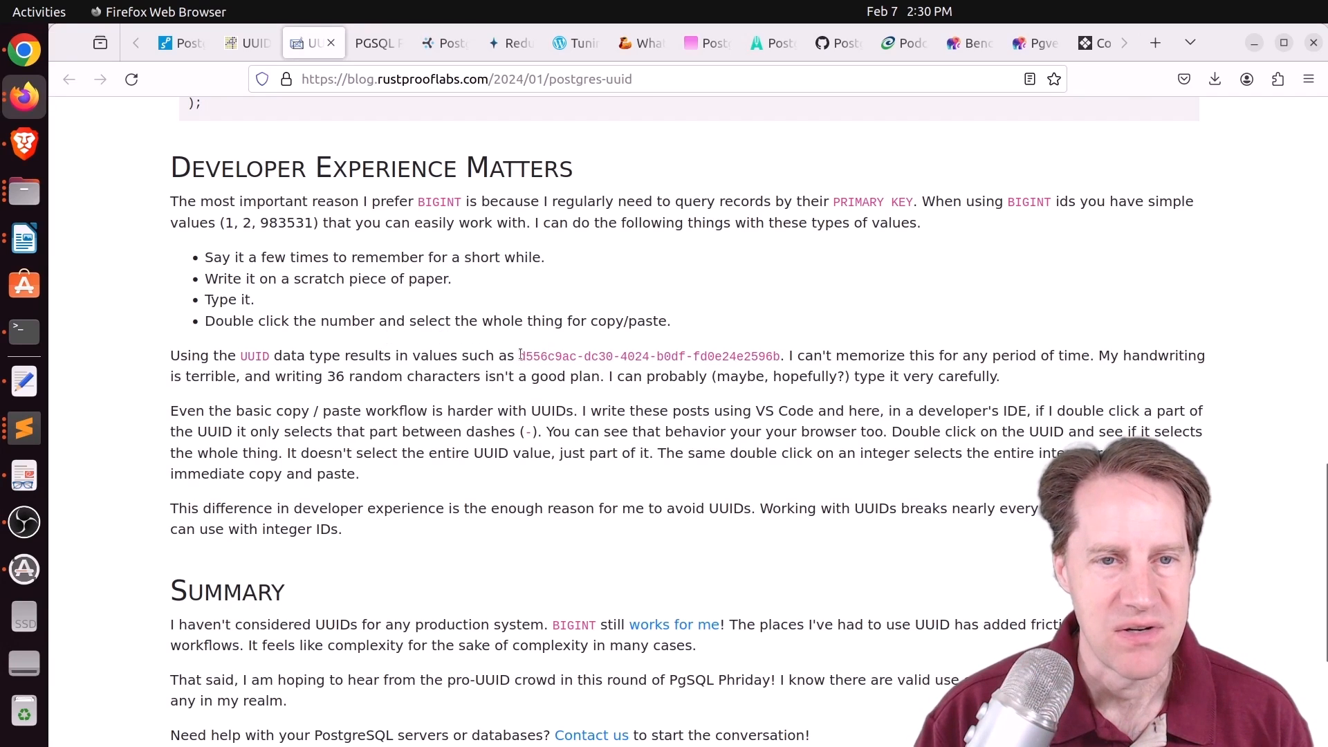
double_click(651, 355)
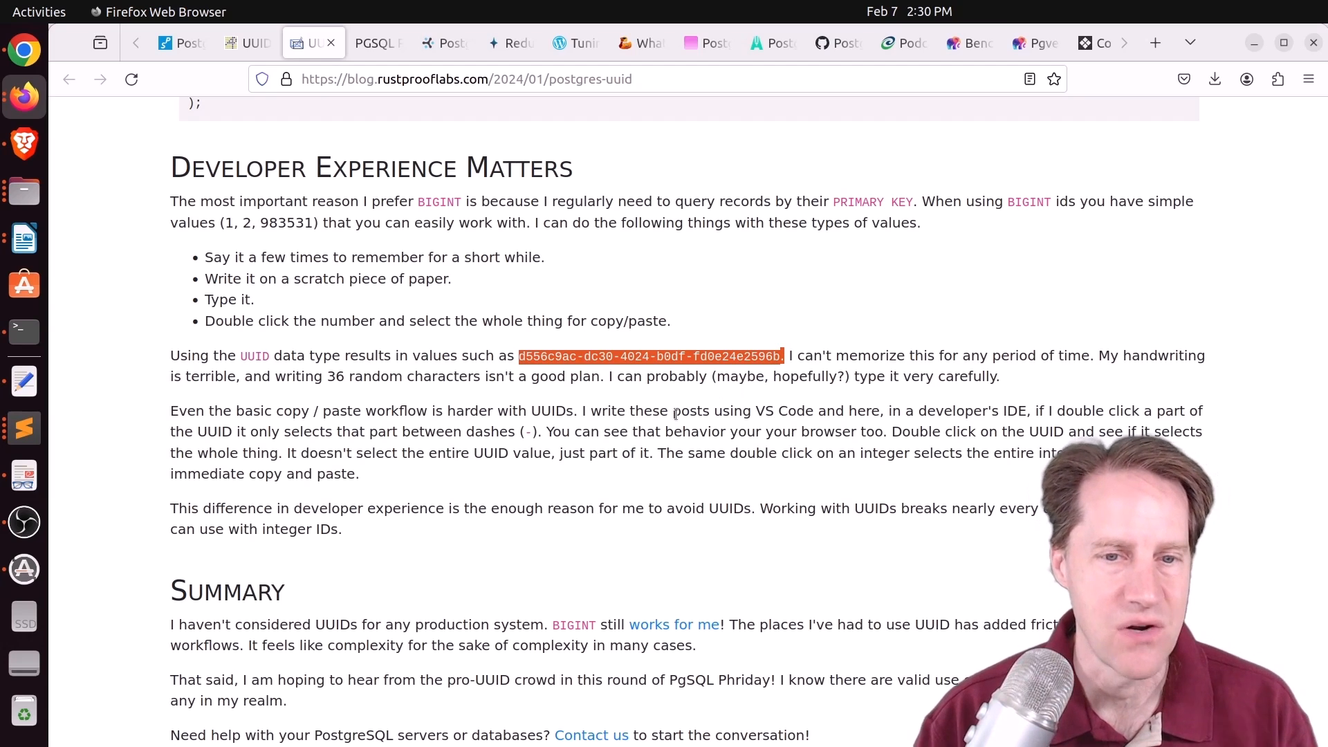
scroll("down", 3)
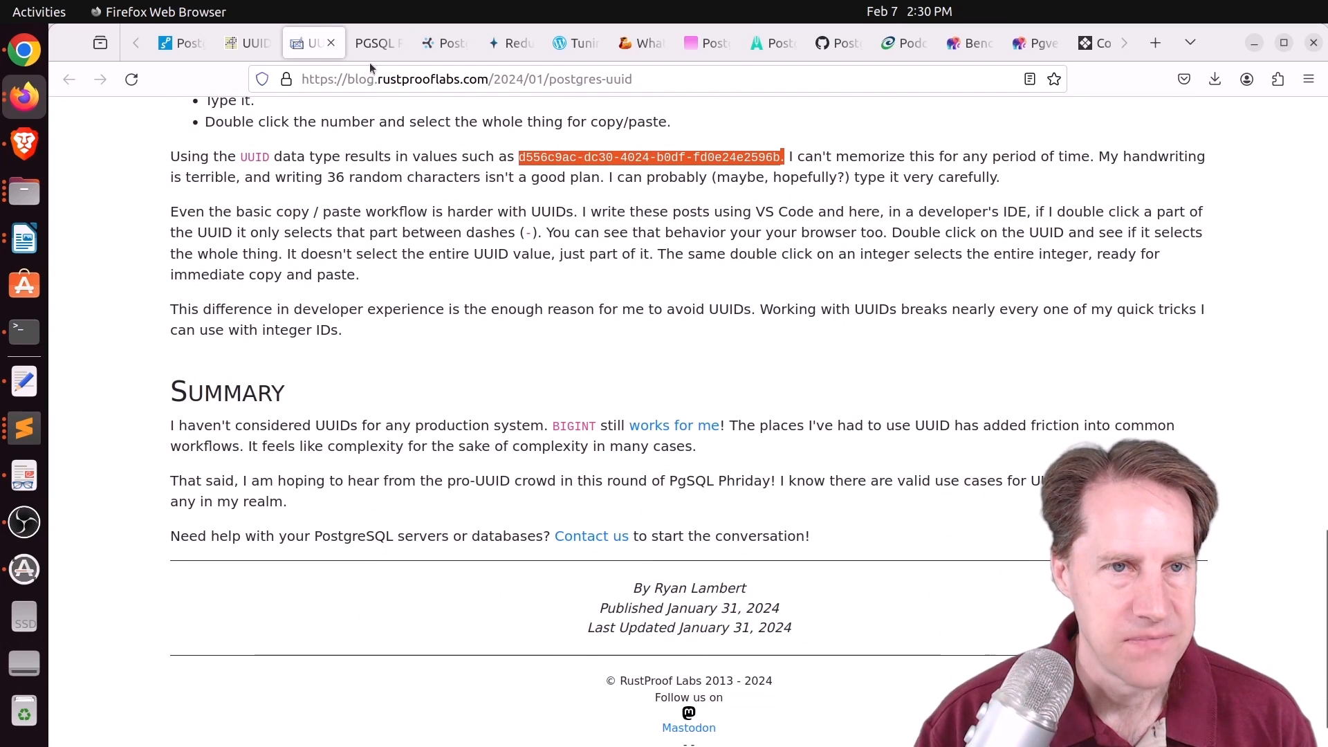
Read the PGSQL Phriday #015 primary keys post down to its 'To conclude' section.
left_click(376, 43)
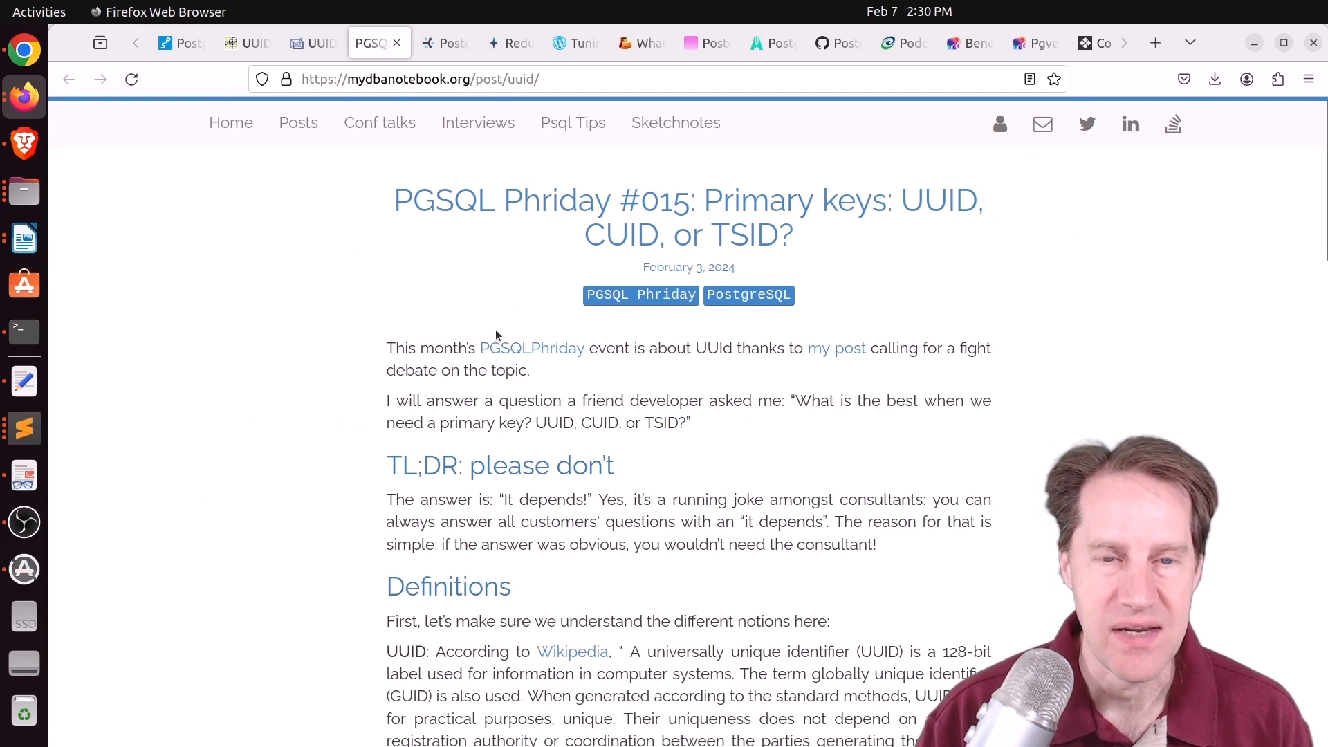
mouse_move(352, 141)
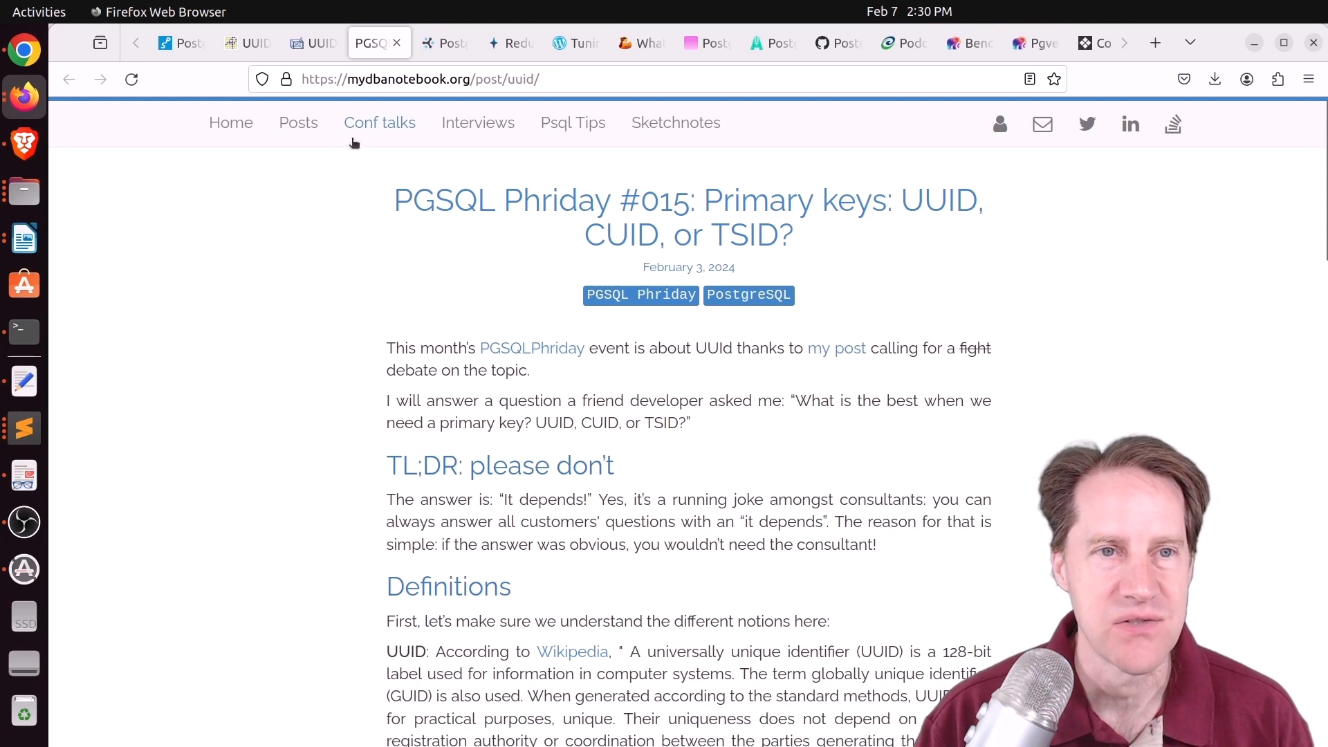
mouse_move(378, 405)
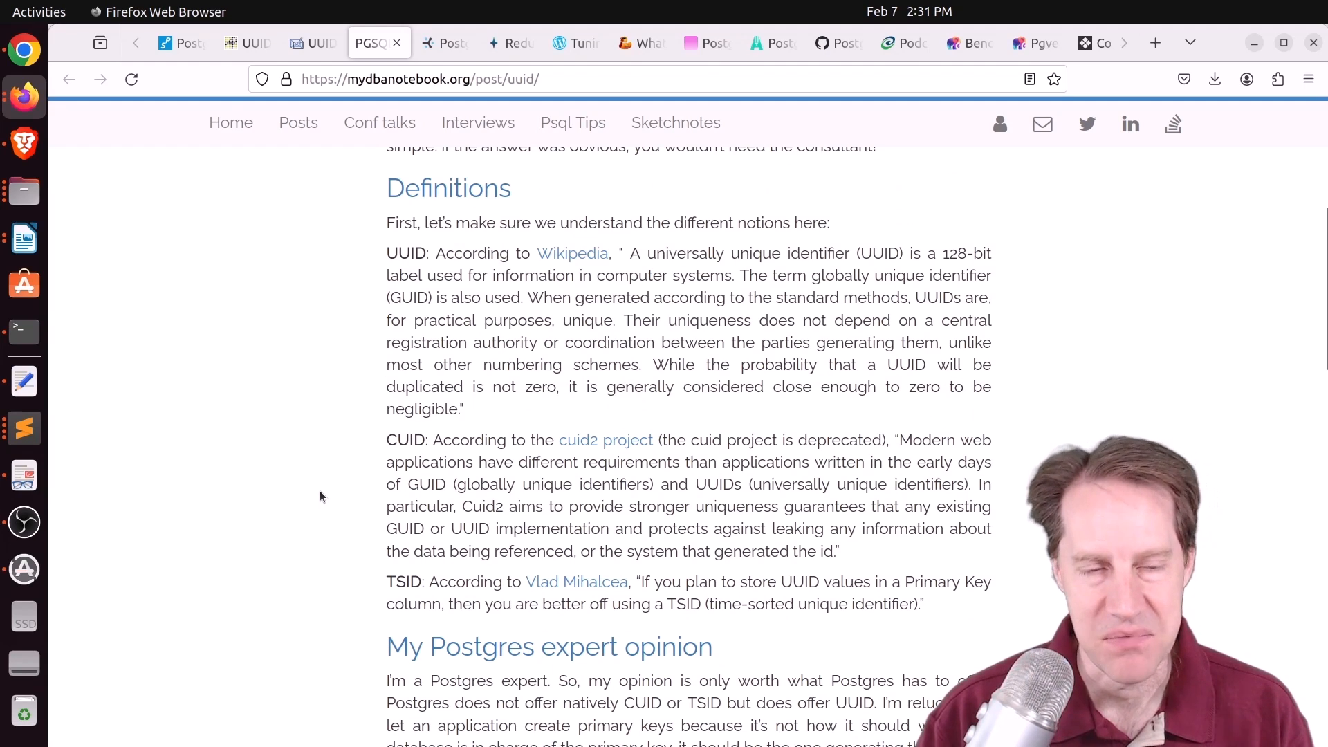
mouse_move(519, 454)
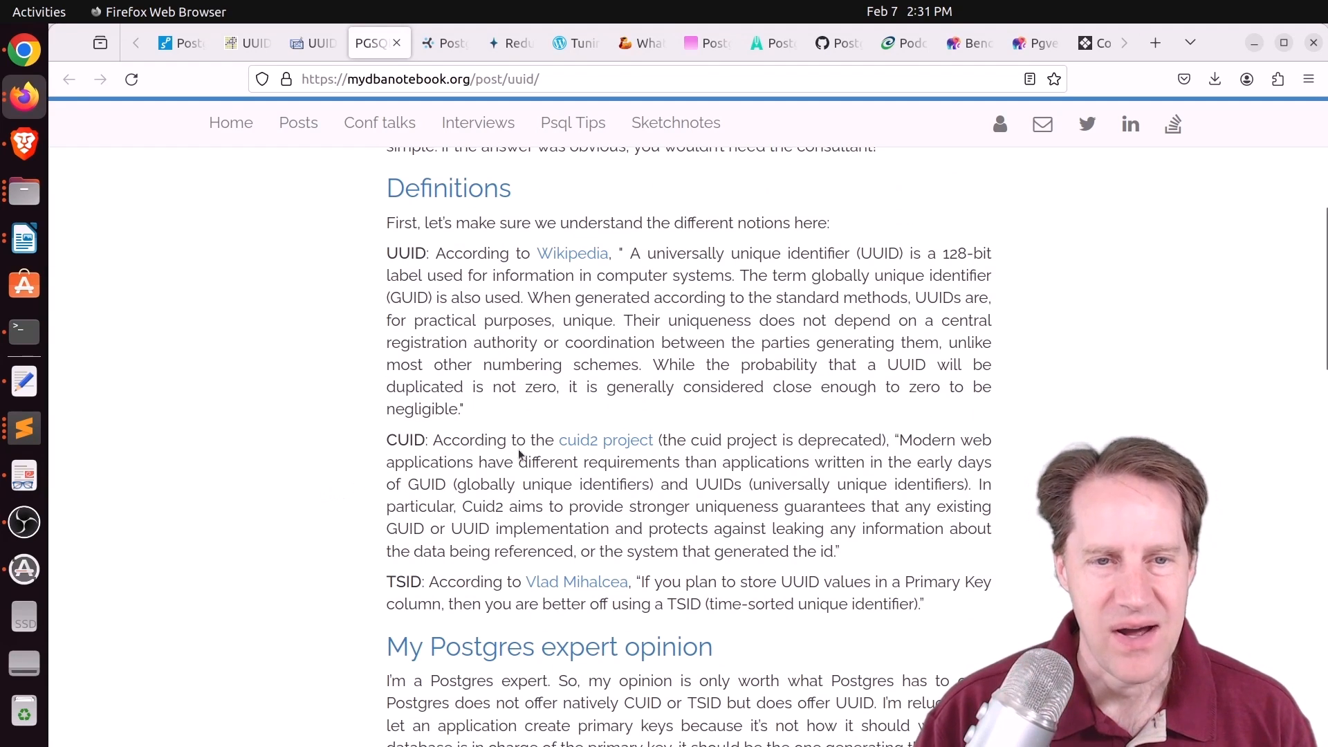
mouse_move(567, 439)
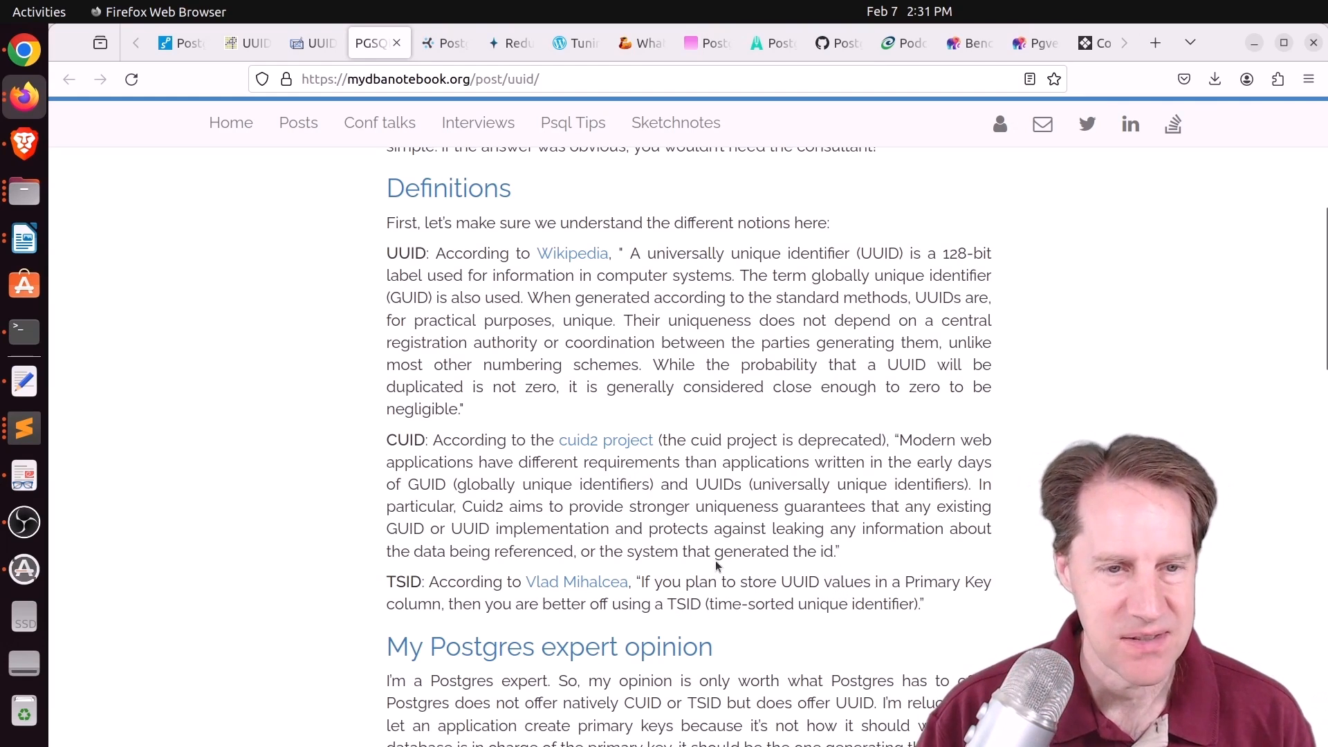
scroll("down", 3)
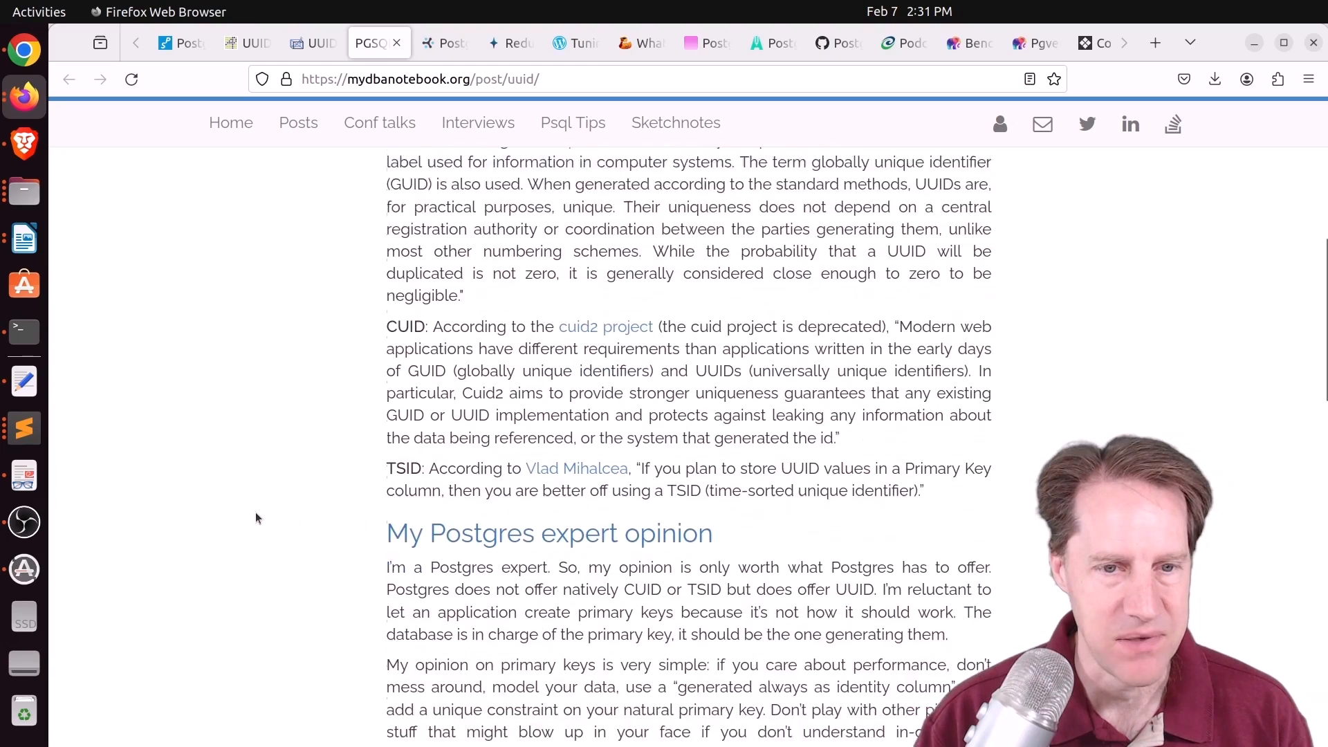
scroll("down", 3)
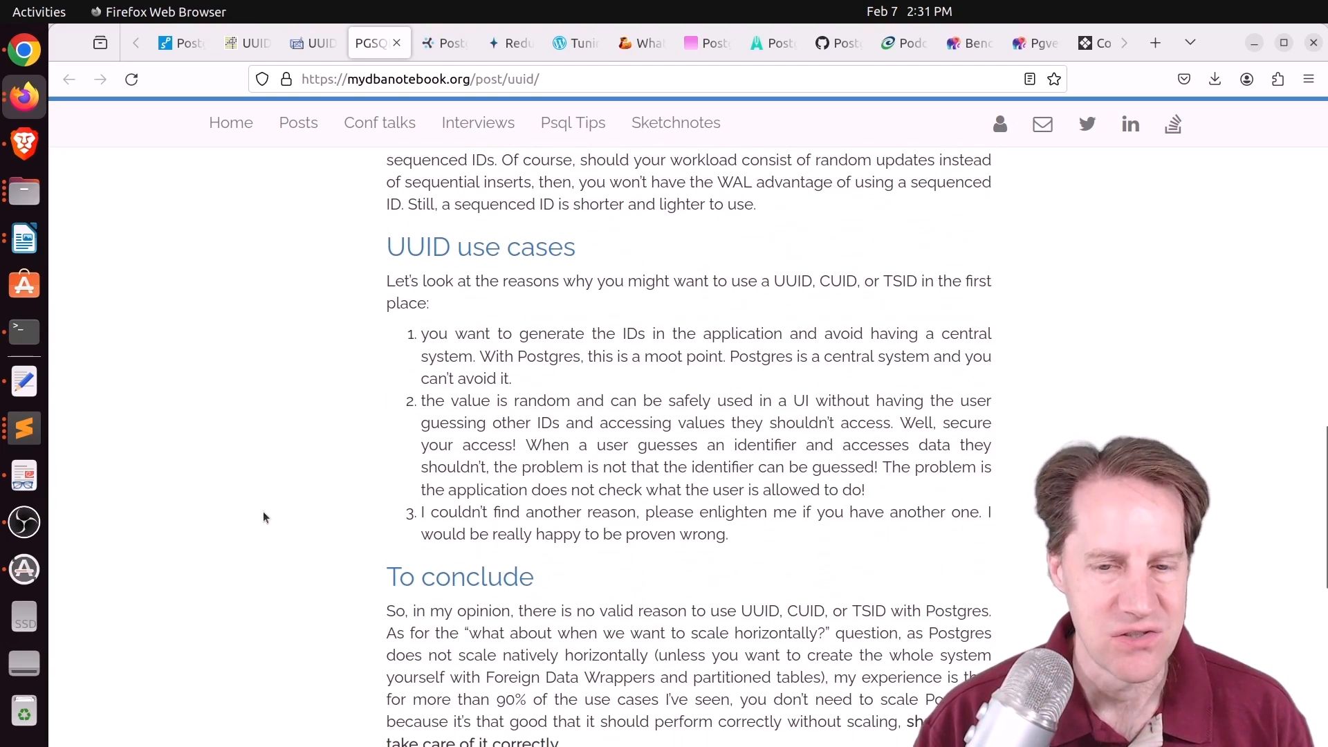
mouse_move(272, 516)
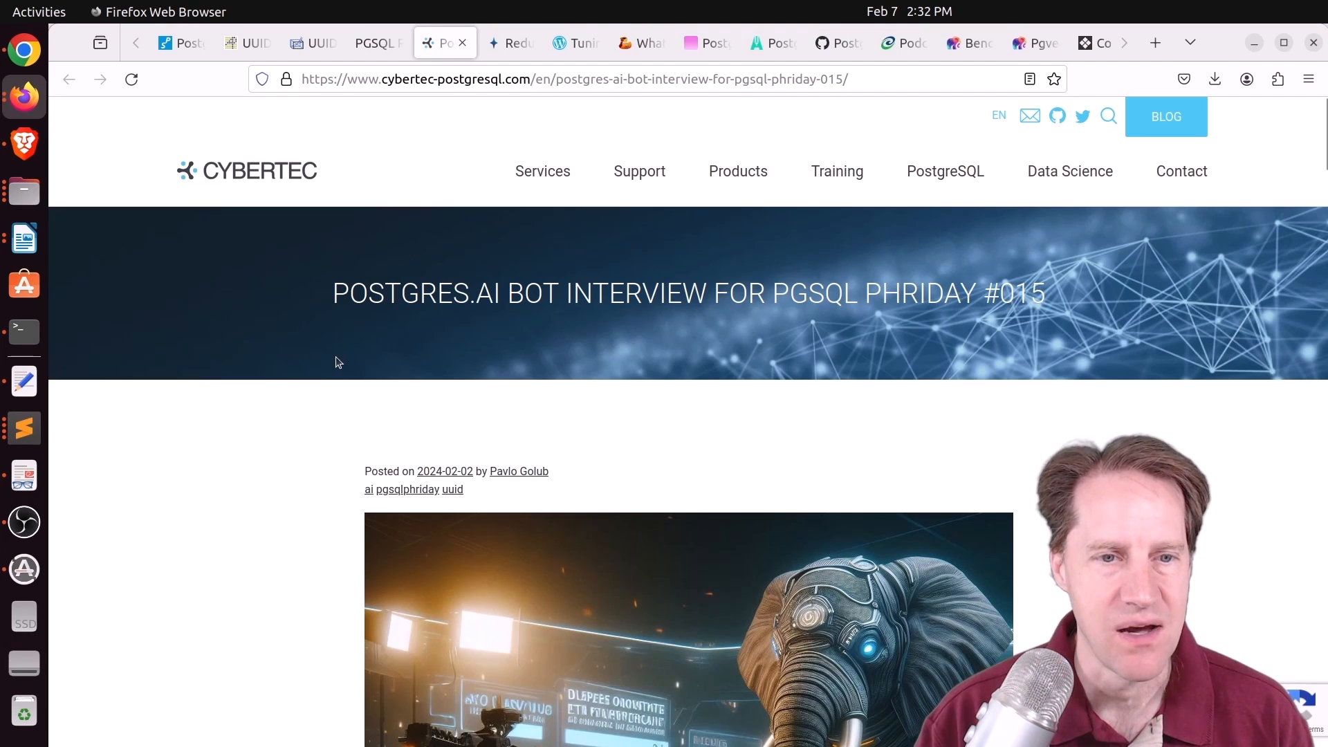
mouse_move(306, 377)
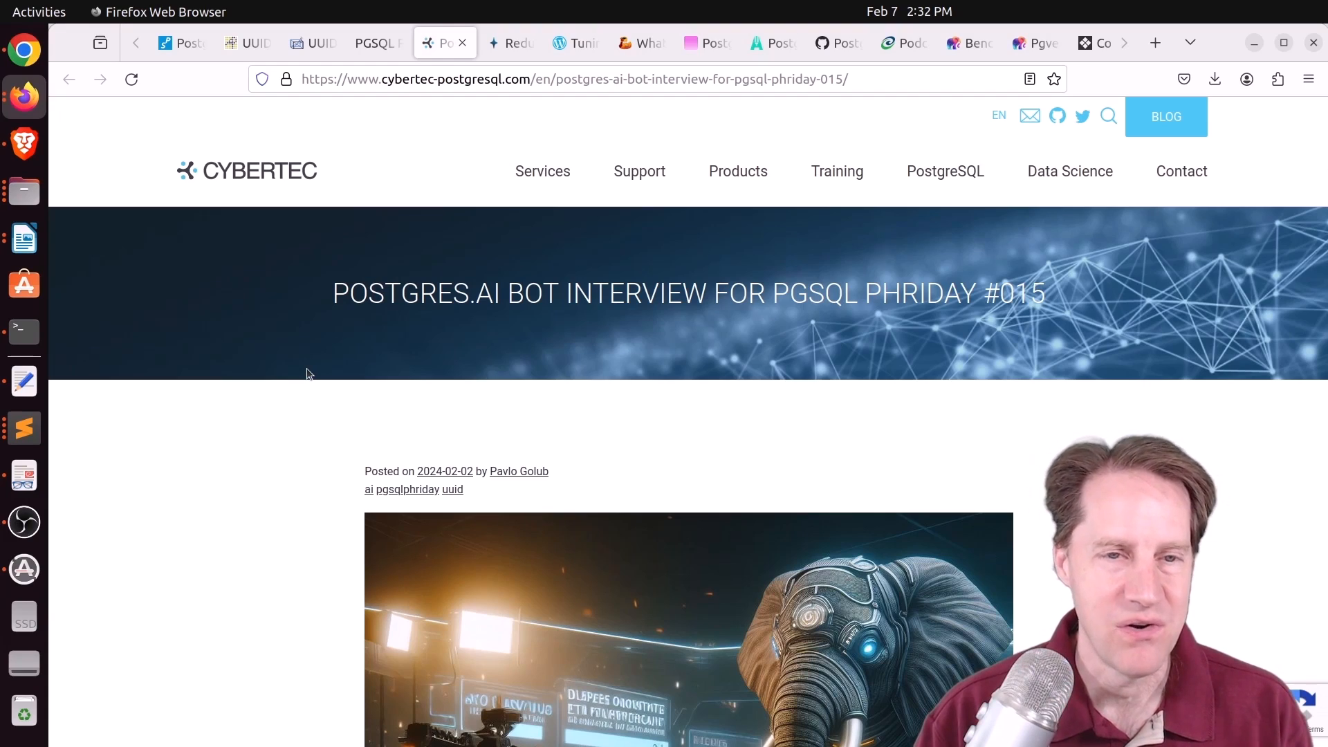
Skim the Cybertec Postgres.AI bot interview's UUID answers, then move to the pganalyze post.
scroll("down", 3)
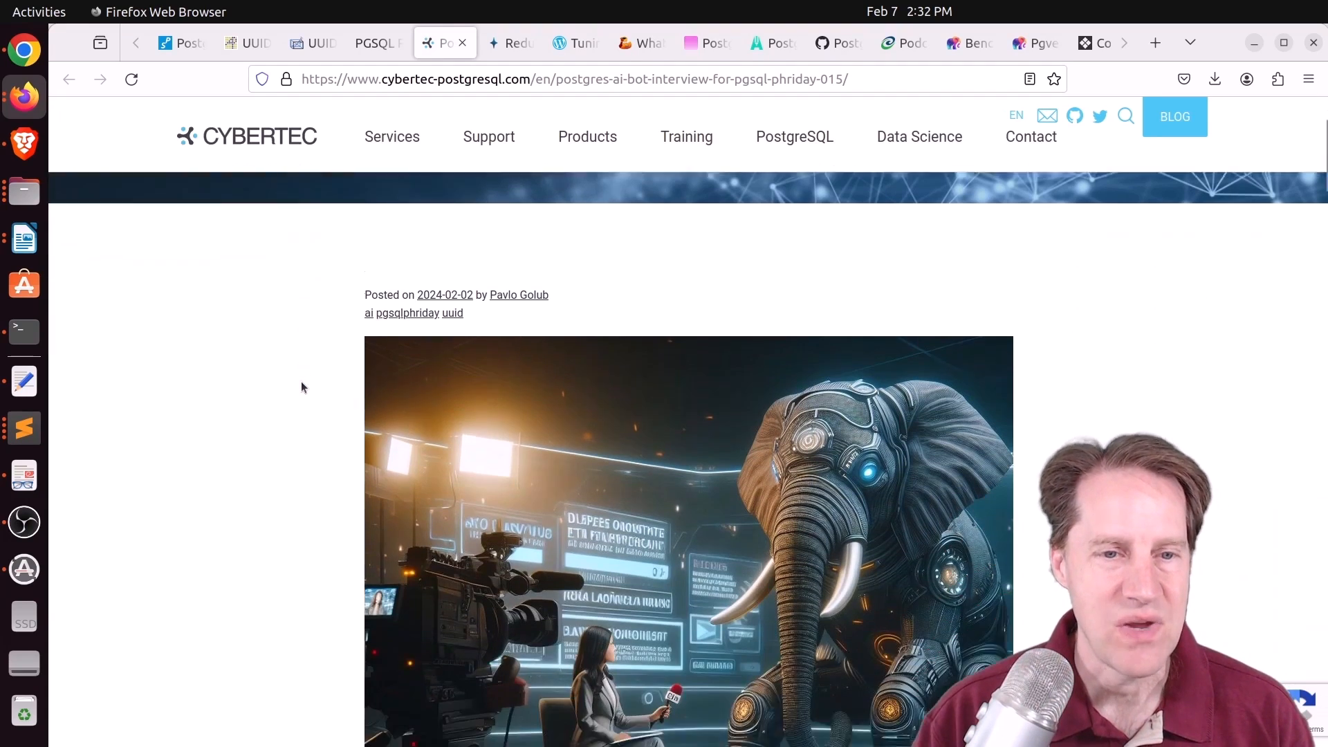
scroll("down", 3)
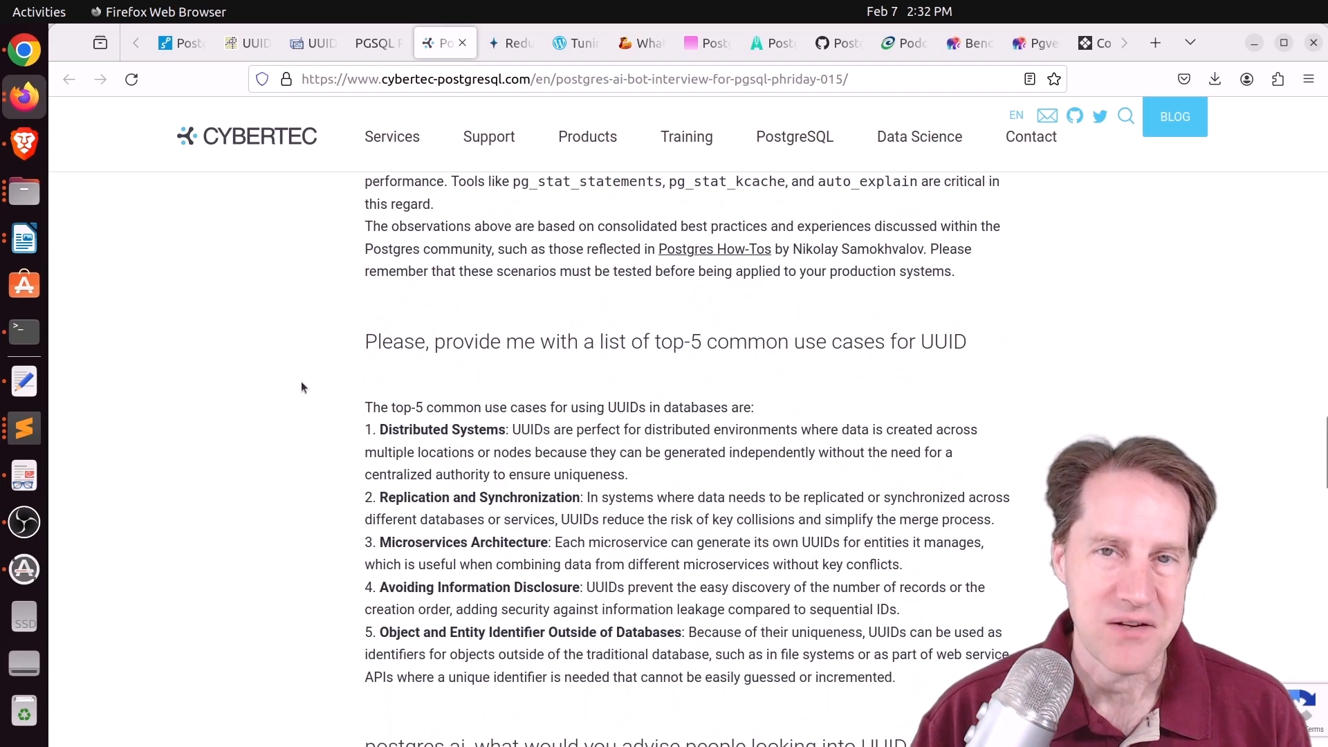
scroll("down", 3)
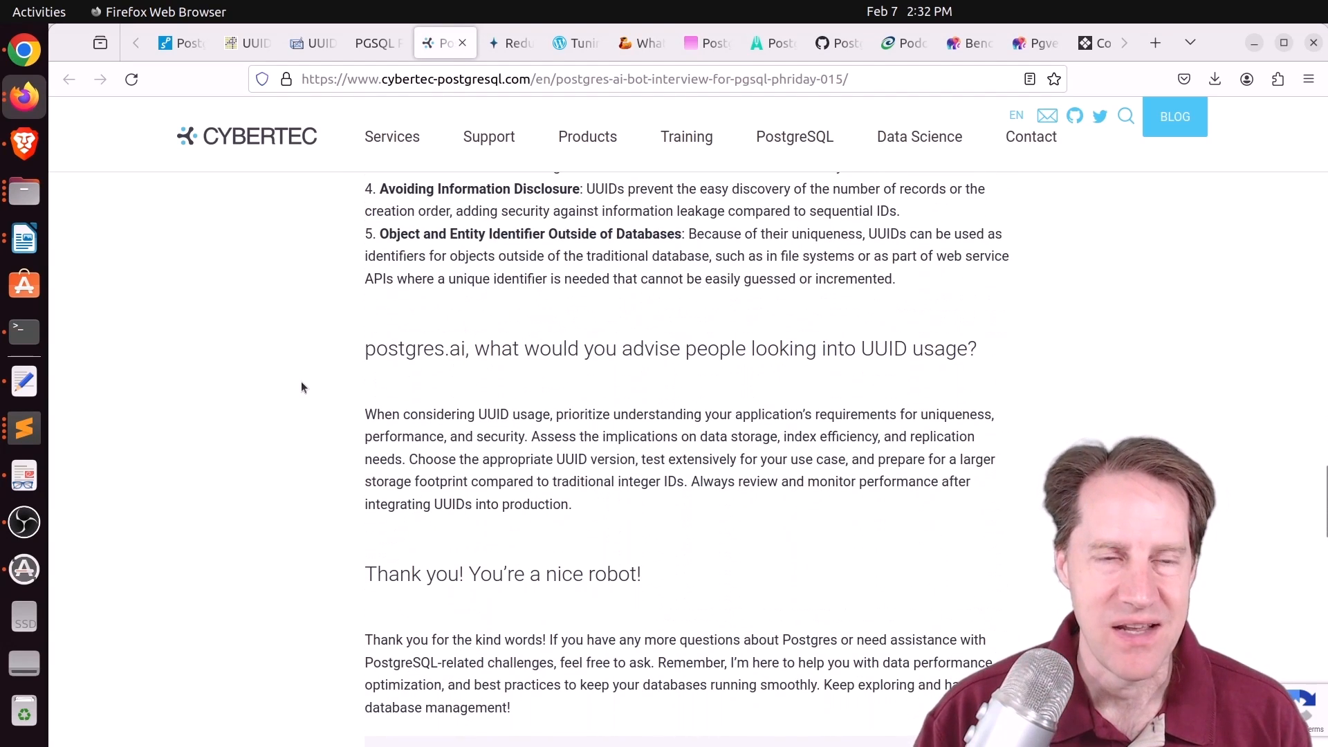
mouse_move(274, 354)
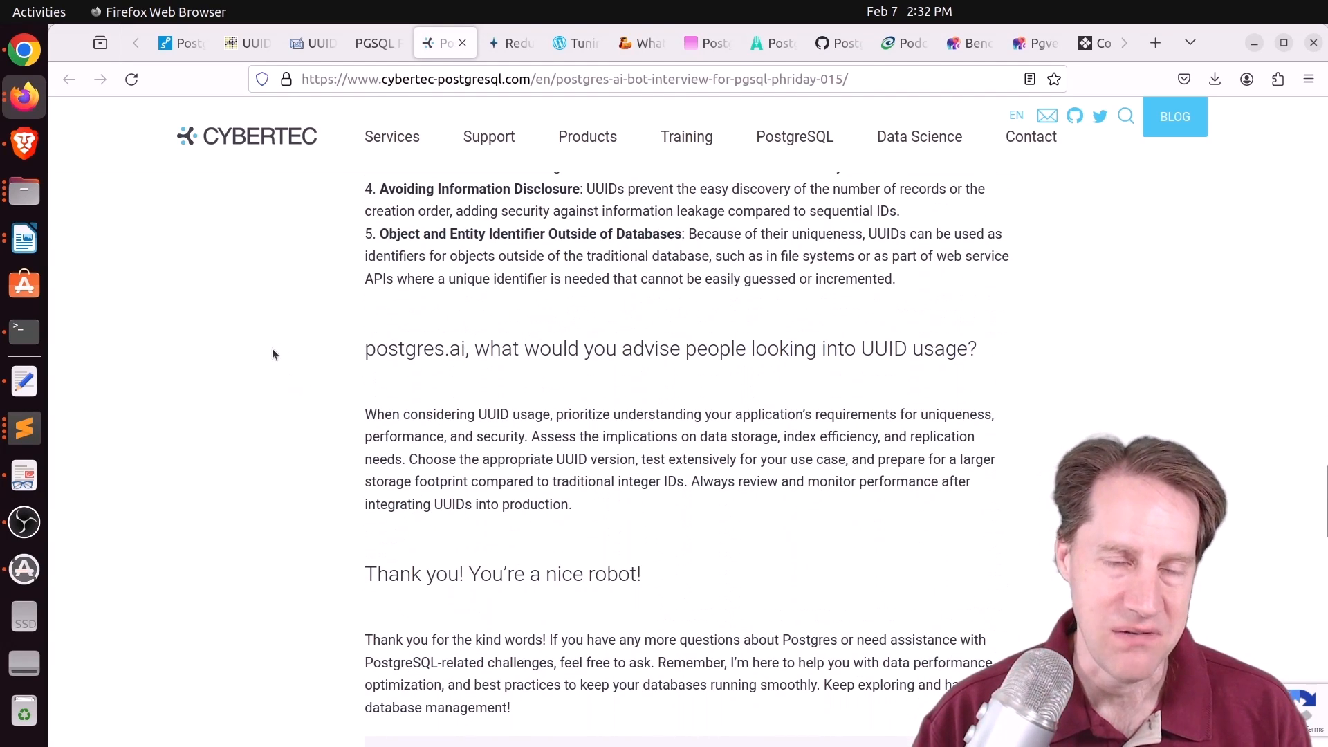
left_click(391, 137)
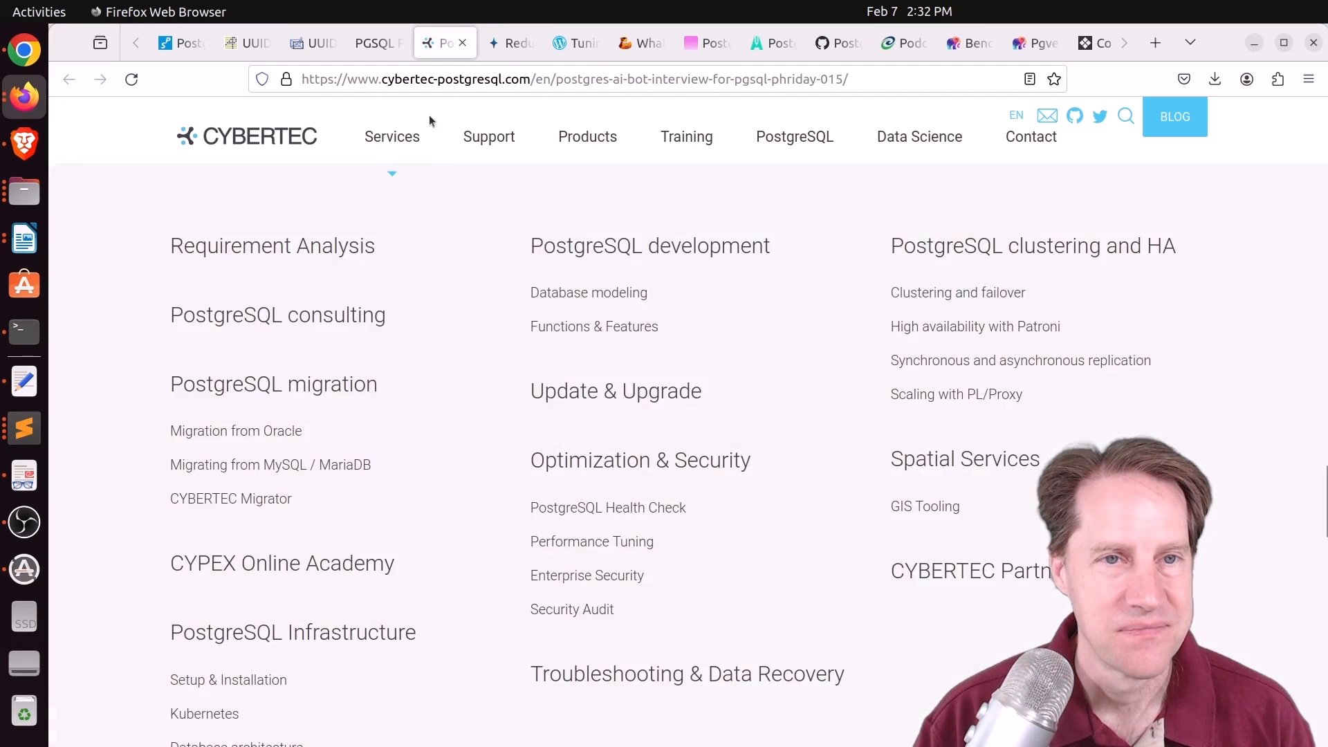
left_click(508, 42)
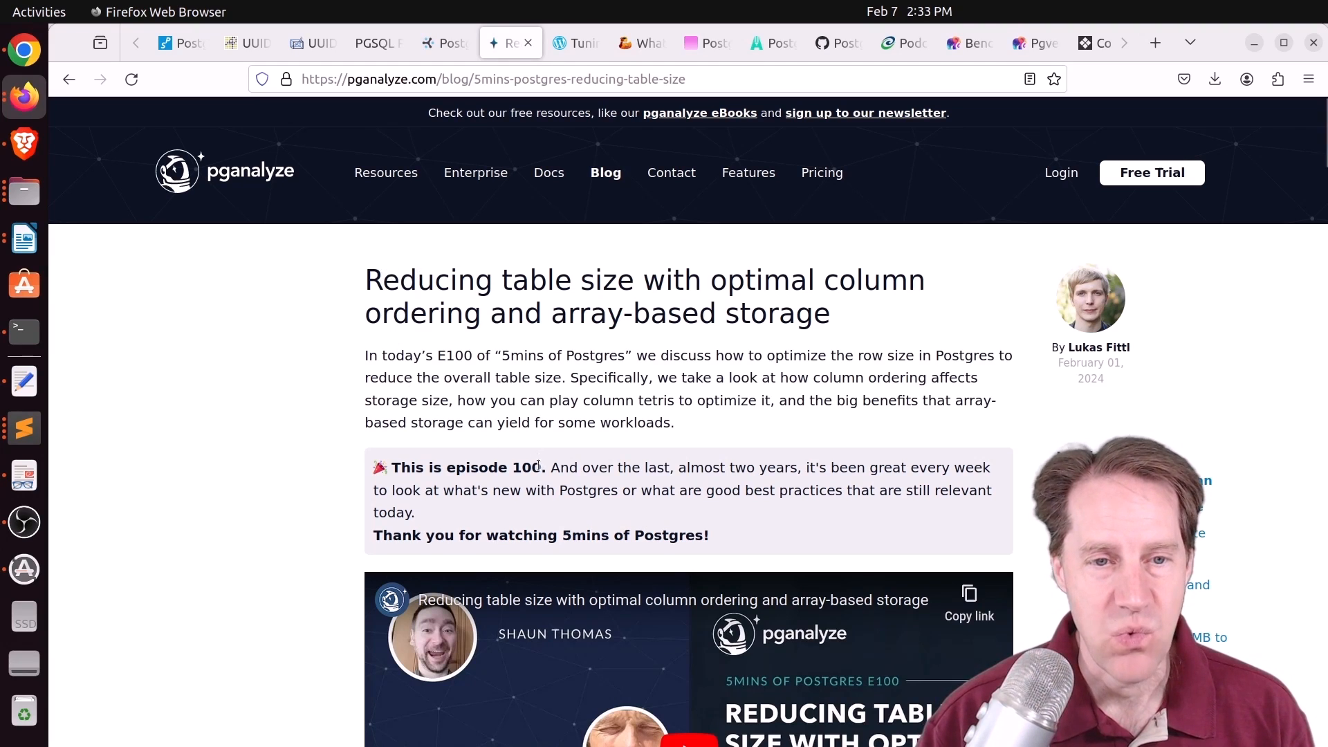
Highlight the 'This is episode 100' line on the pganalyze table size post.
left_click_drag(391, 467, 541, 466)
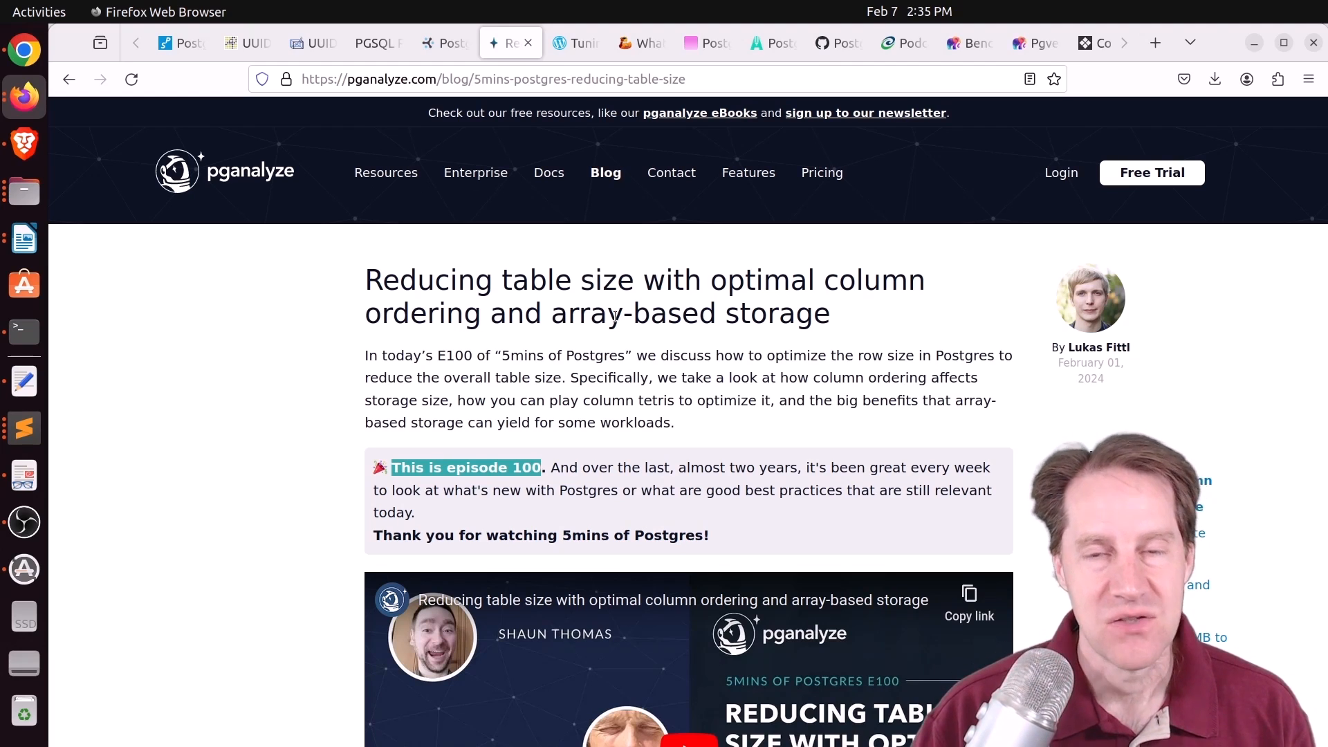
mouse_move(640, 241)
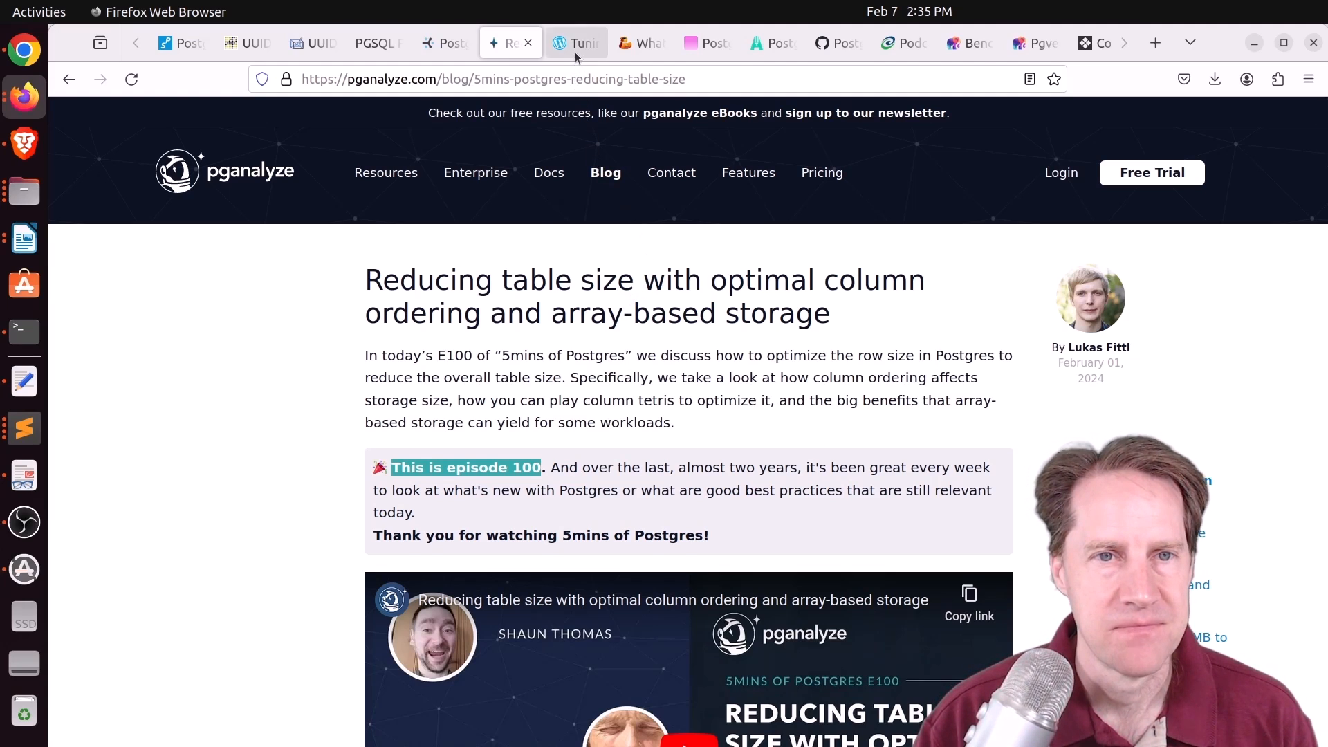
Scroll the Tuning Parameters vs Tuning Queries post past its video to the slide deck.
left_click(577, 43)
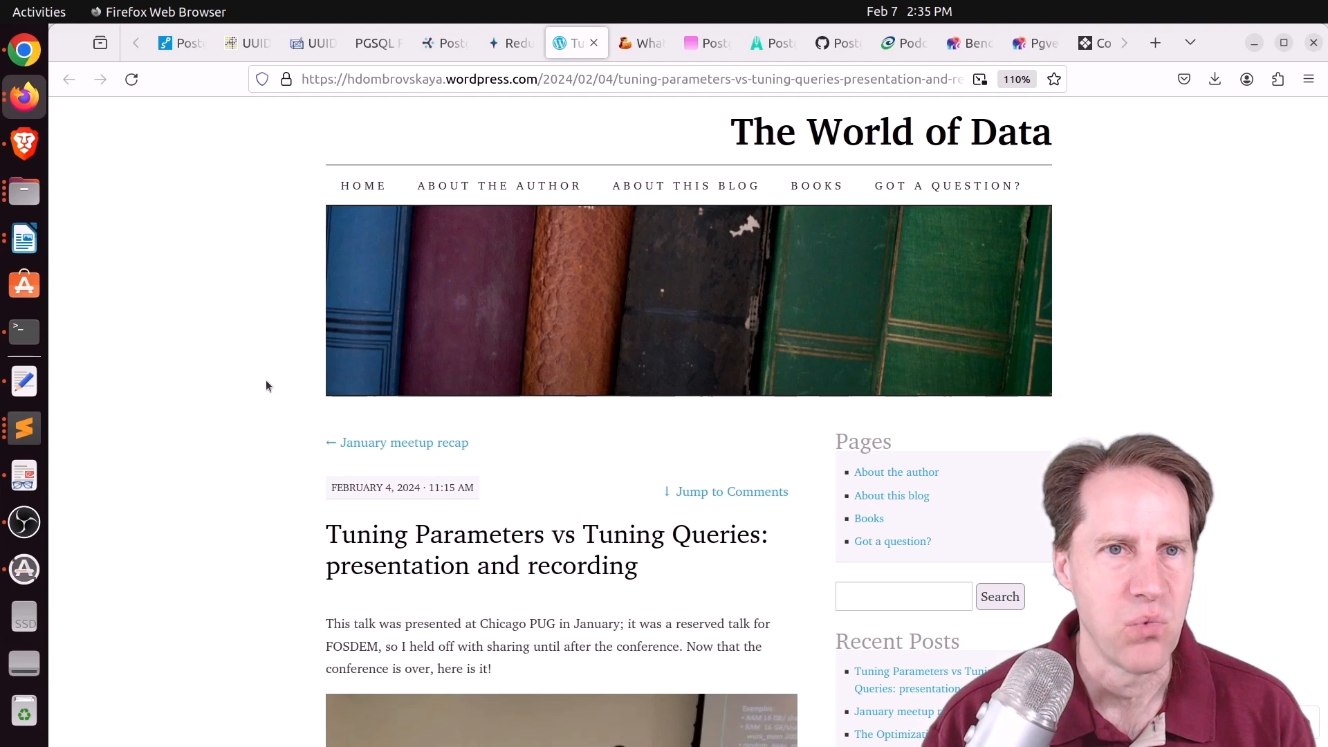
scroll("down", 3)
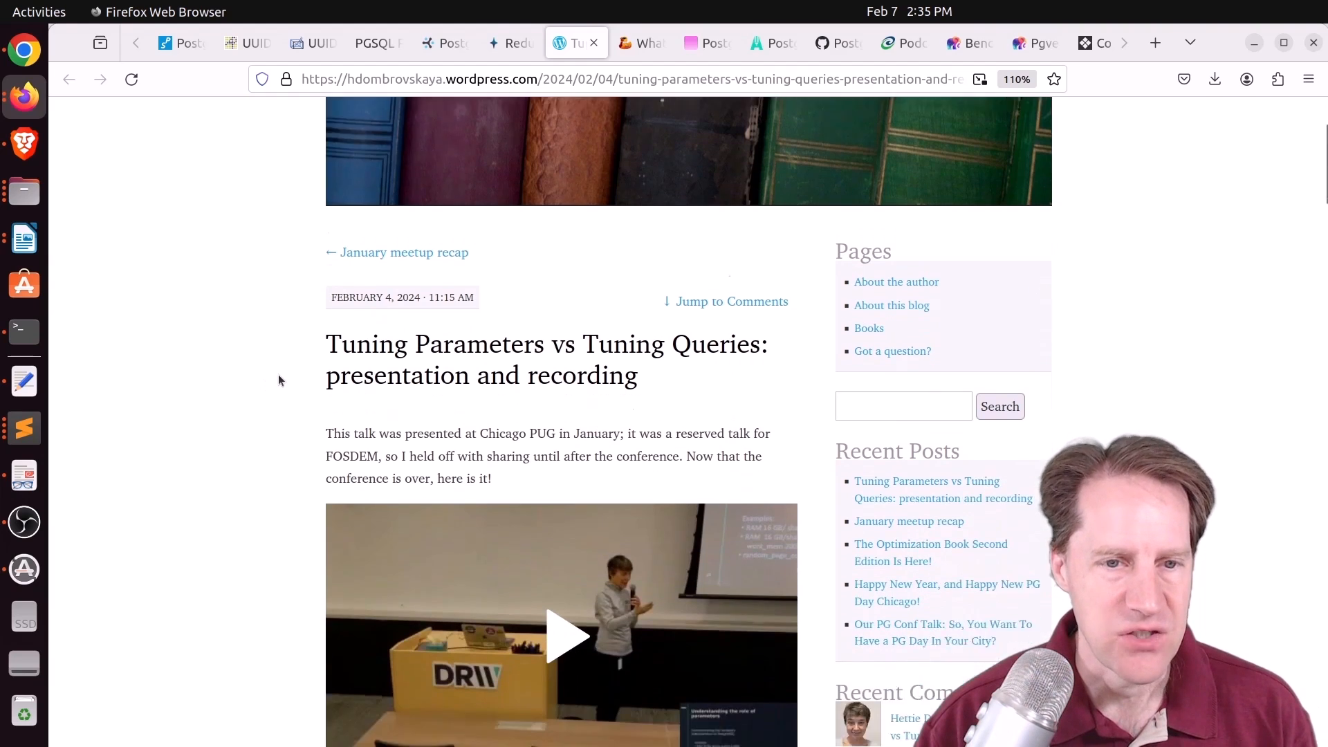
scroll("down", 3)
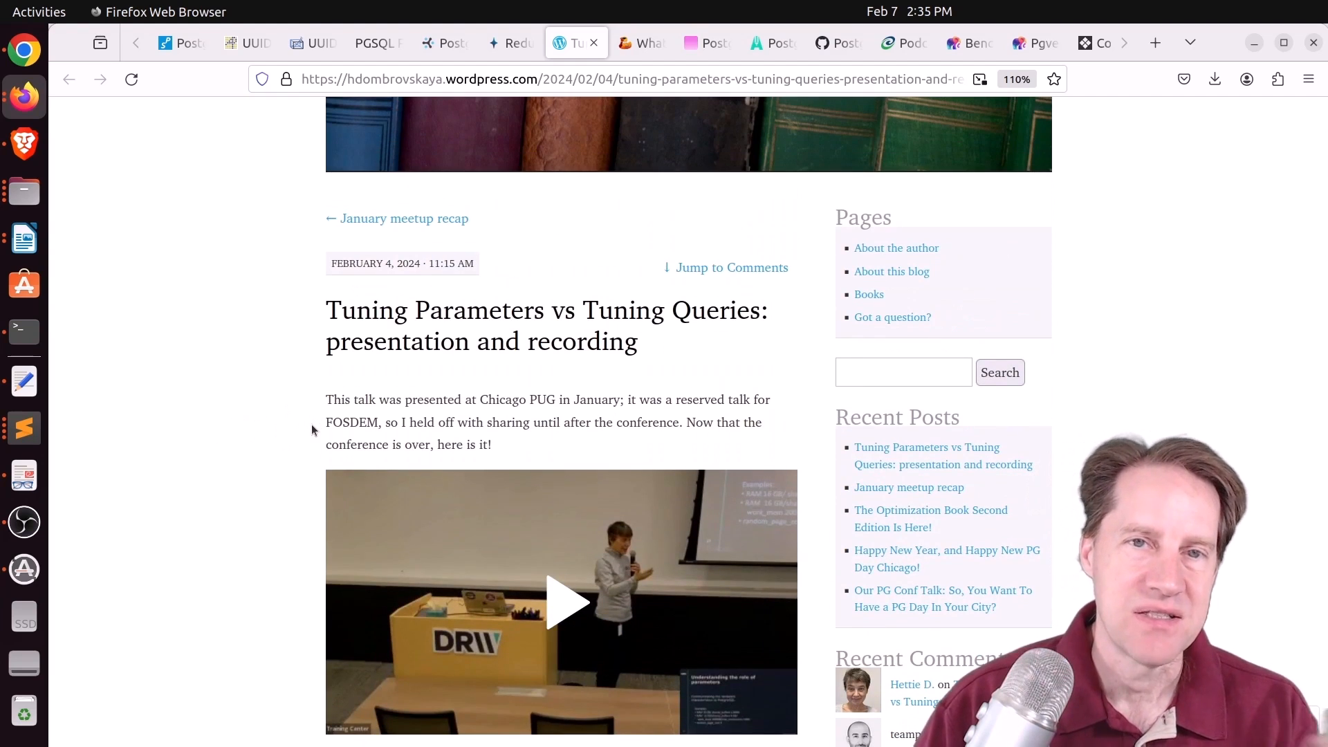
scroll("down", 3)
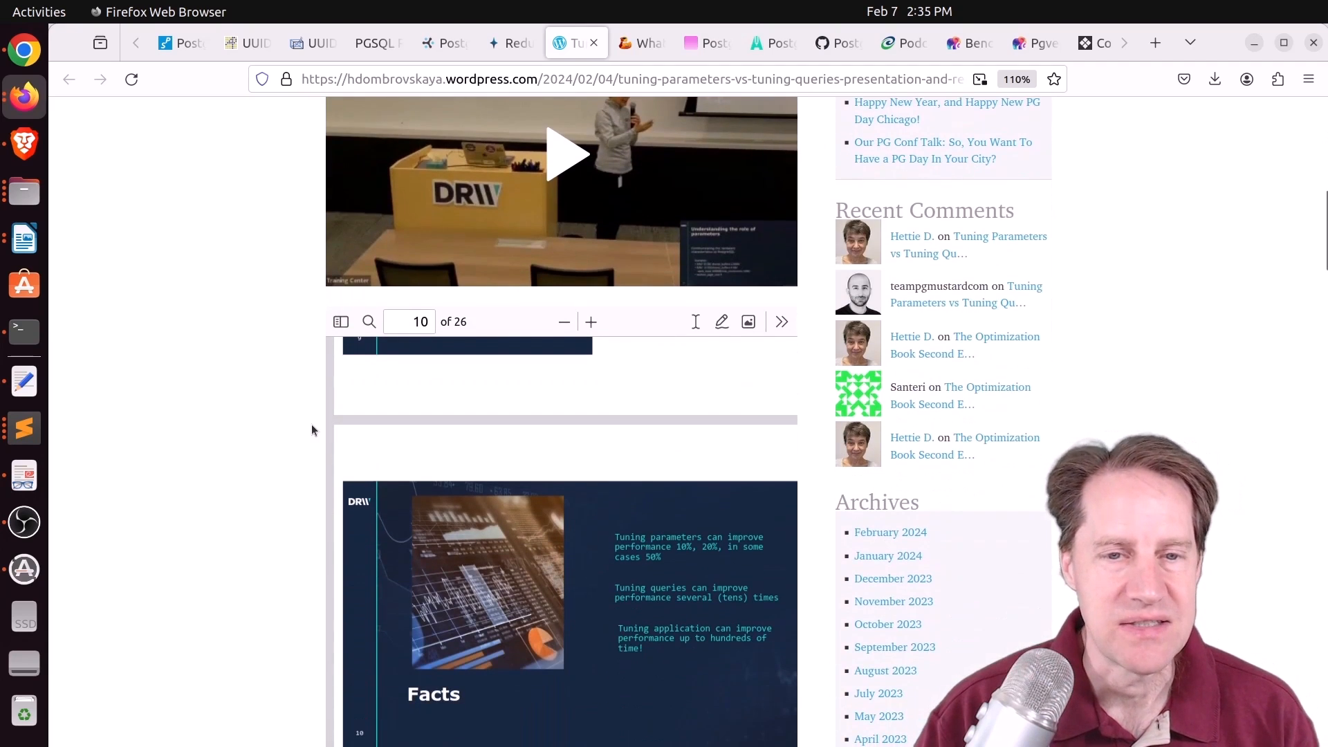
scroll("down", 3)
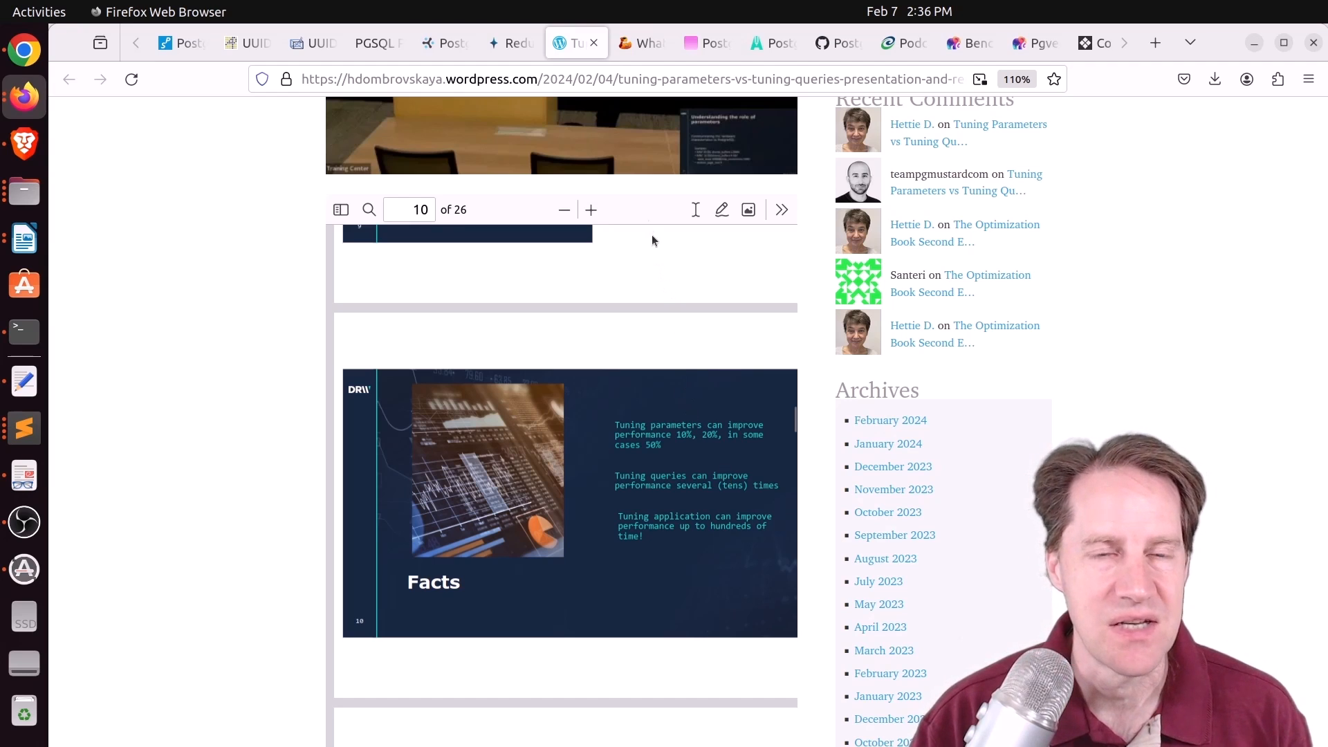
left_click(642, 43)
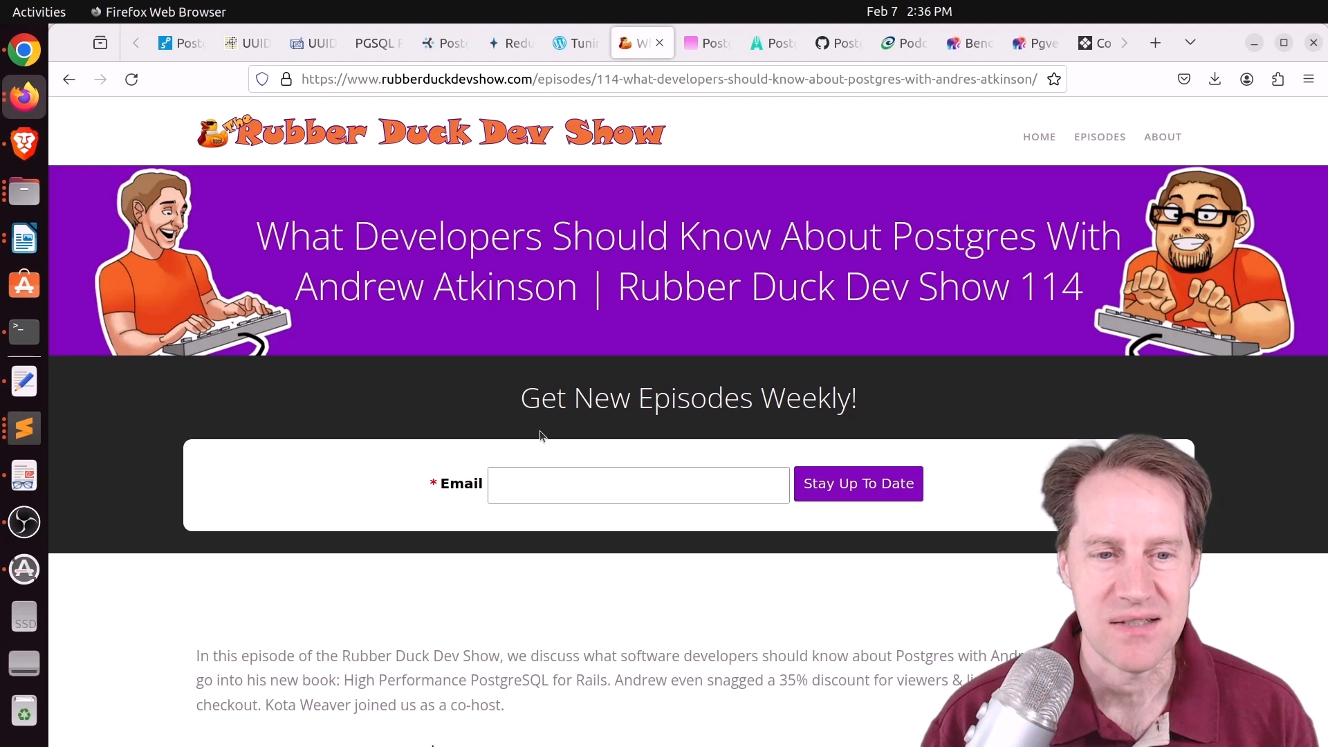
Scroll the Rubber Duck Dev Show episode 114 page's introductory description.
scroll("down", 3)
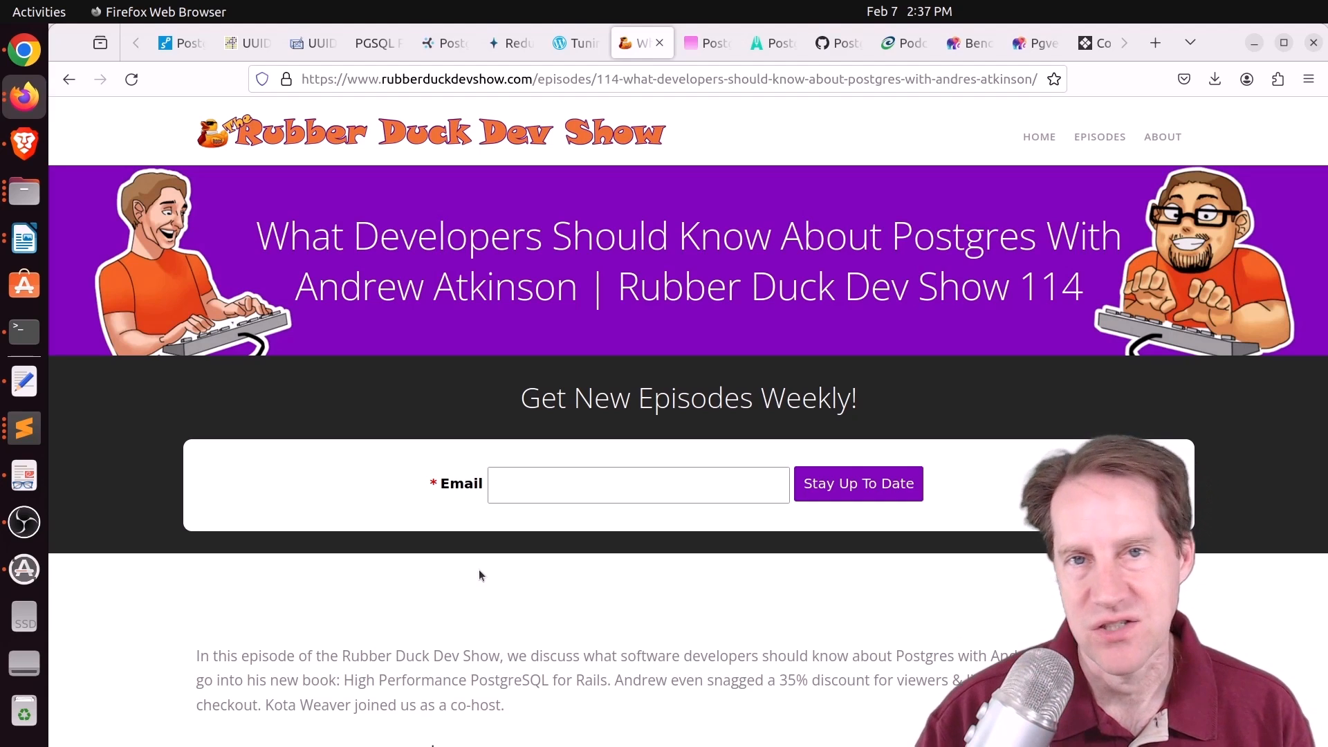
mouse_move(494, 571)
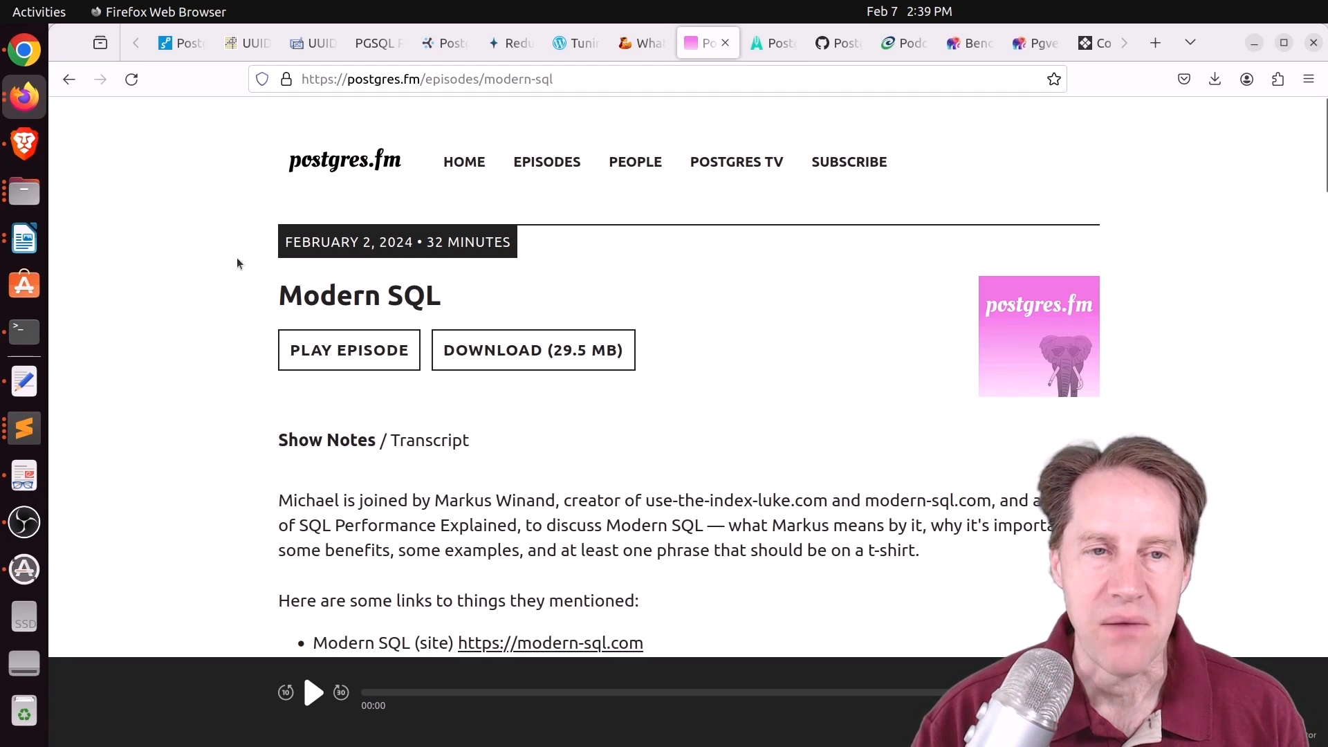
mouse_move(574, 399)
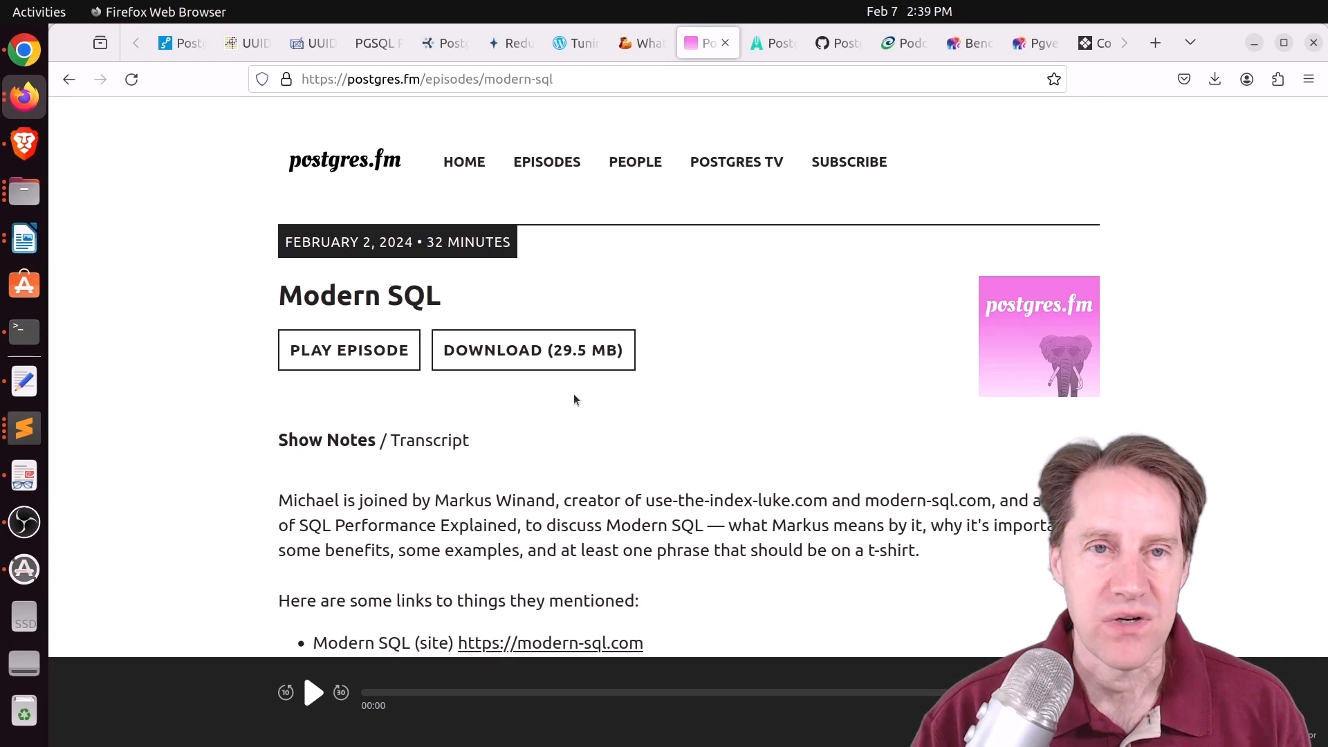
Scroll the Modern SQL show notes to the YouTube video, then move to the DBMS of the Year post.
scroll("down", 3)
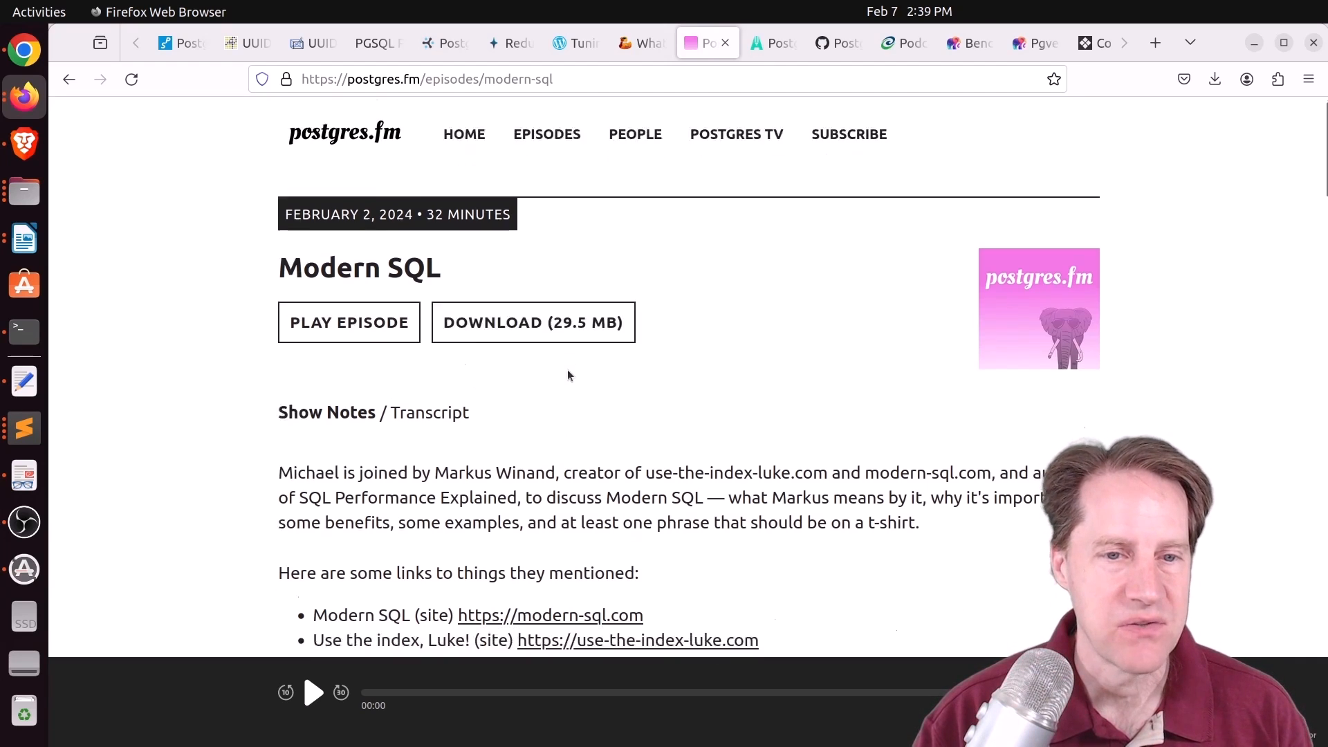
scroll("down", 3)
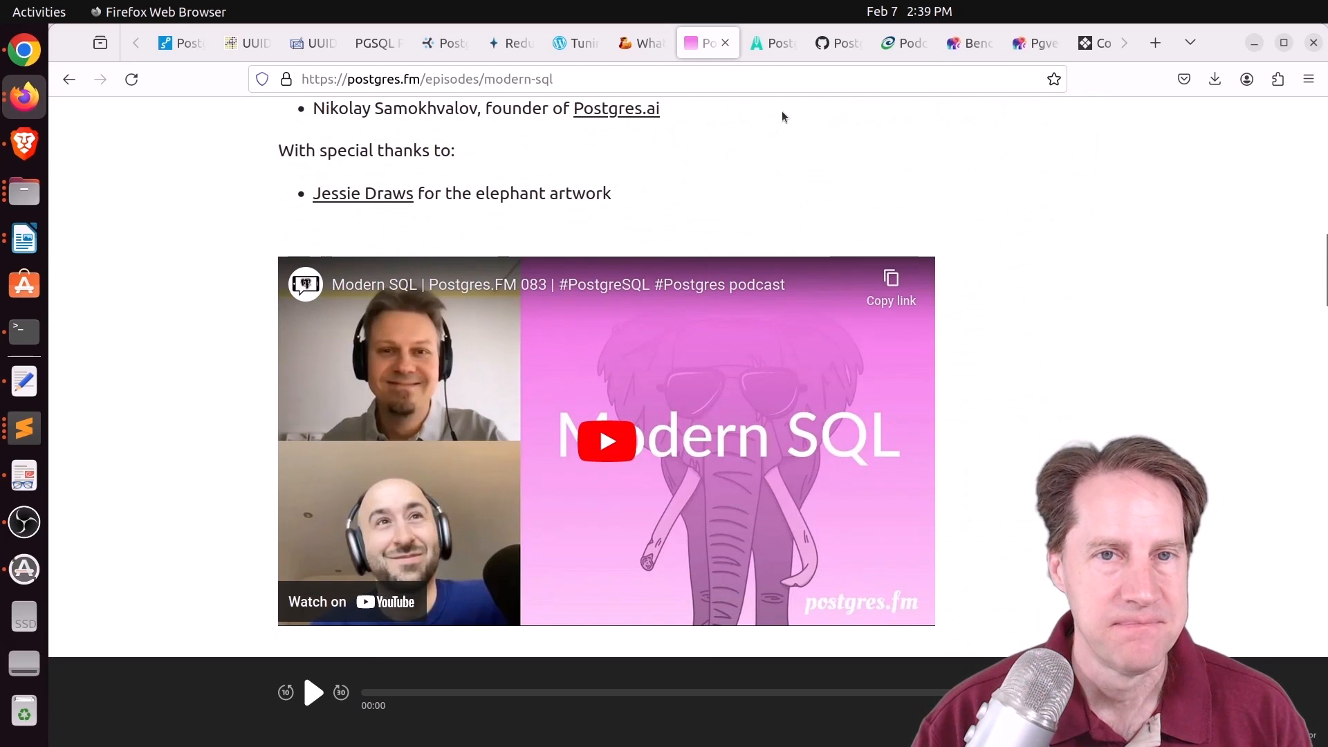
left_click(771, 43)
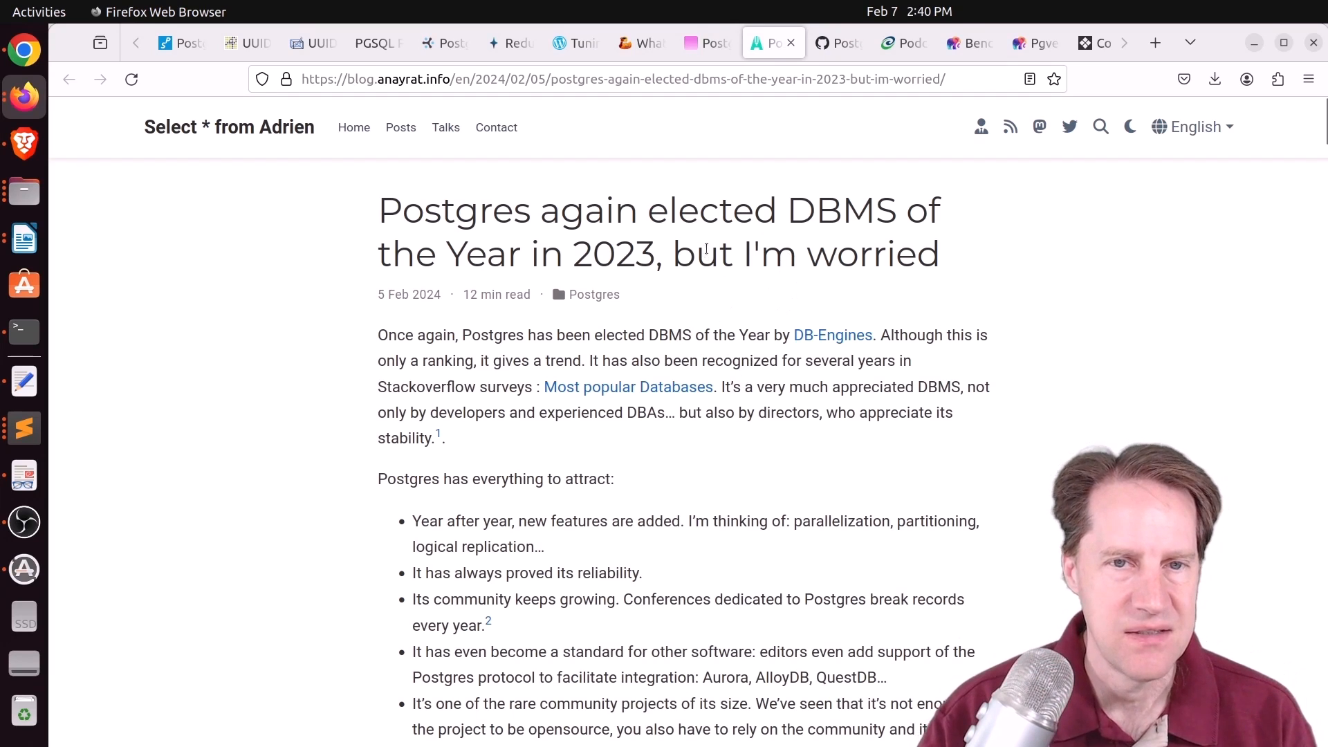
Scroll through the DBMS of the Year post from its intro into the DBA-job section.
scroll("down", 3)
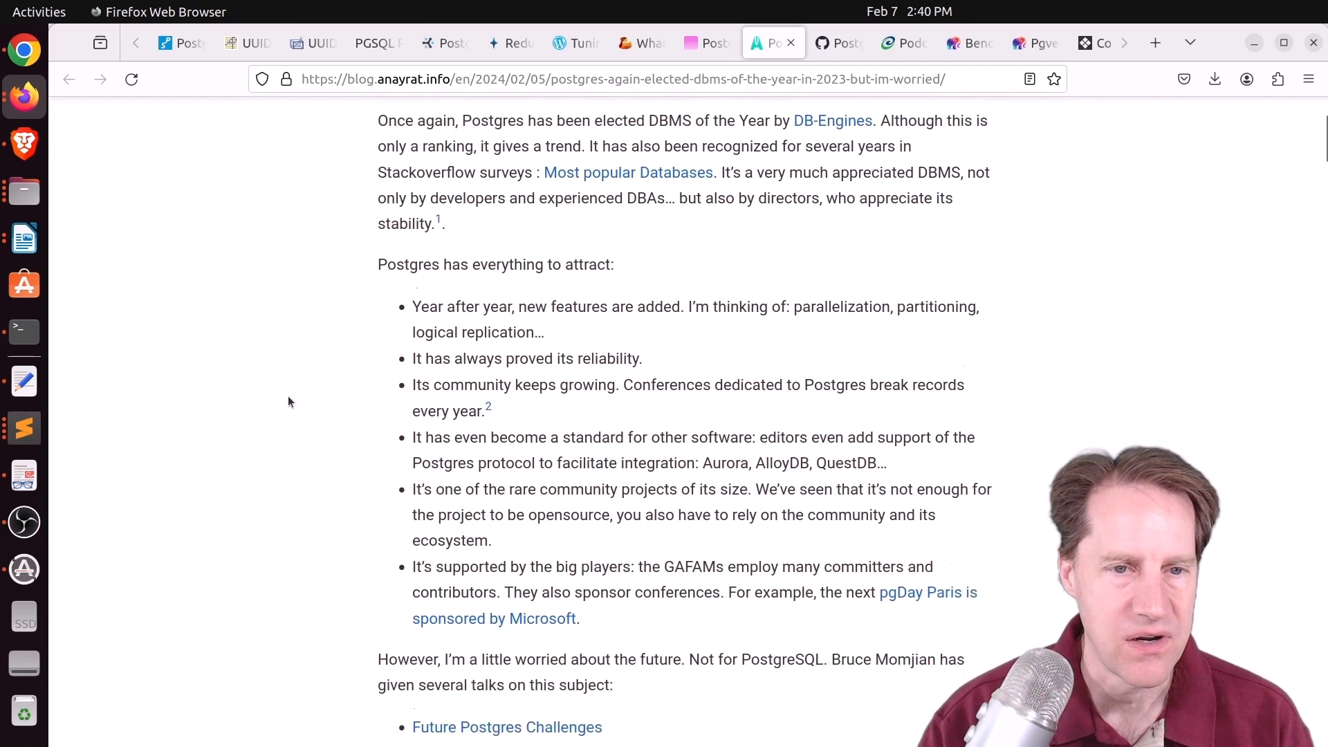
scroll("down", 3)
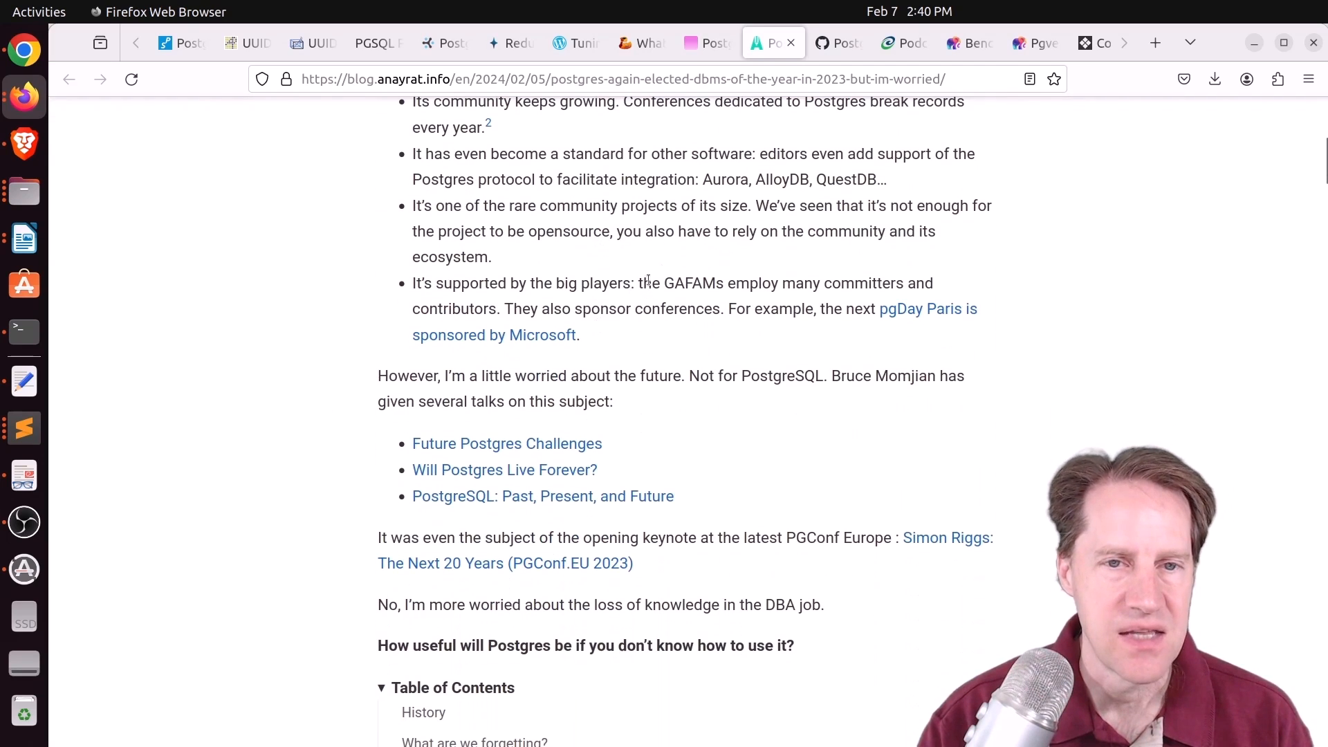
mouse_move(293, 333)
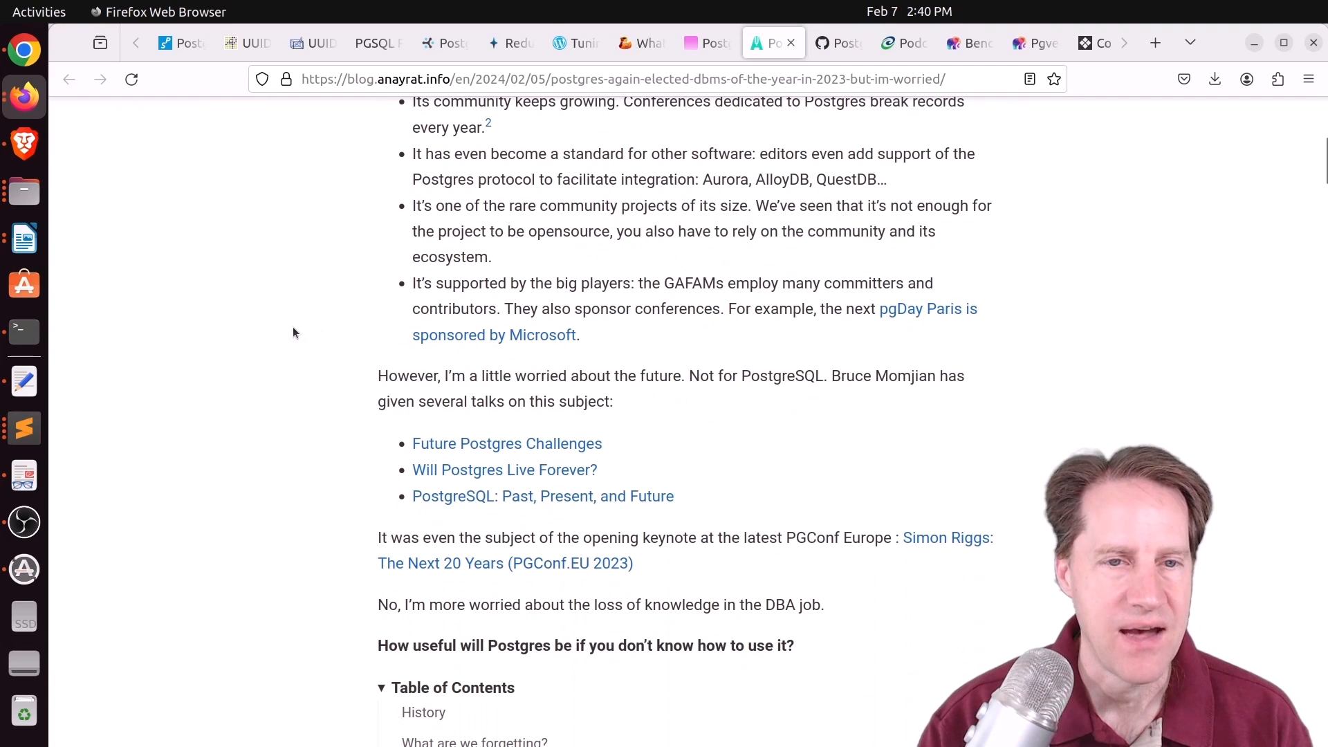
scroll("down", 3)
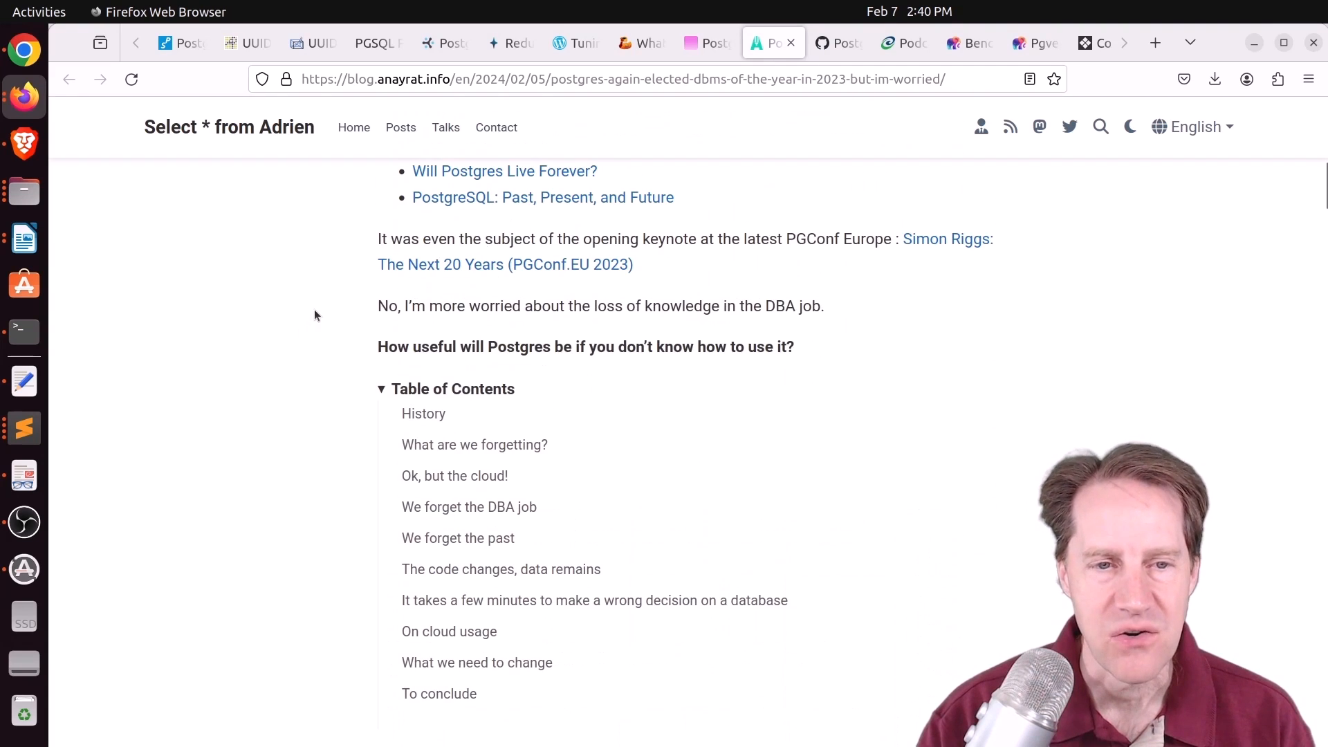
scroll("down", 3)
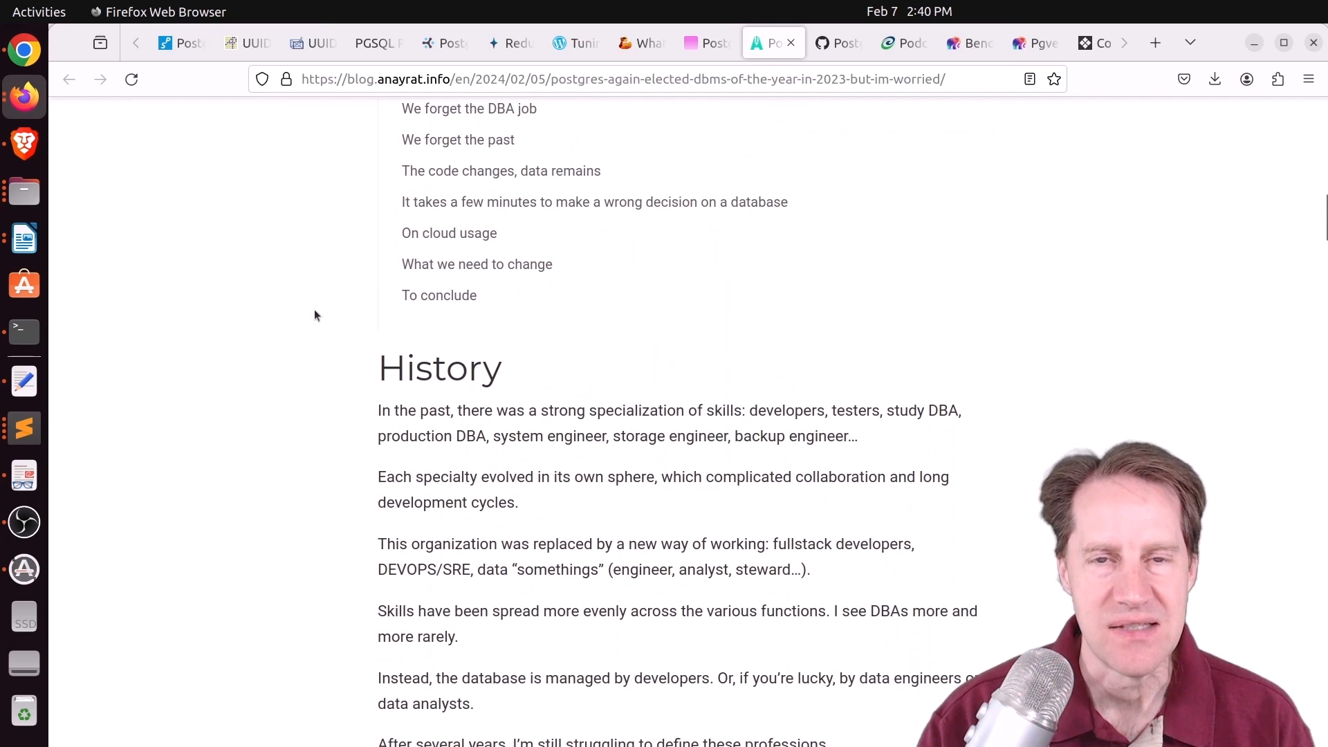
scroll("down", 3)
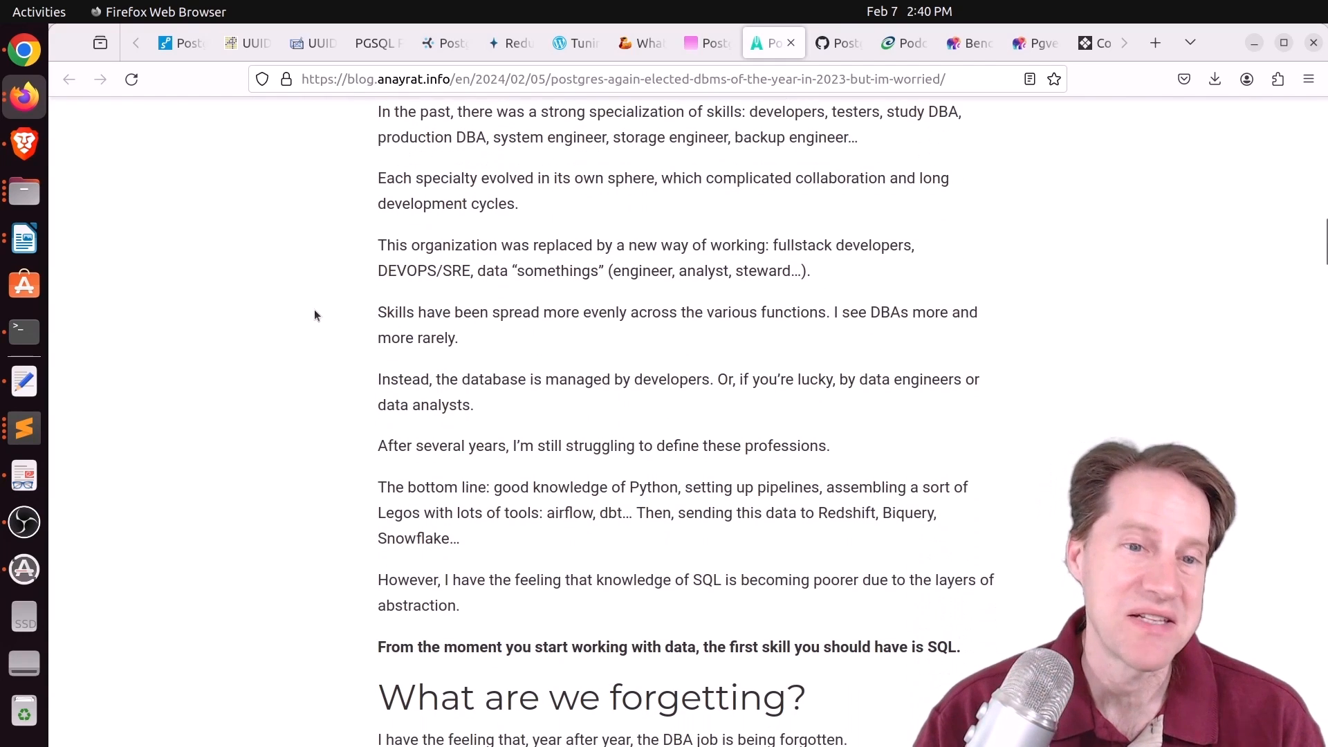
scroll("down", 3)
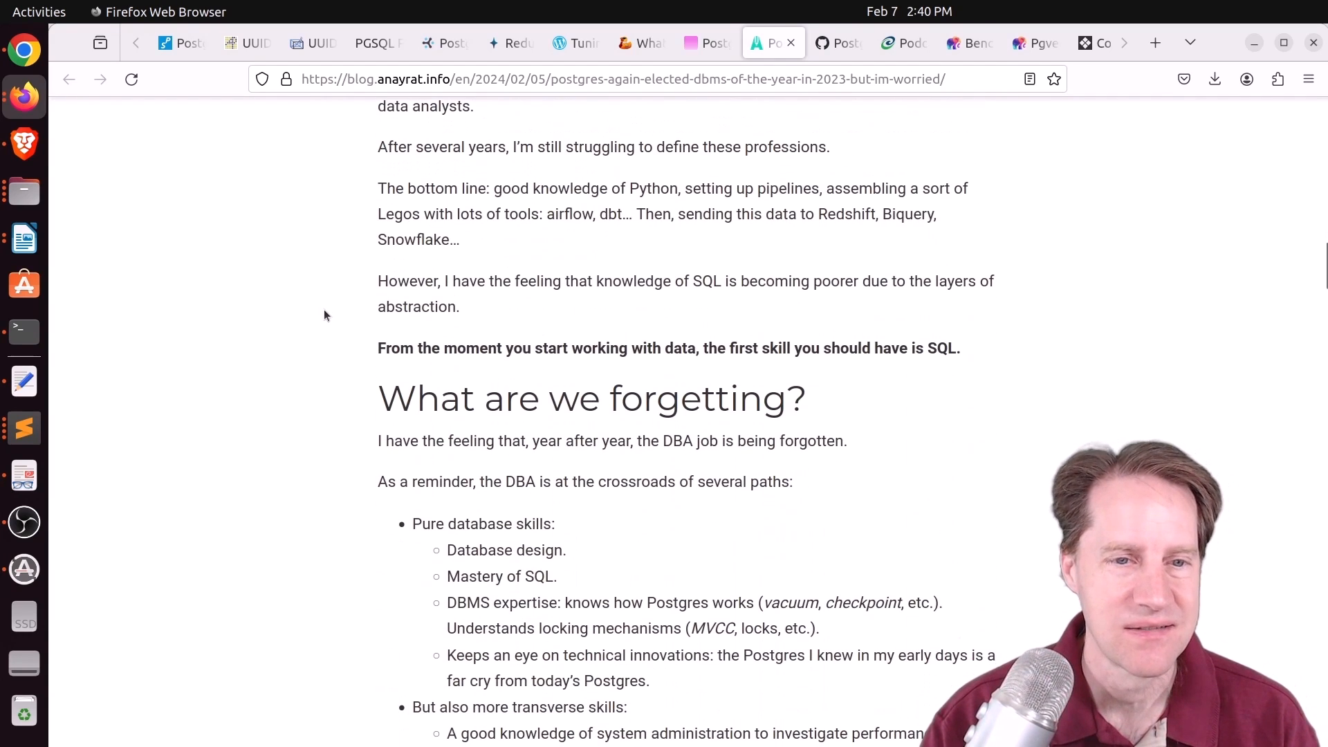
Continue down through the cloud section to the 'wrong decision on a database' part.
scroll("down", 3)
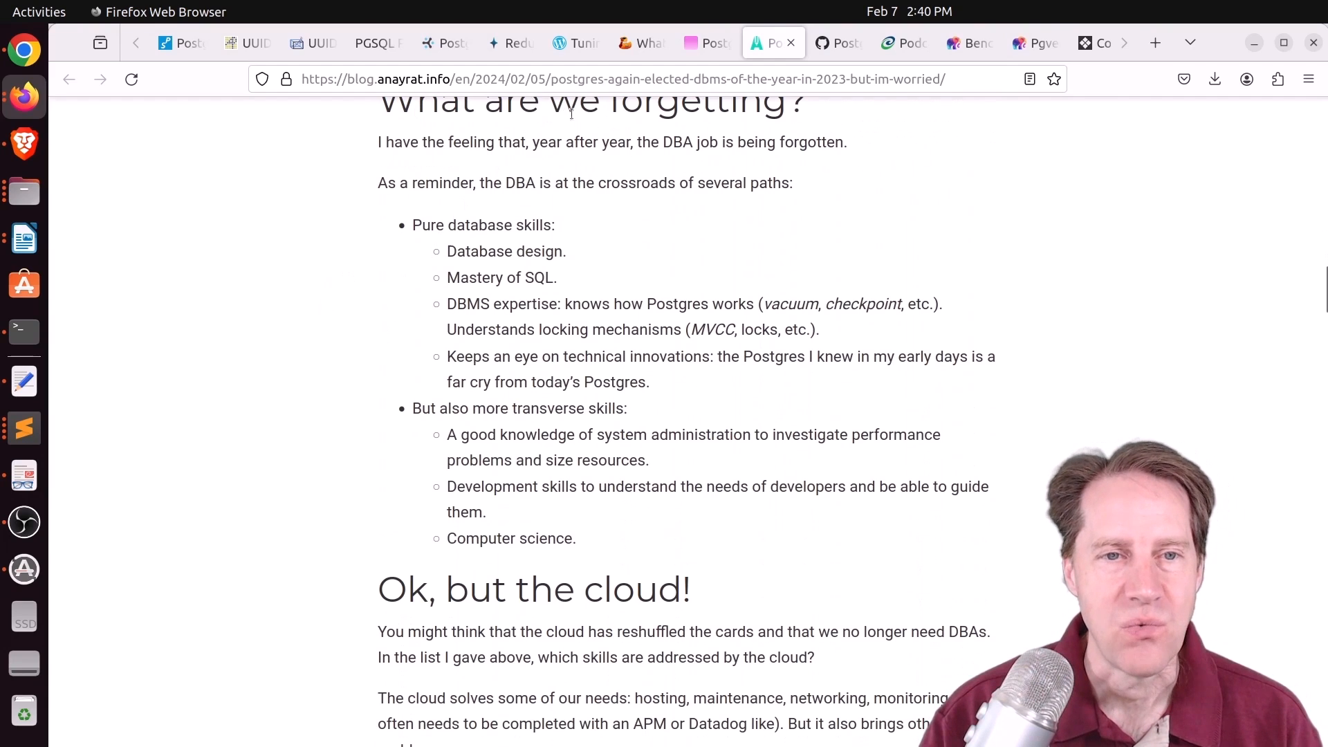
mouse_move(261, 433)
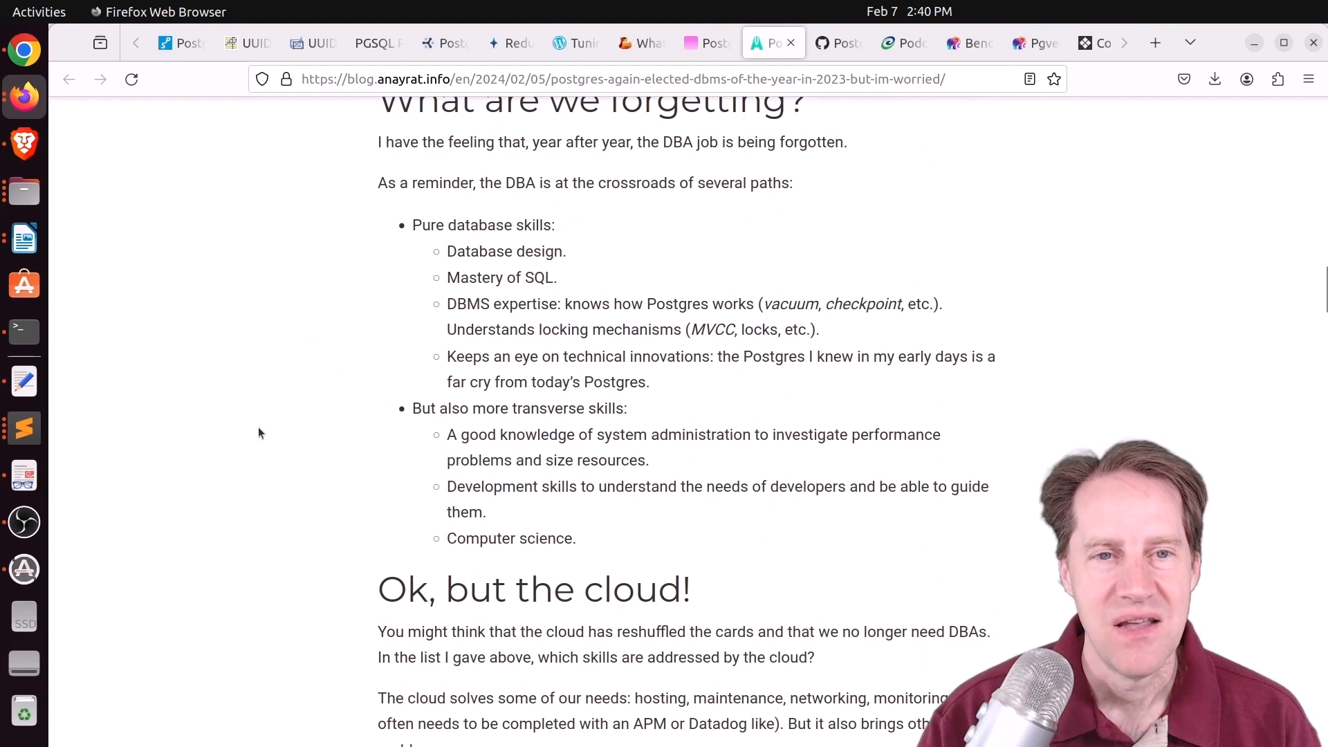
scroll("down", 3)
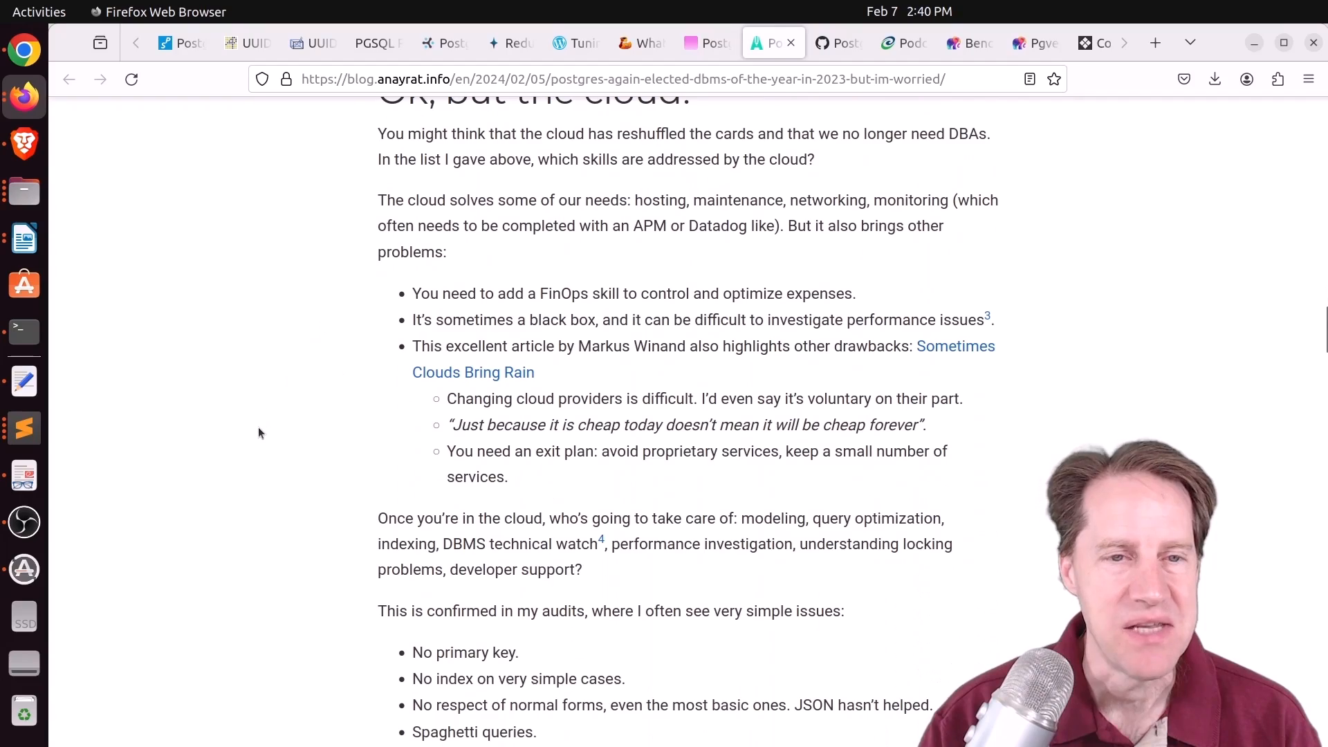
scroll("down", 3)
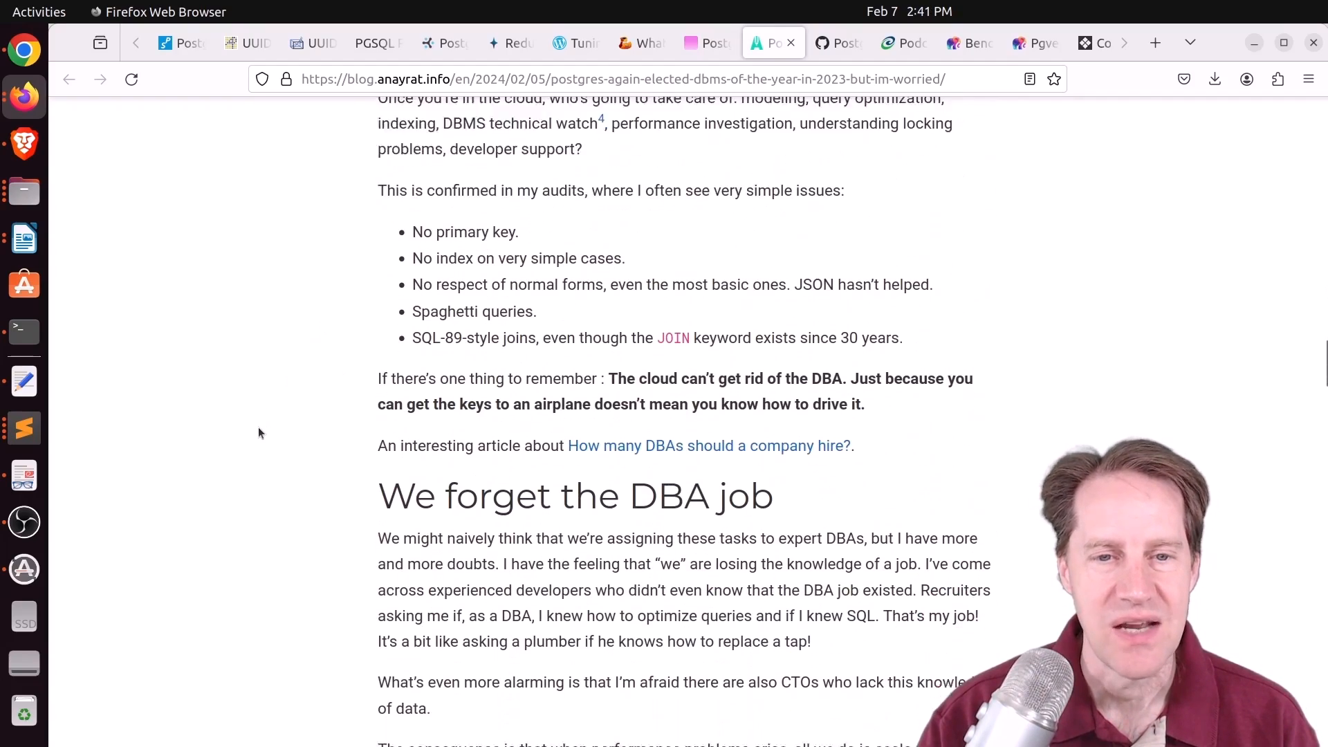
scroll("down", 3)
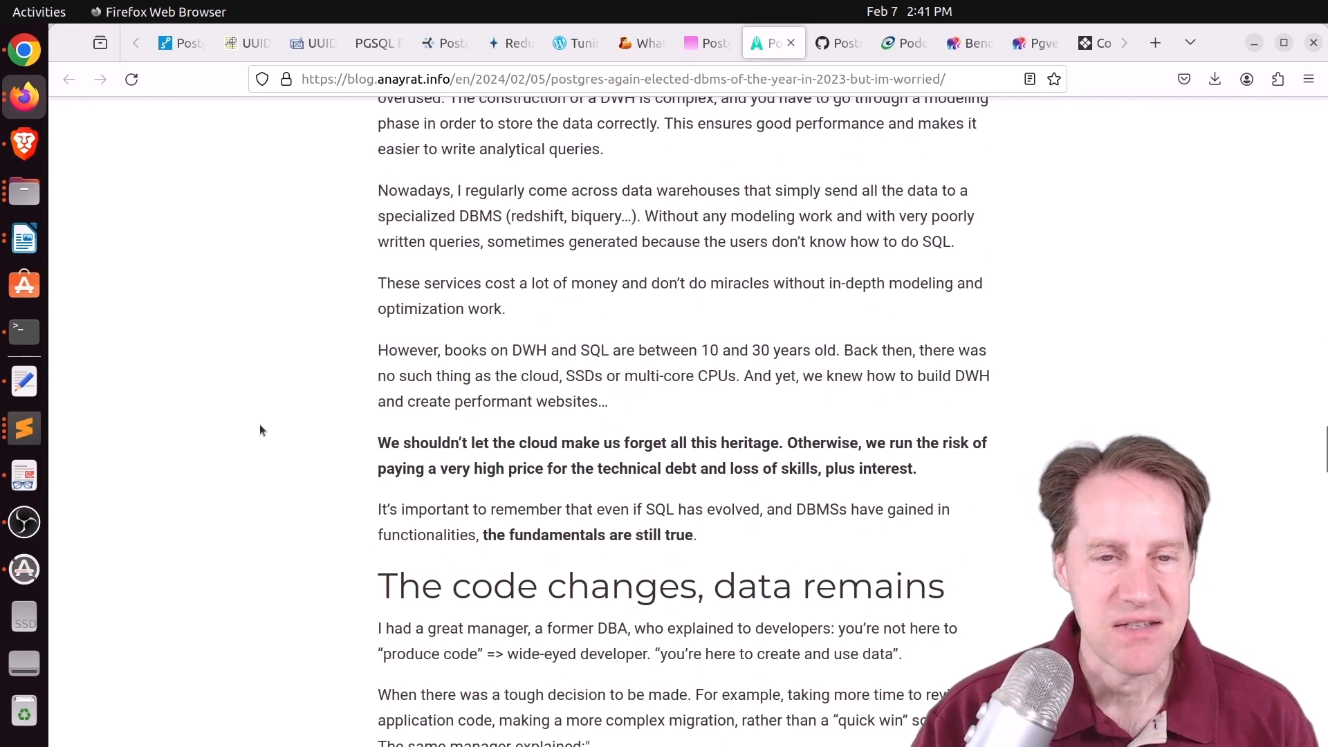
scroll("down", 3)
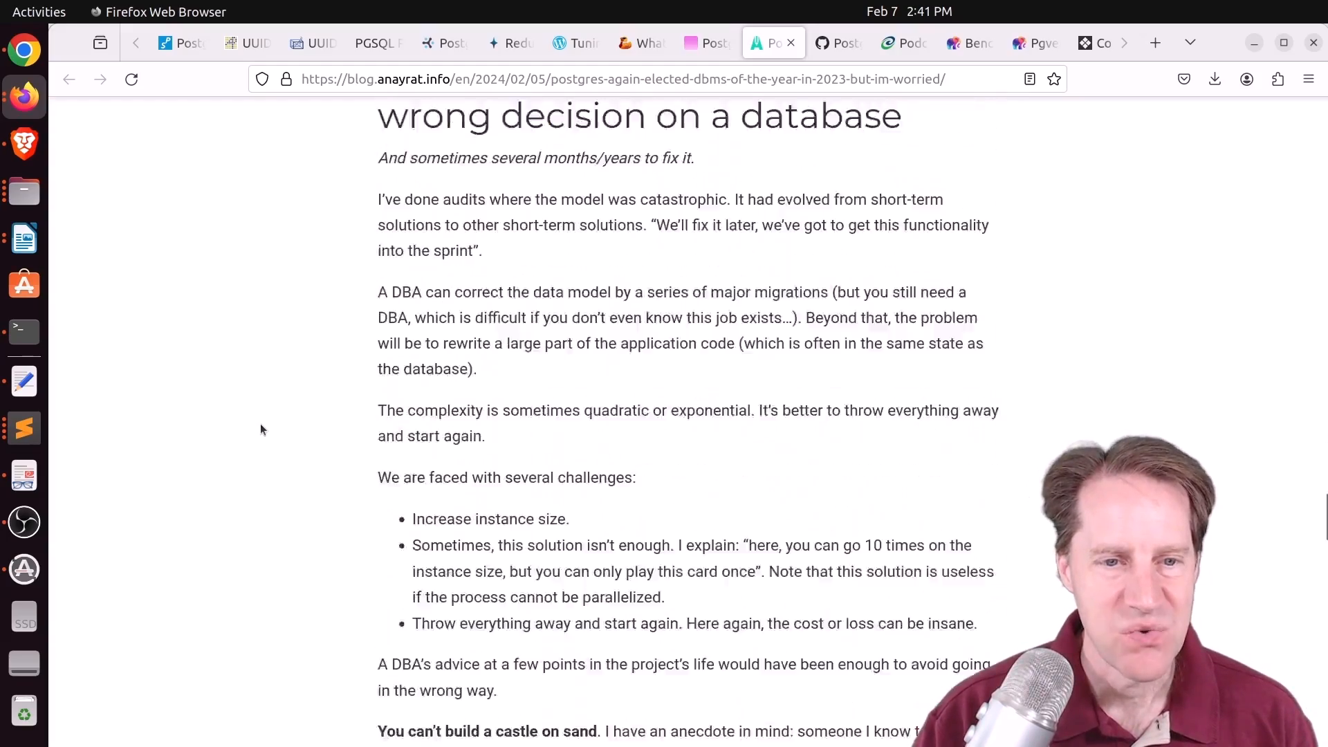
scroll("down", 3)
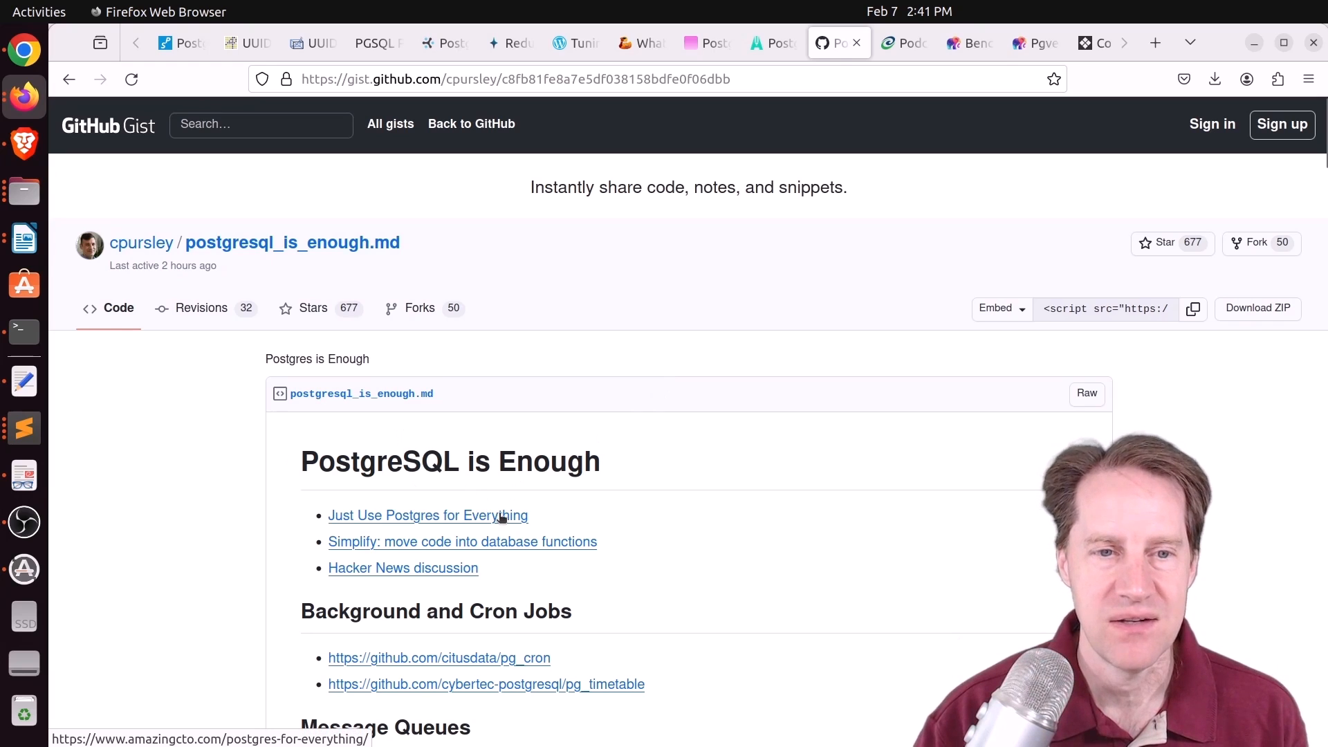
mouse_move(580, 498)
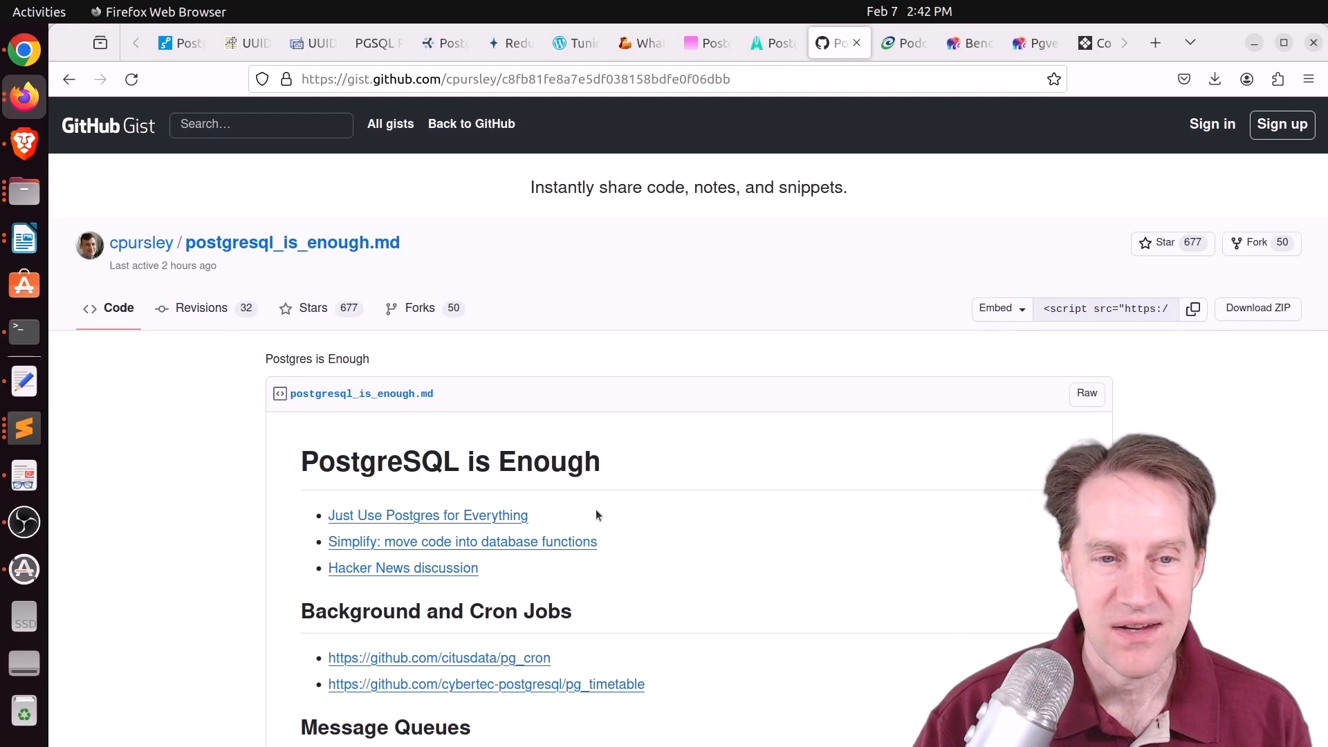
mouse_move(462, 542)
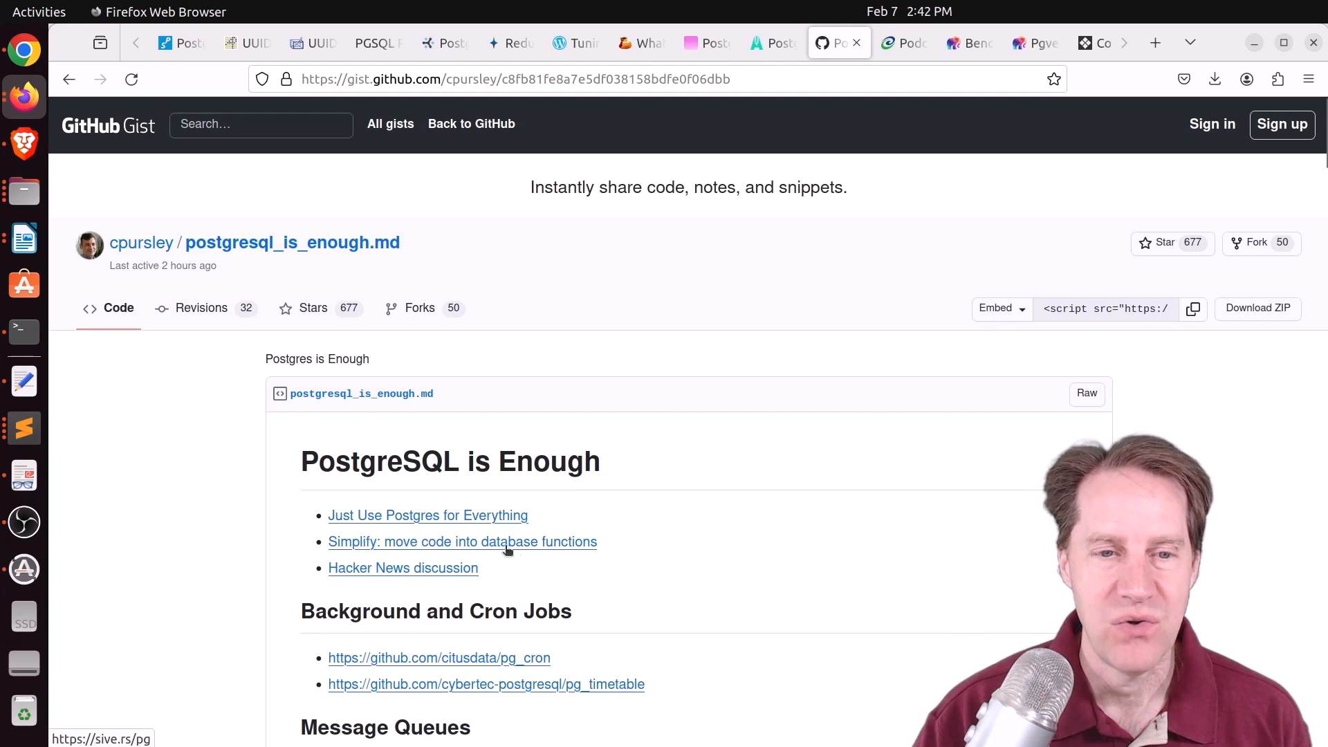
mouse_move(604, 548)
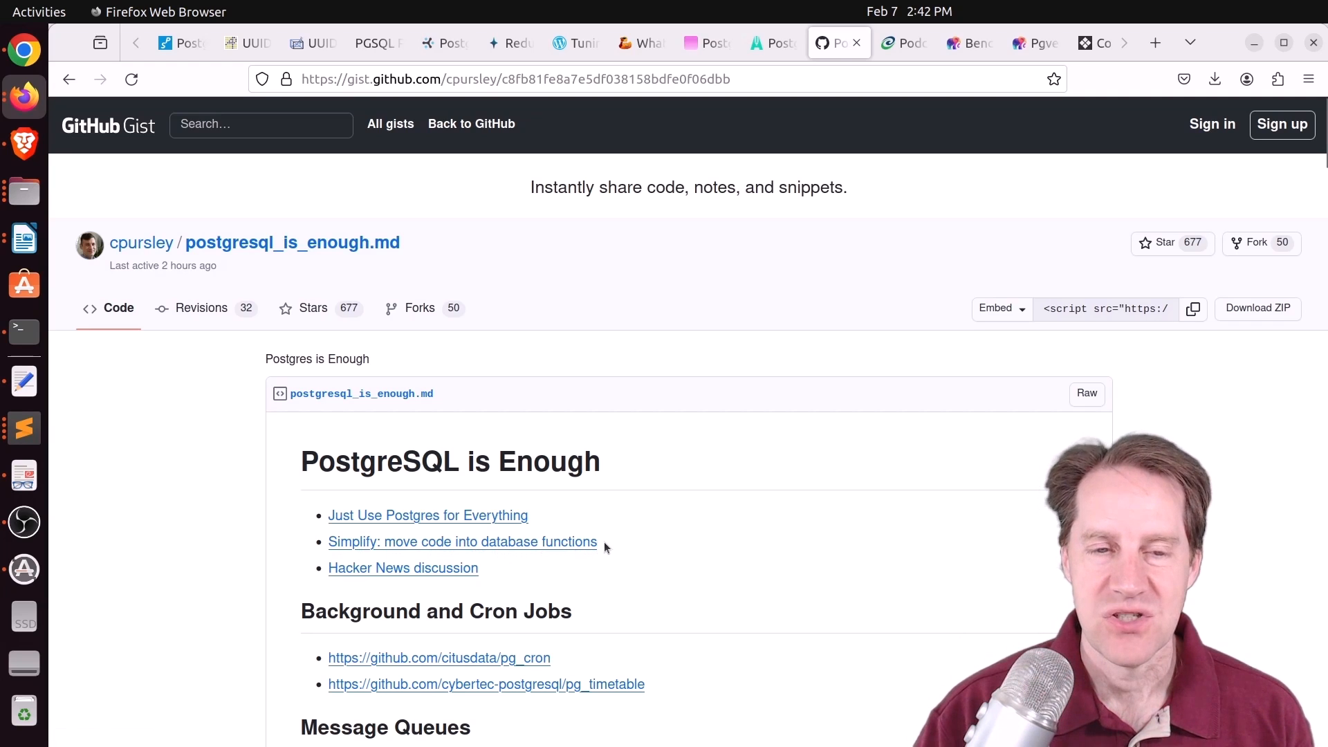
mouse_move(570, 545)
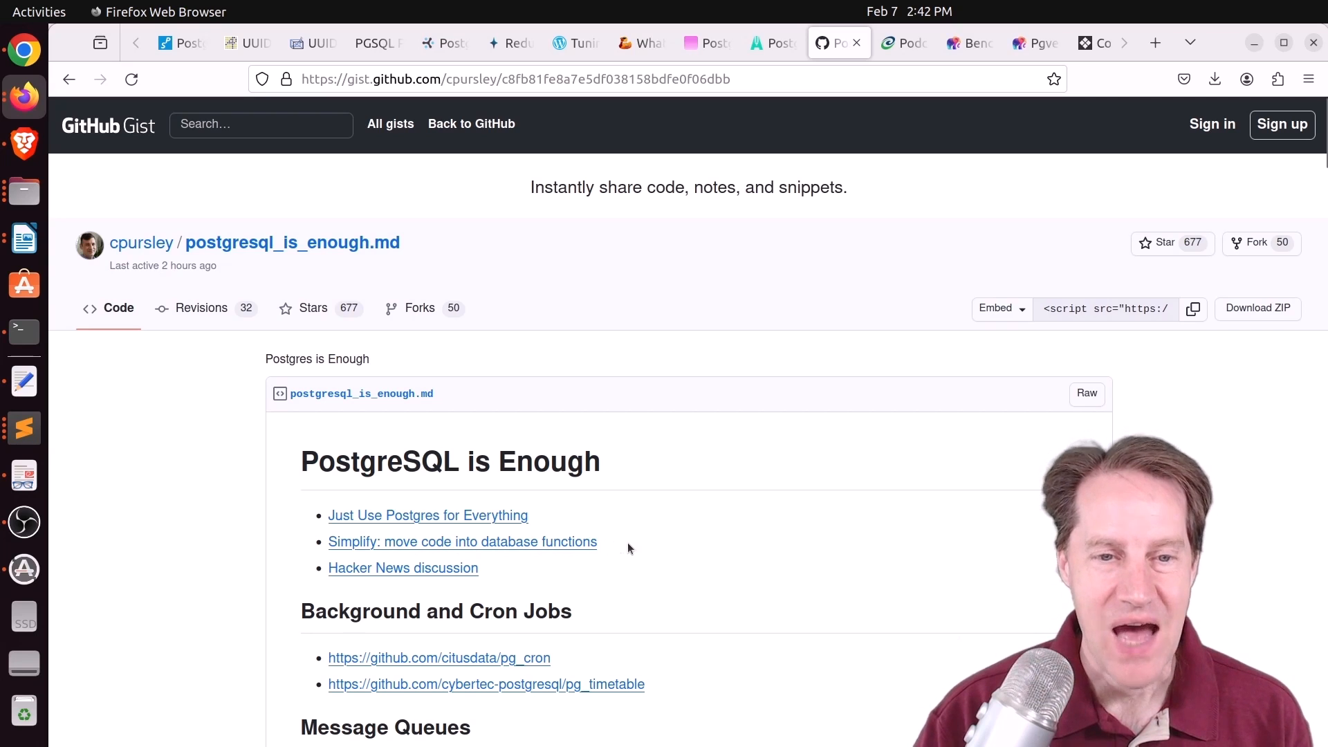
mouse_move(609, 550)
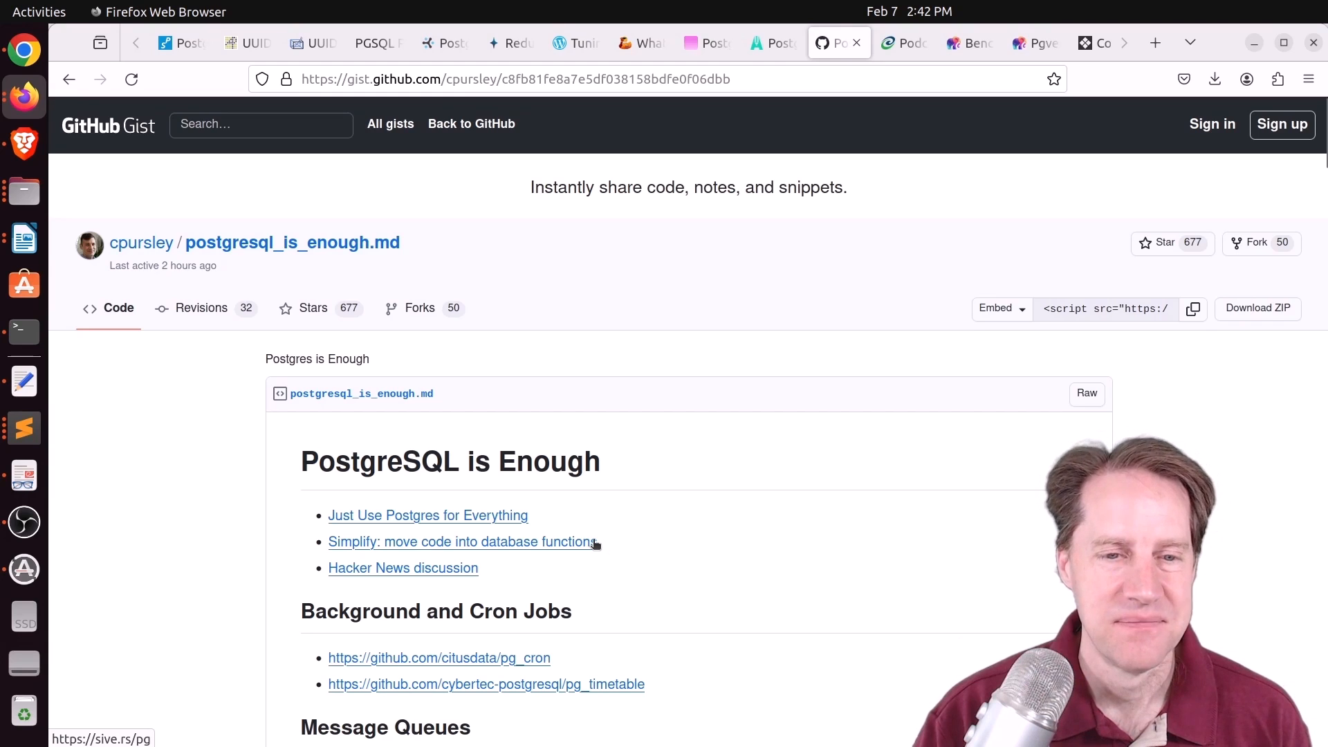
Skim the gist's categorized extension links, then move on to the Citus podcast highlights article.
scroll("down", 3)
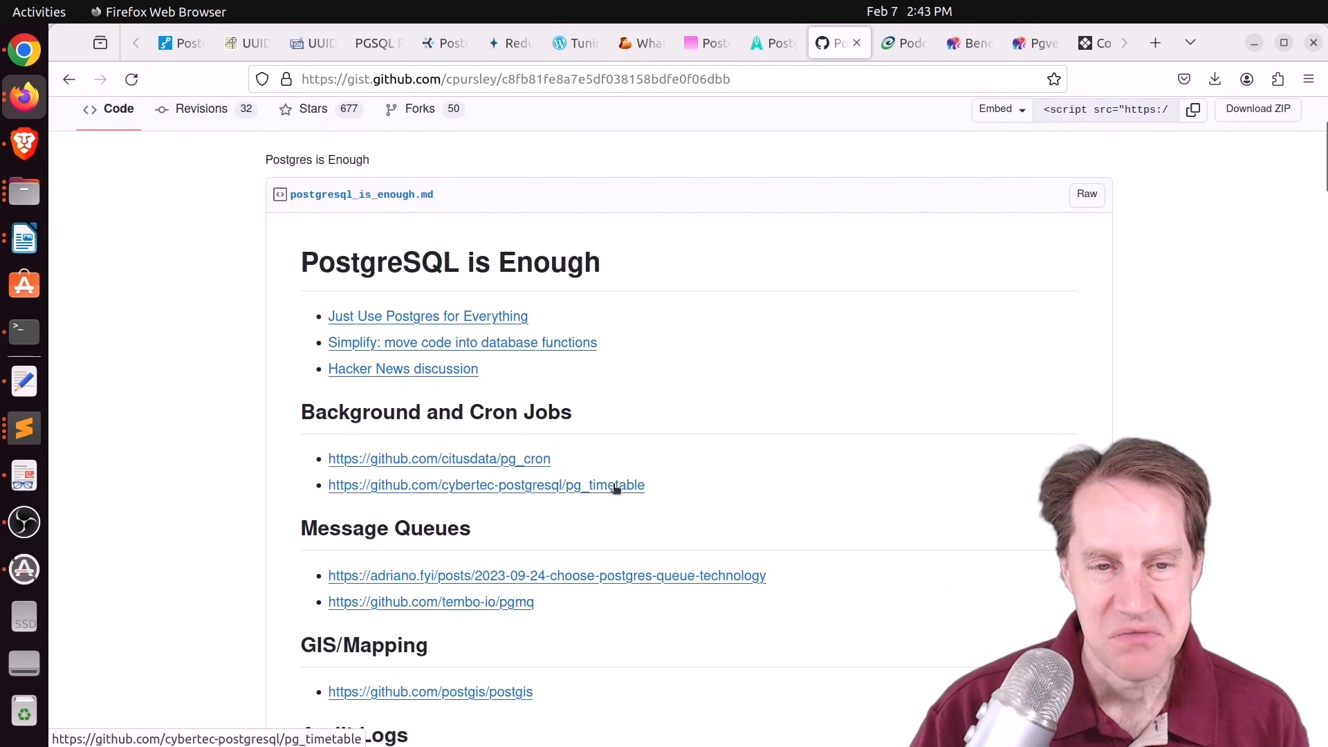
mouse_move(638, 477)
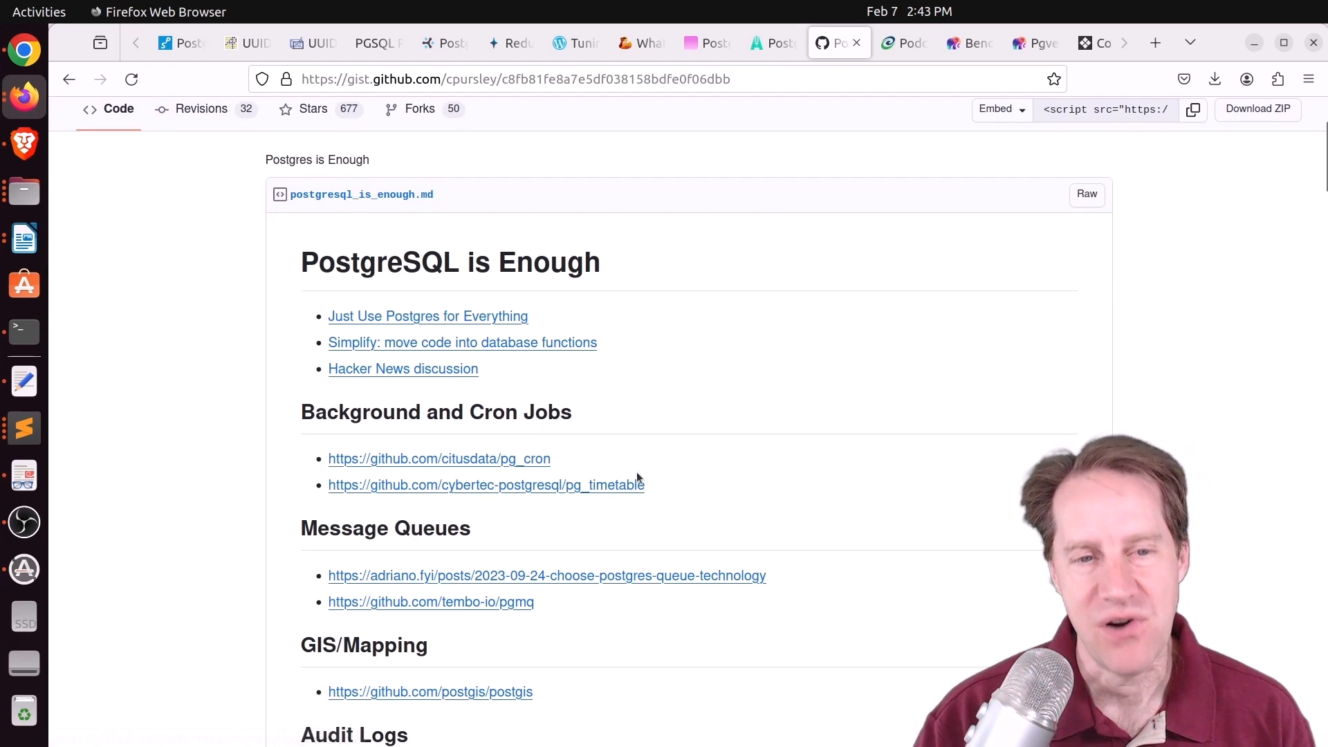
mouse_move(590, 473)
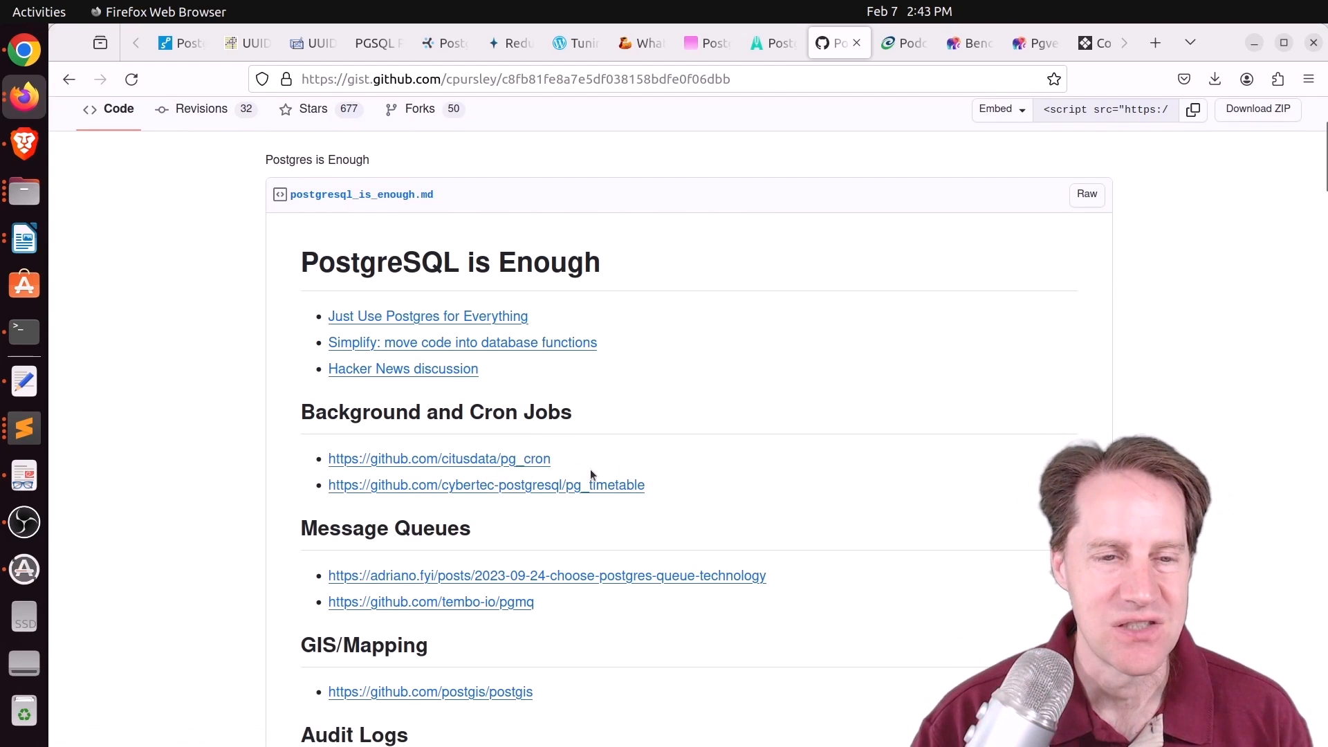
scroll("down", 3)
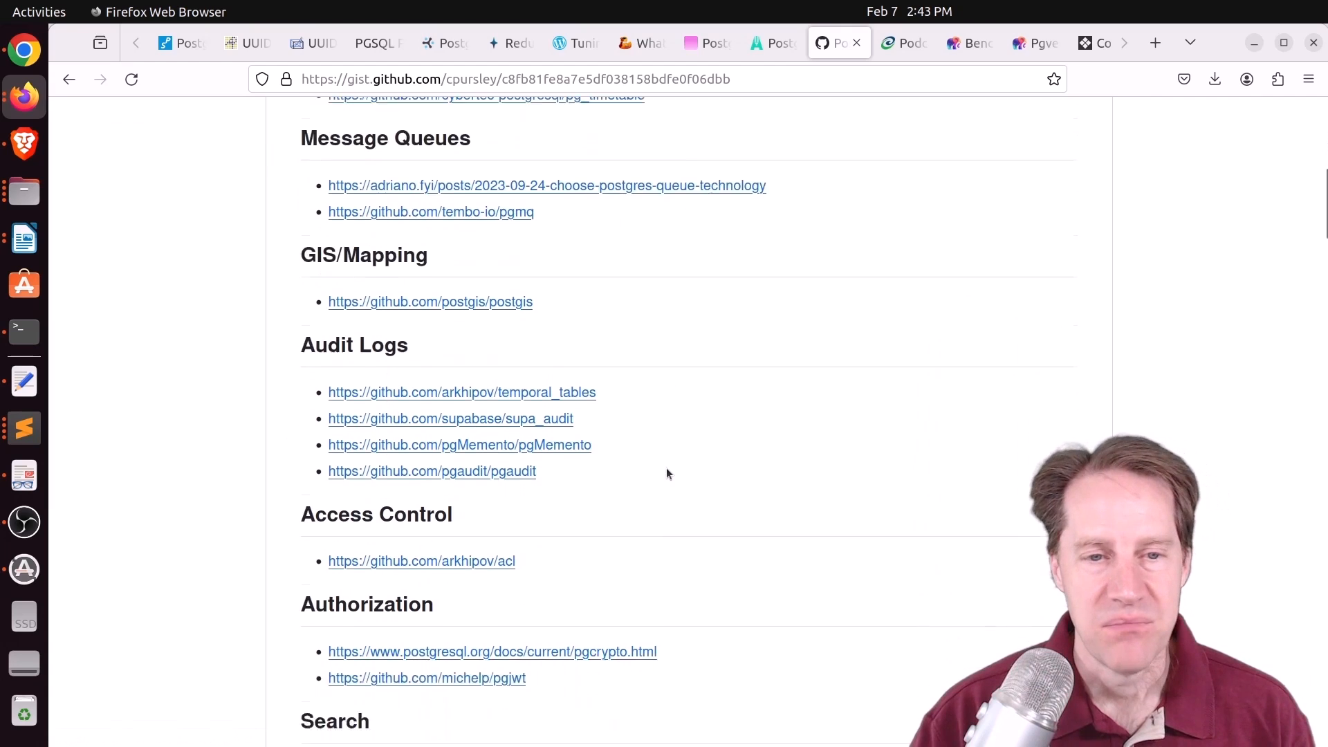
scroll("down", 3)
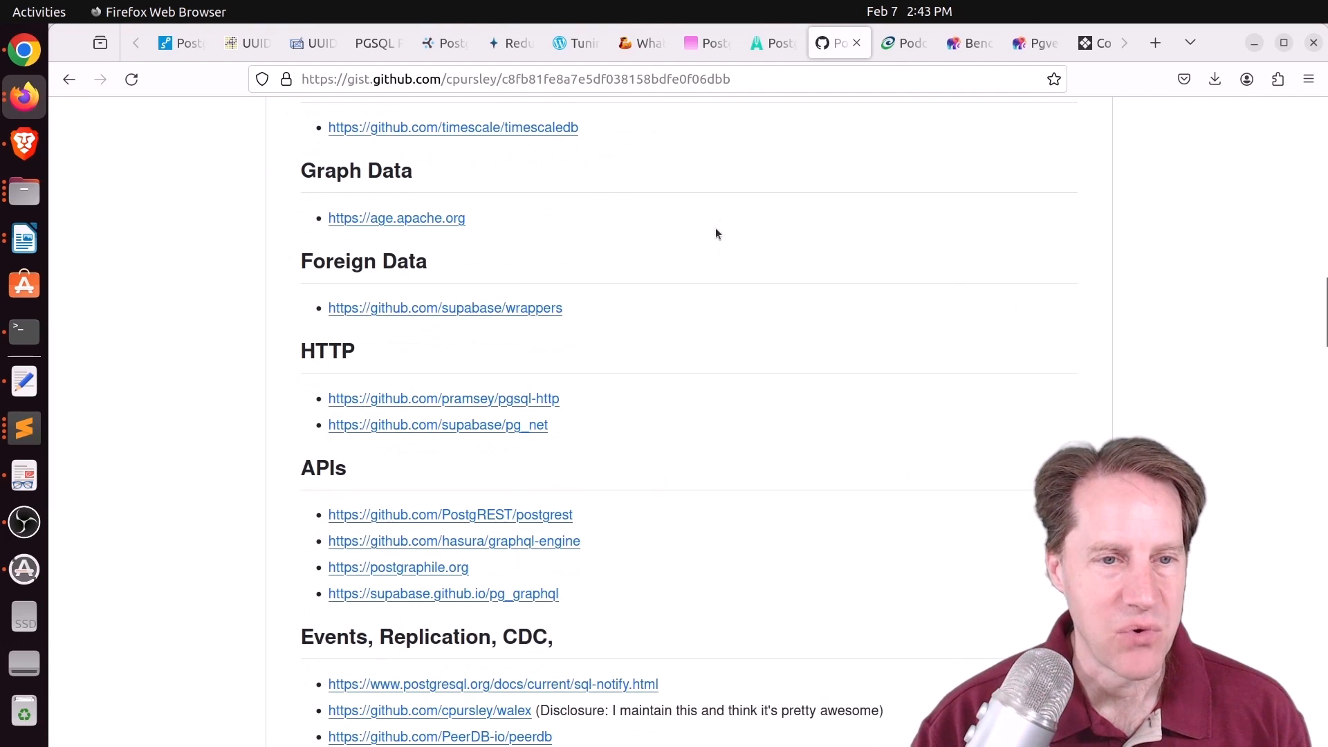
left_click(904, 43)
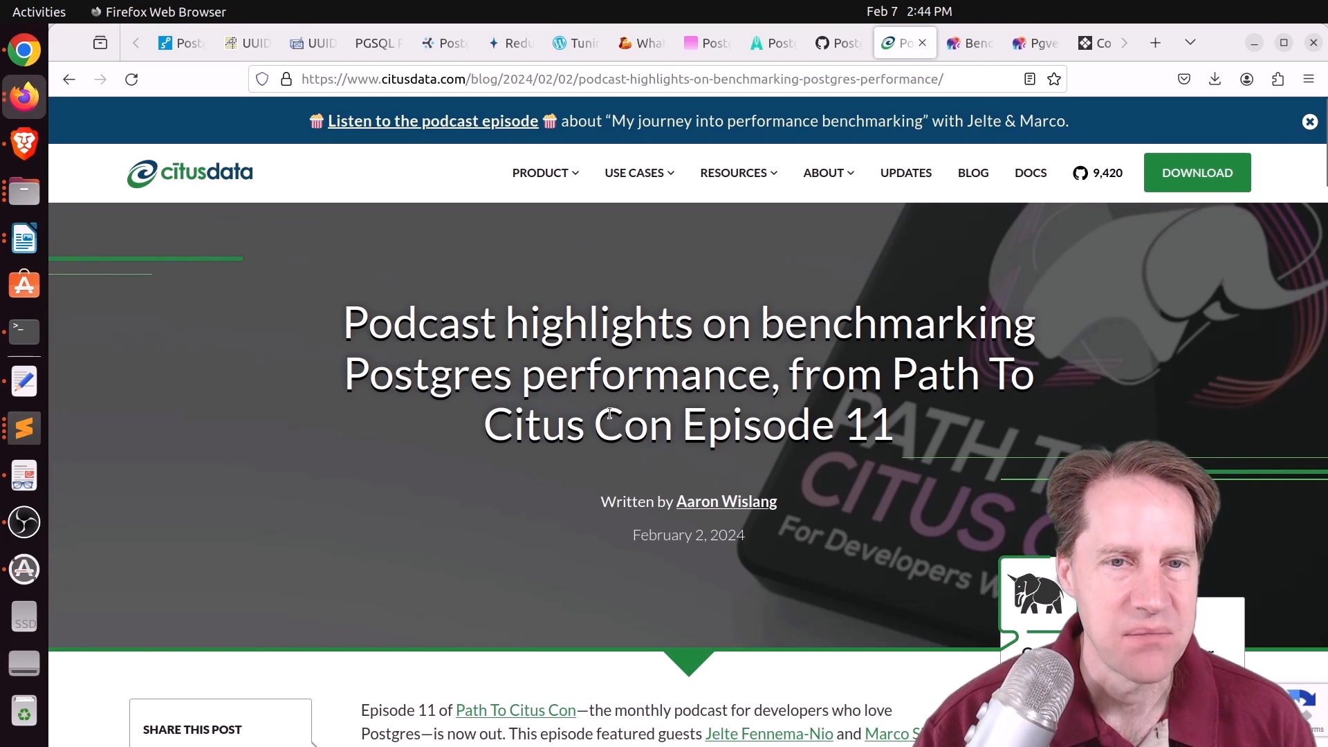
Switch from the Citus Episode 11 post to the Tembo Pgvector vs Lantern benchmark tab.
left_click(970, 43)
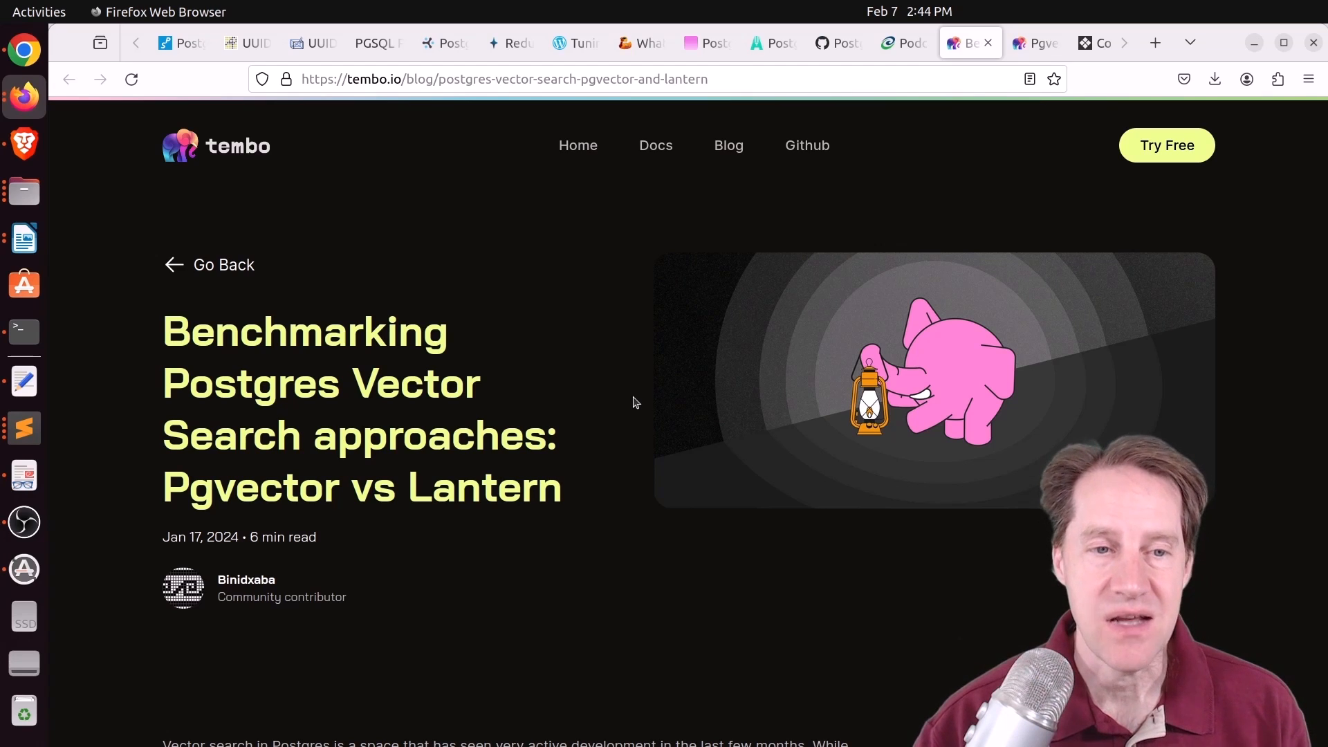
mouse_move(635, 501)
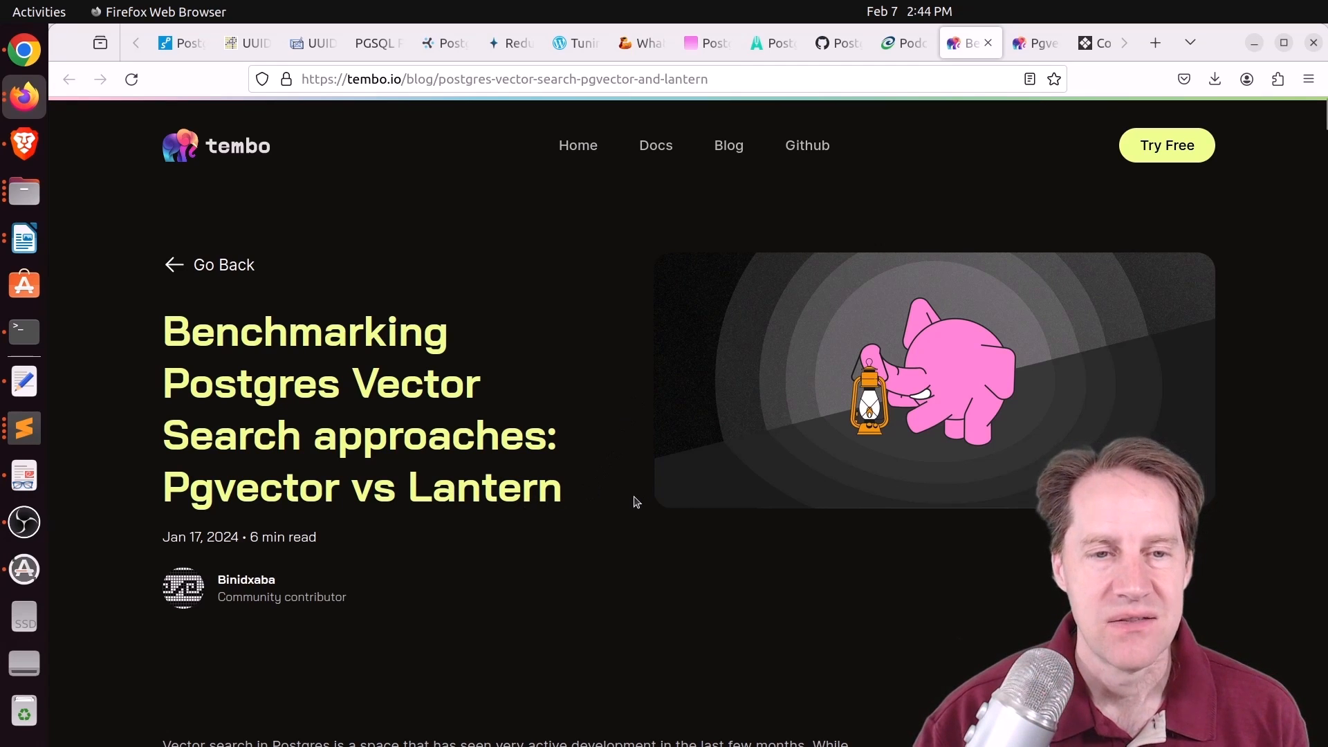
Scroll through the comparison table and the build time and index size charts.
scroll("down", 3)
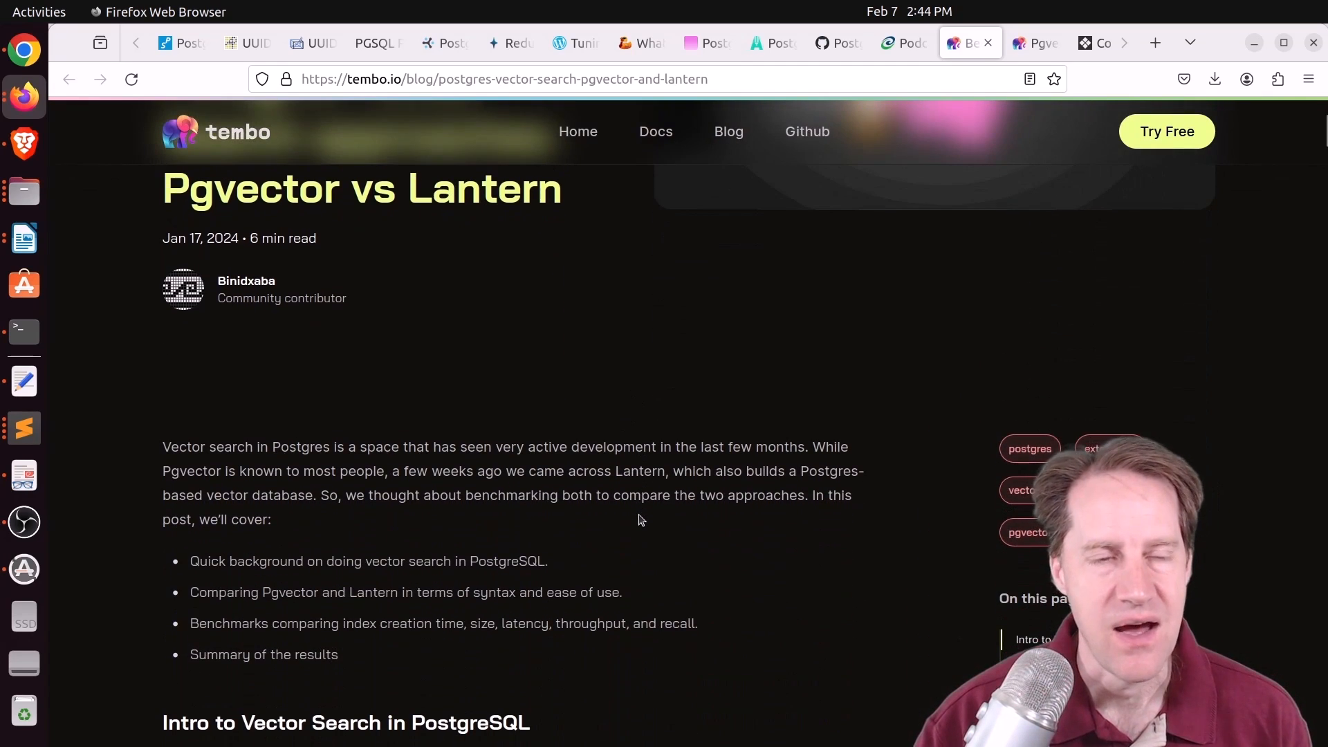
scroll("down", 3)
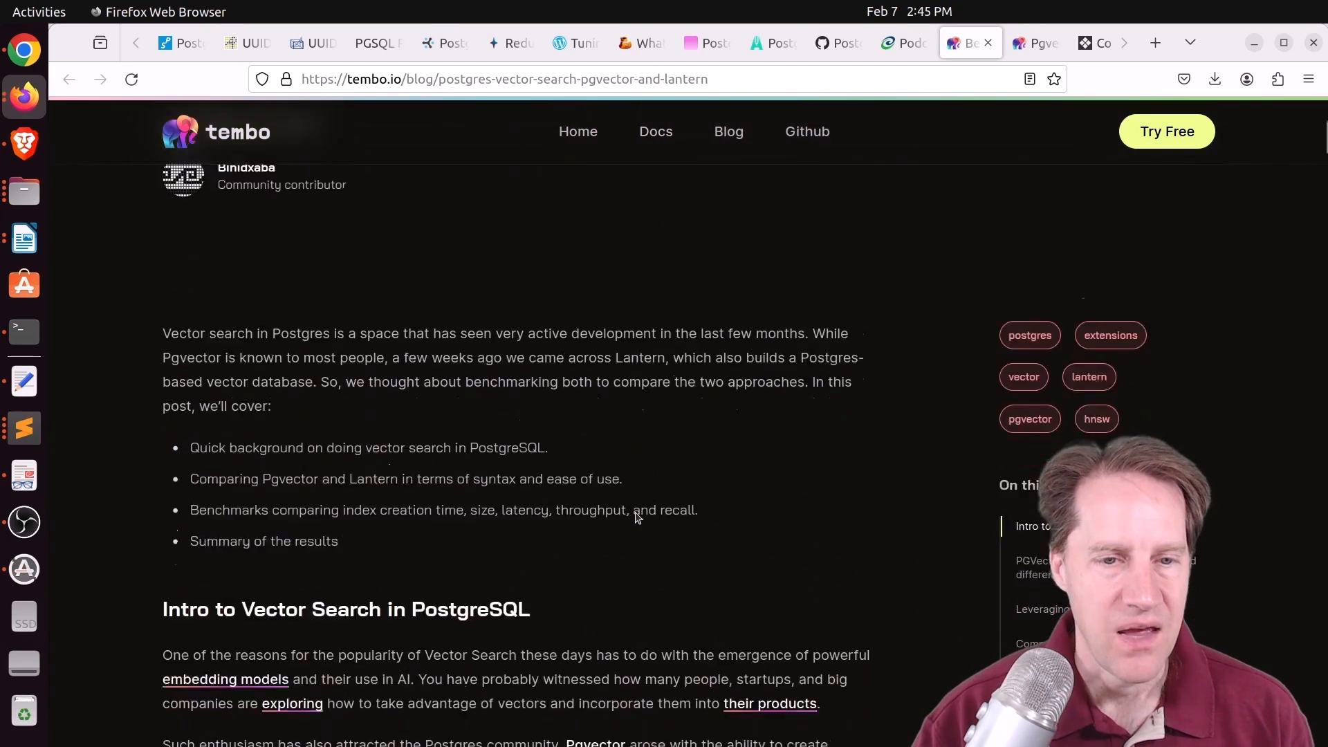
scroll("down", 3)
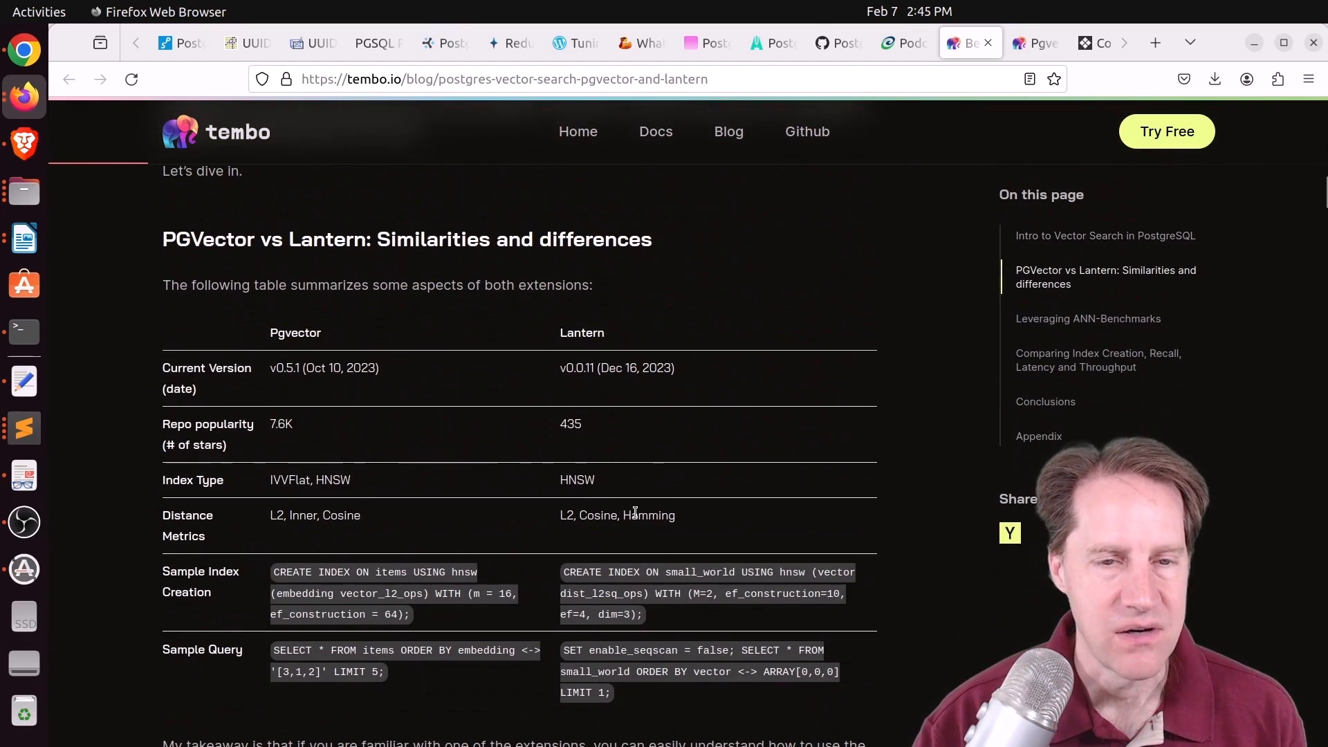
scroll("down", 3)
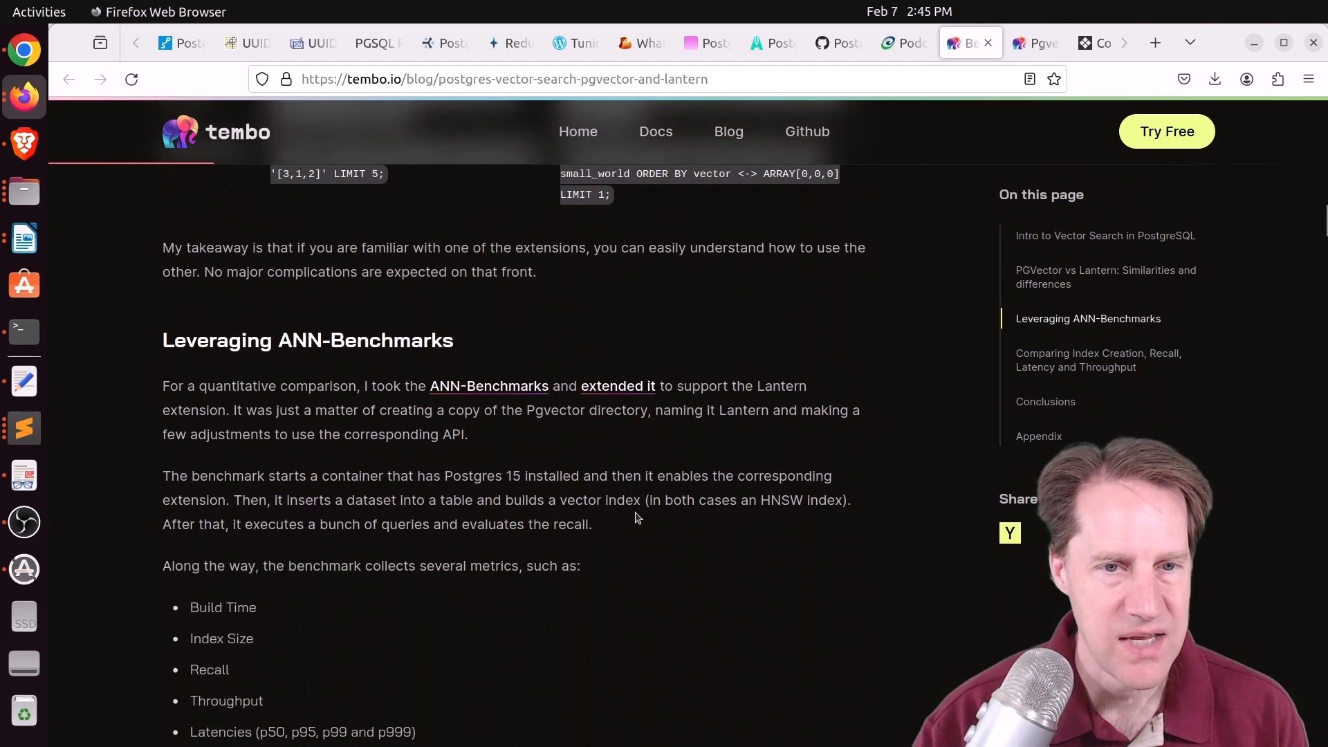
scroll("down", 3)
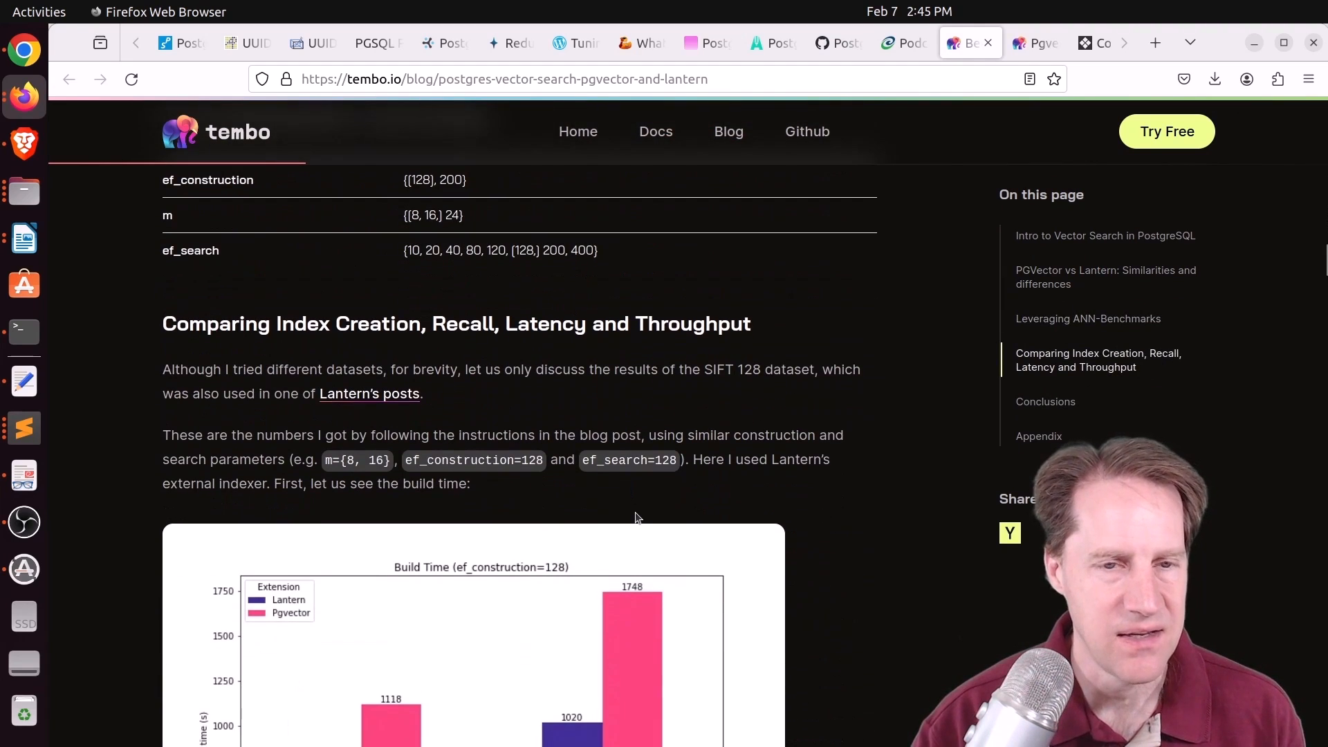
scroll("down", 3)
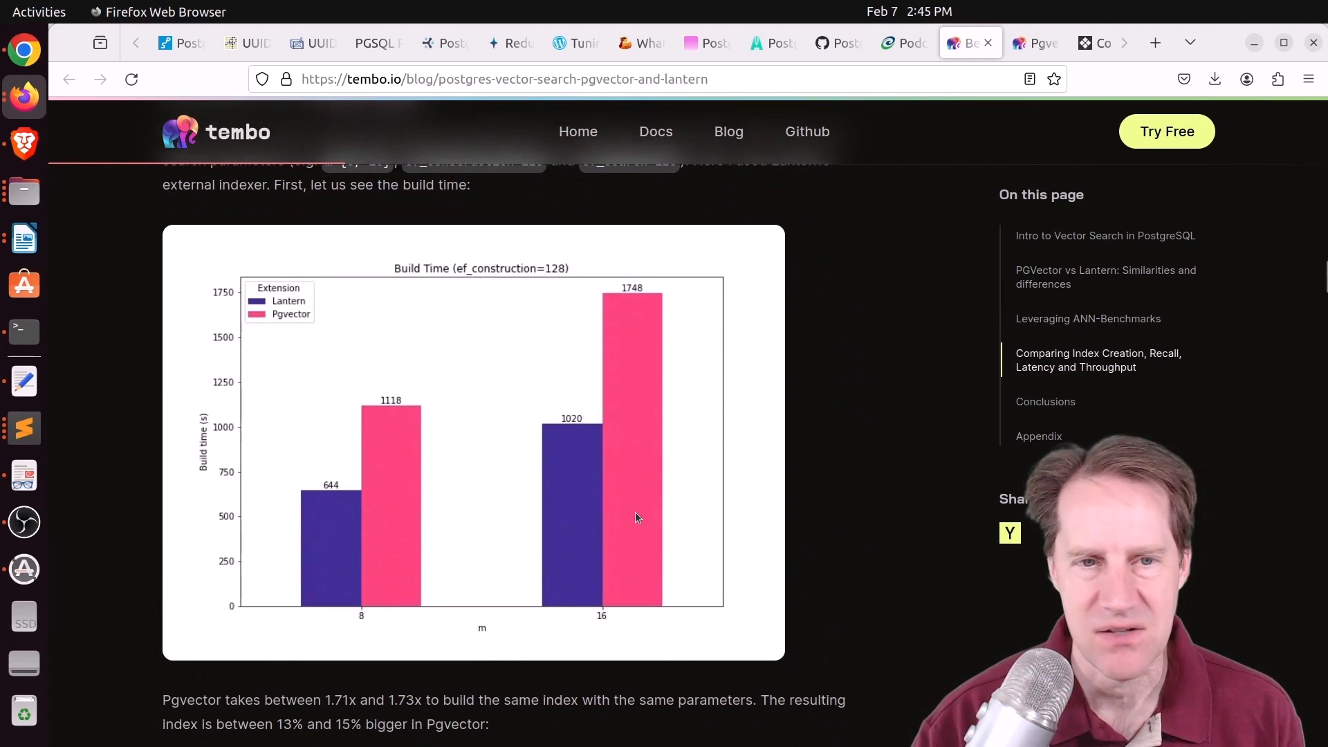
Review the recall, throughput and latency charts, then move to the part 2 post tab.
scroll("down", 3)
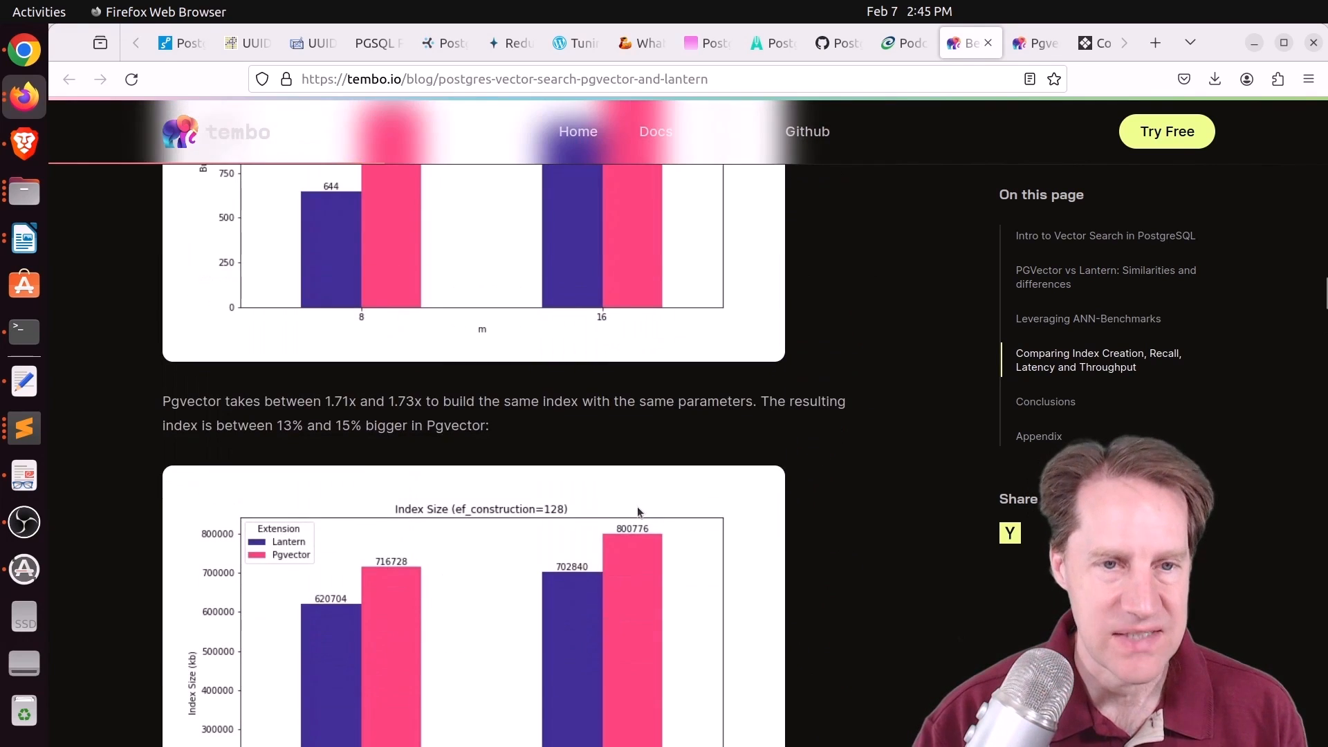
scroll("down", 3)
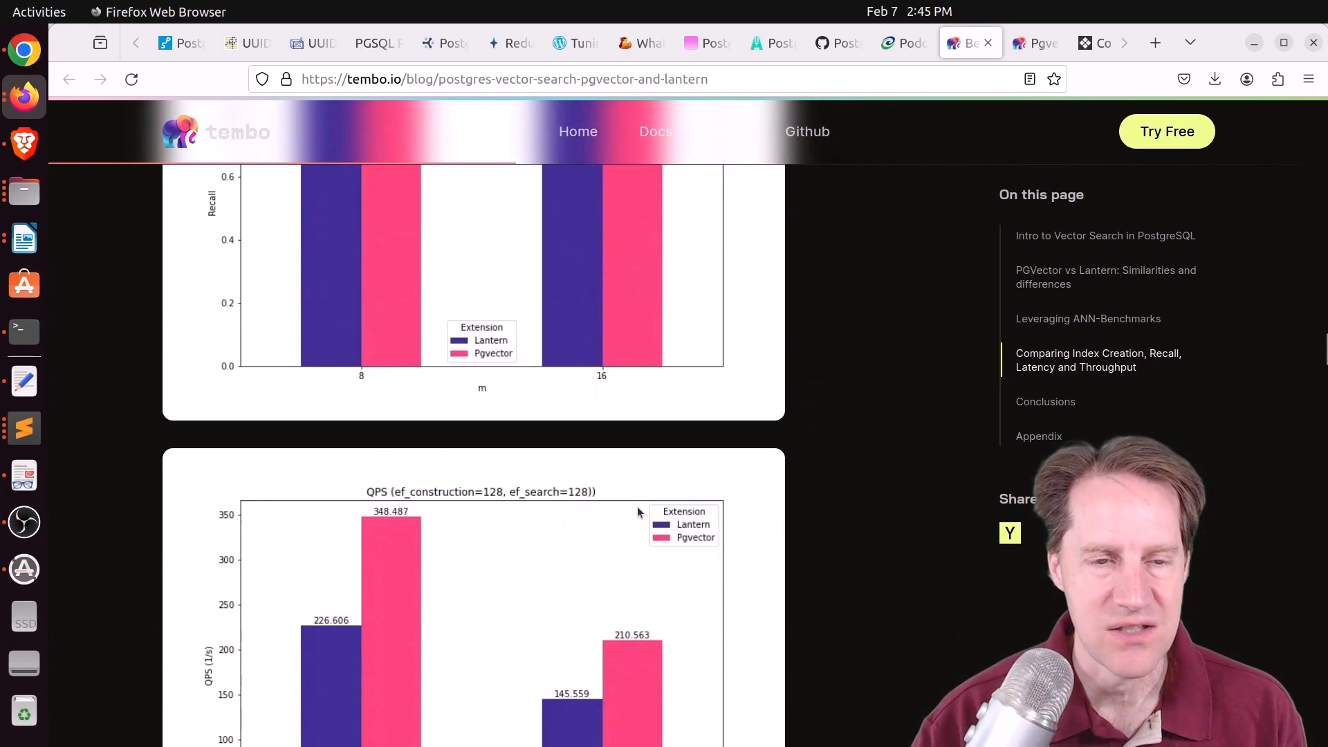
scroll("down", 3)
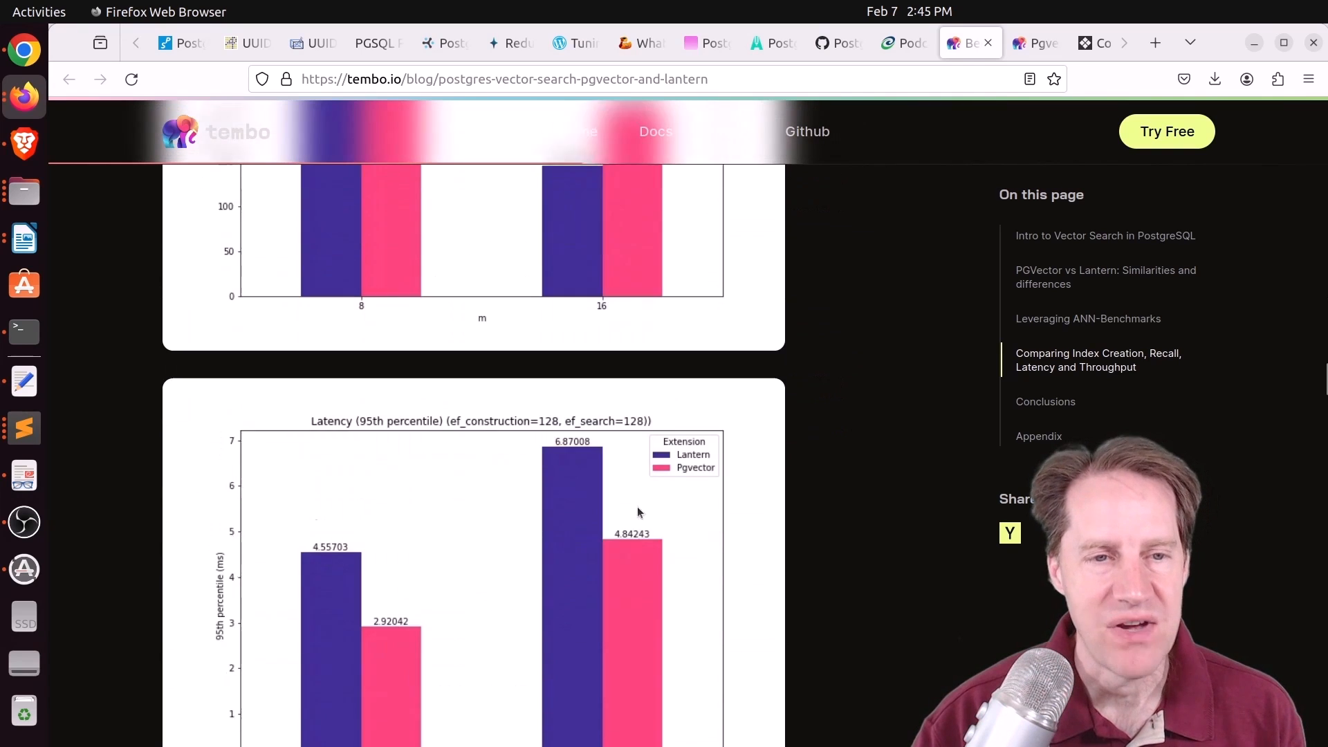
scroll("up", 3)
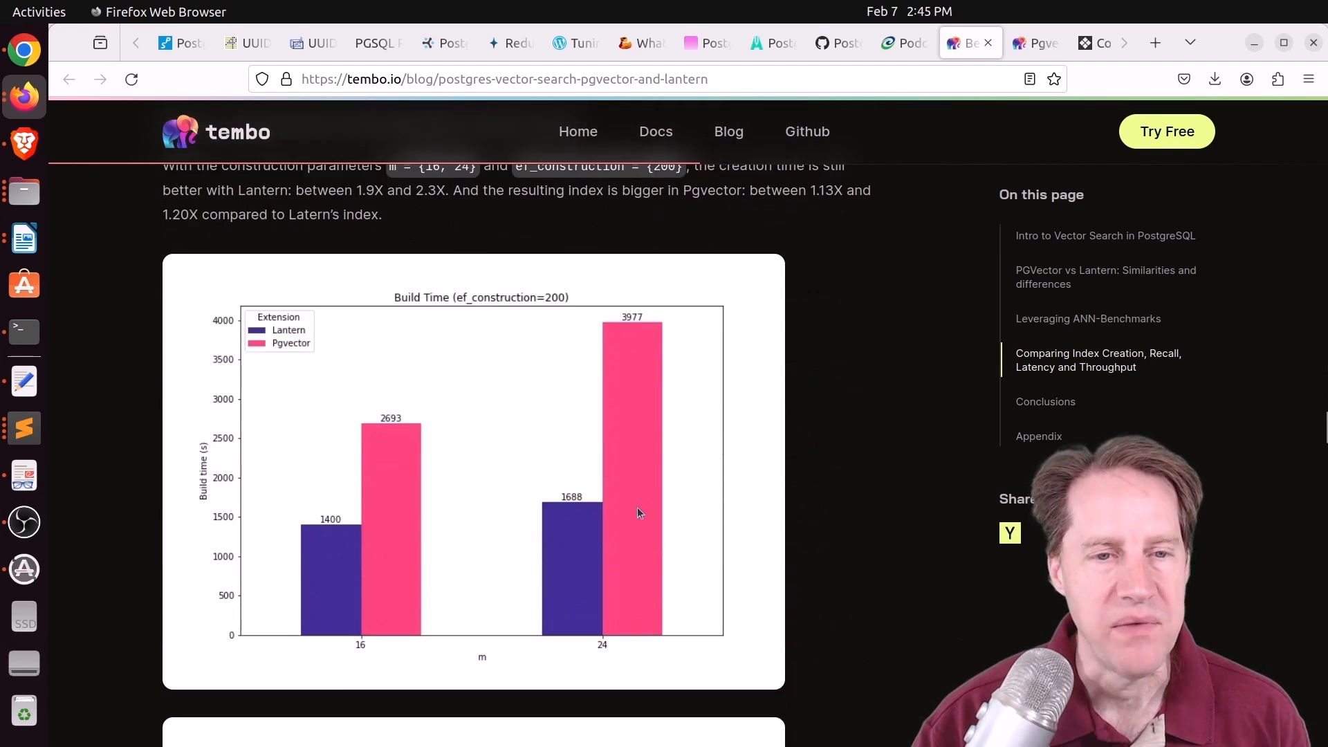
scroll("down", 3)
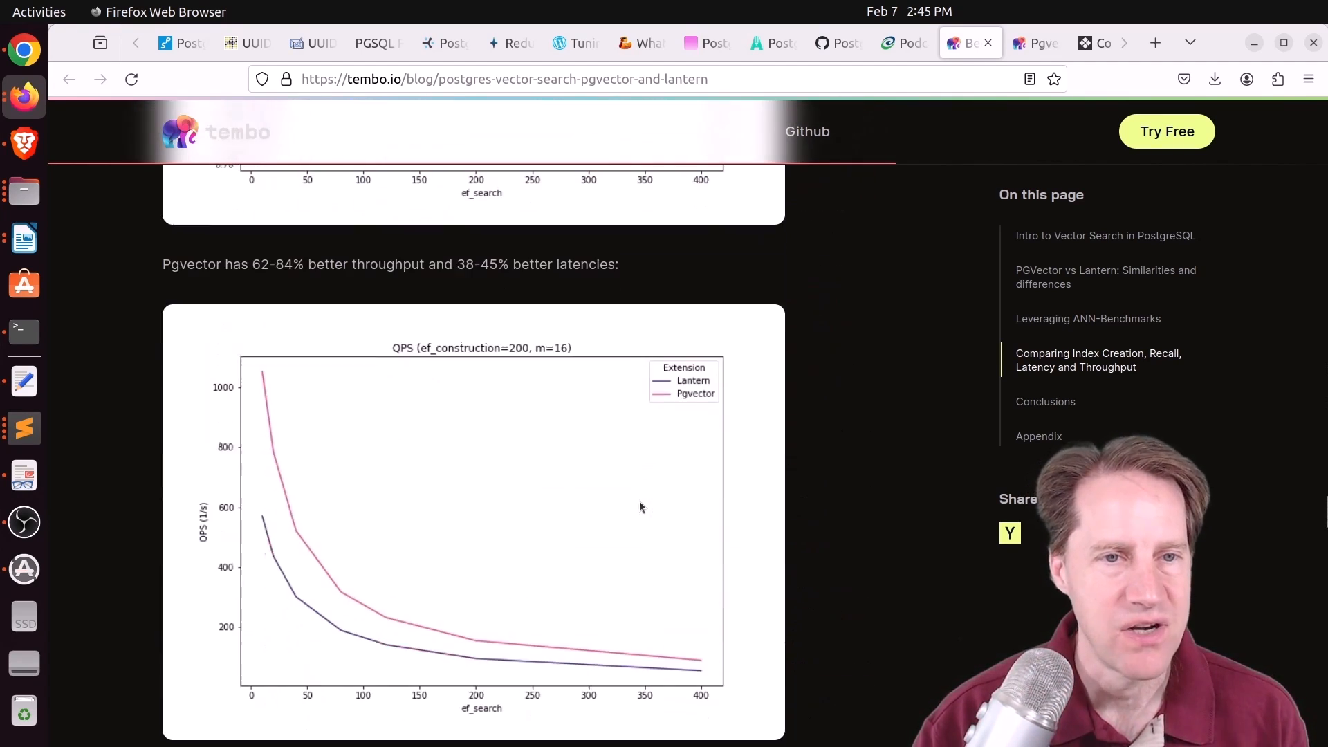
left_click(1037, 43)
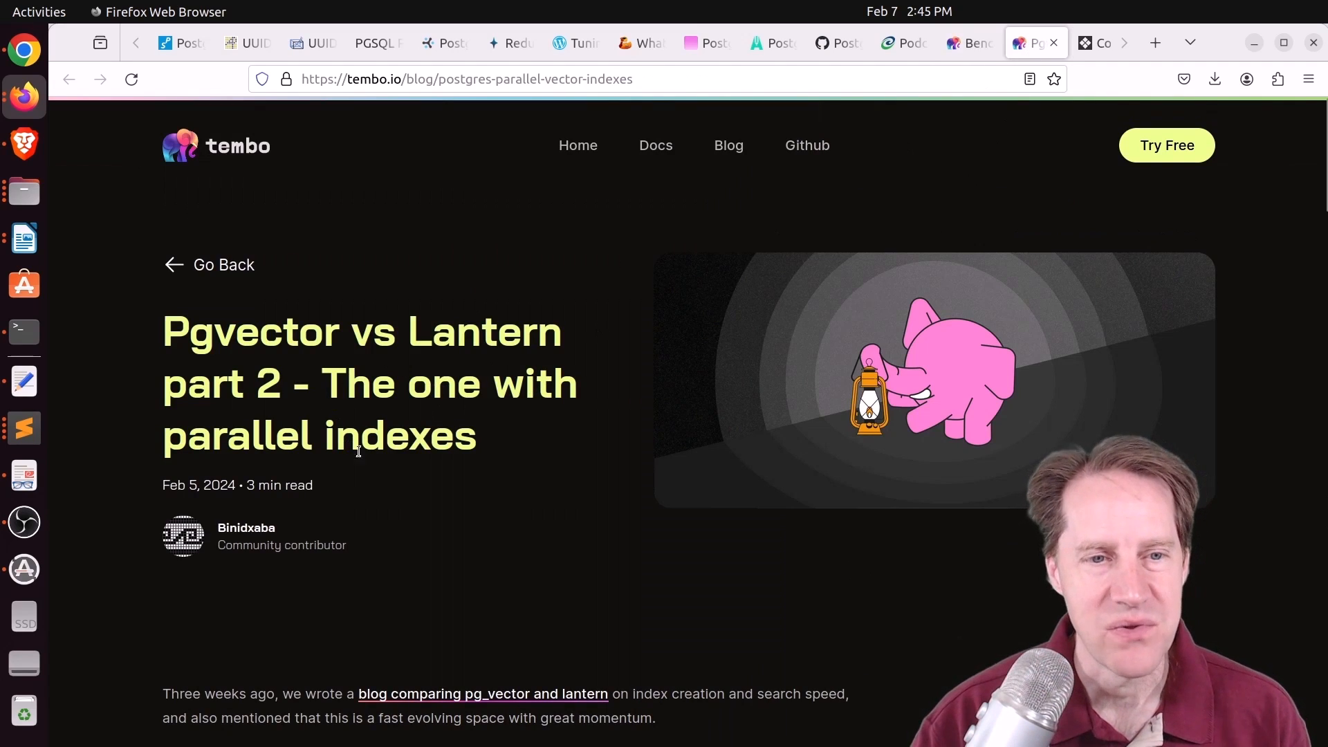
Scroll the part 2 post's parallel build-time chart to 'Try it out', then move to the Just a Theory tab.
scroll("down", 3)
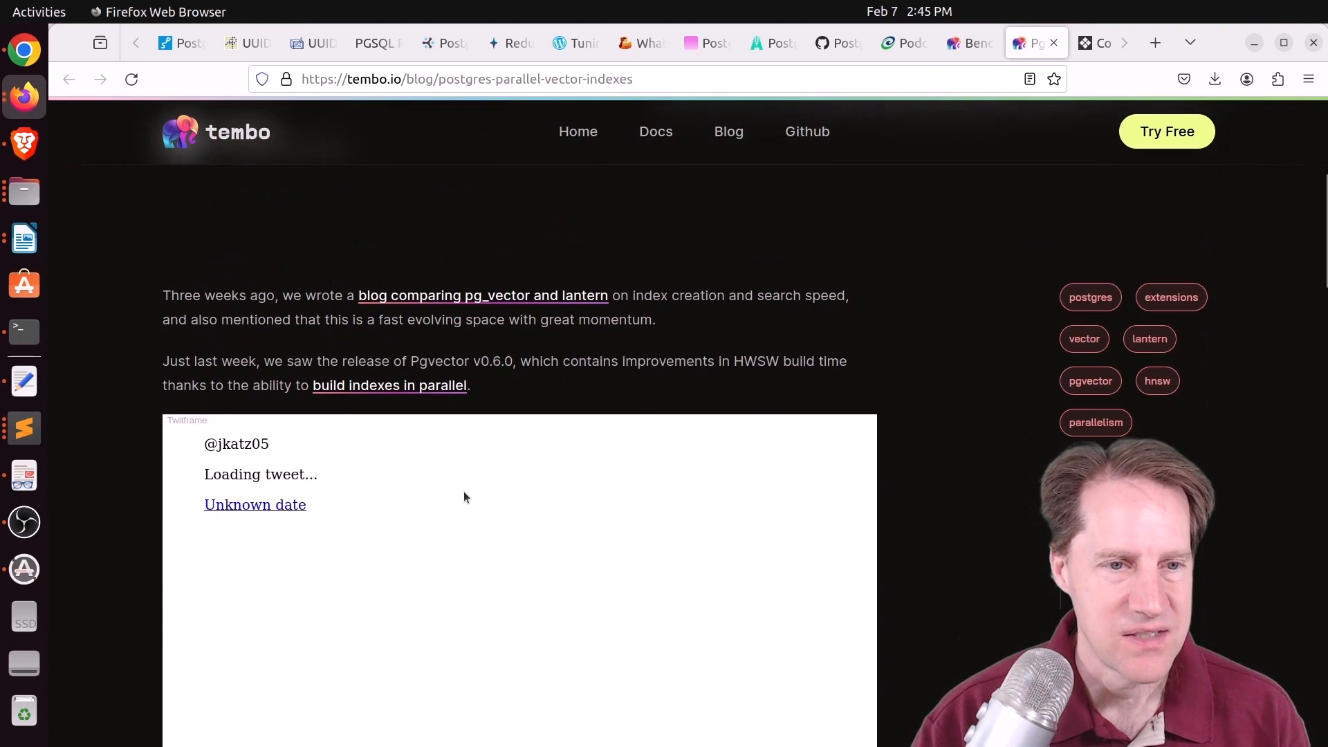
scroll("down", 3)
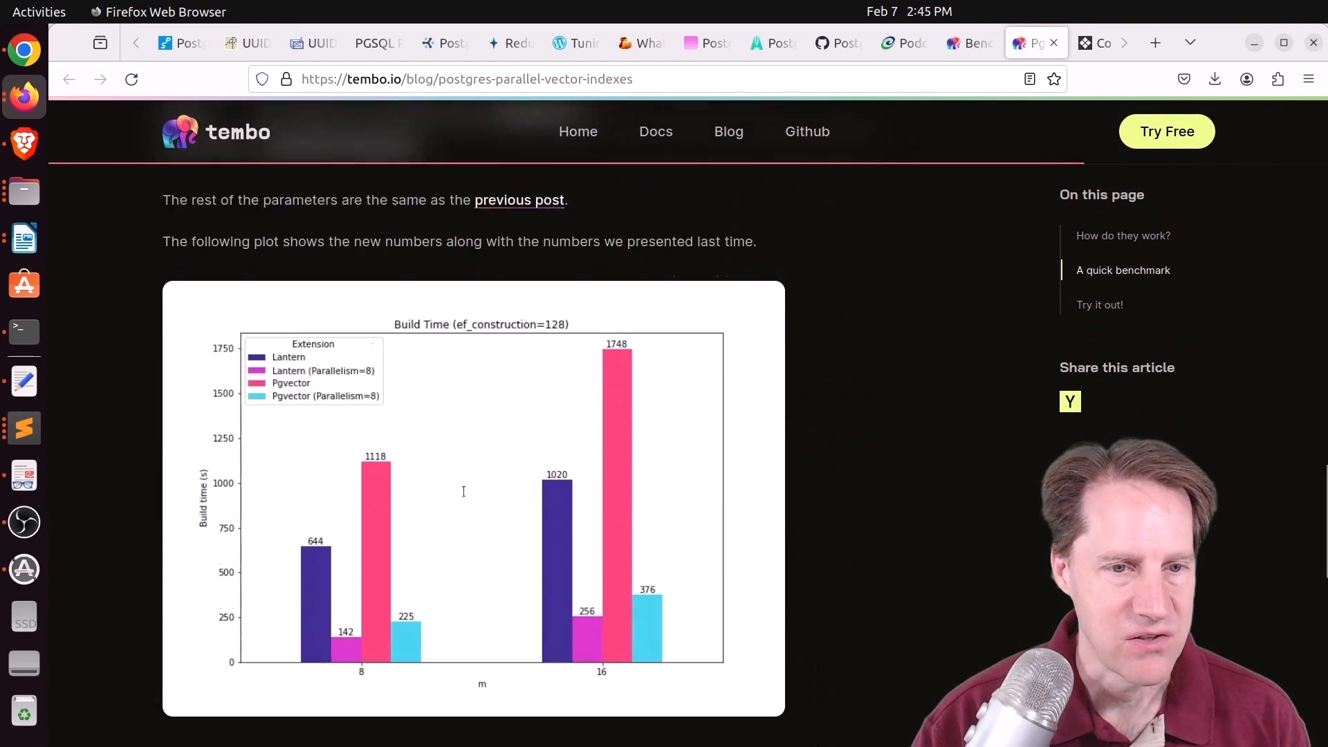
scroll("down", 3)
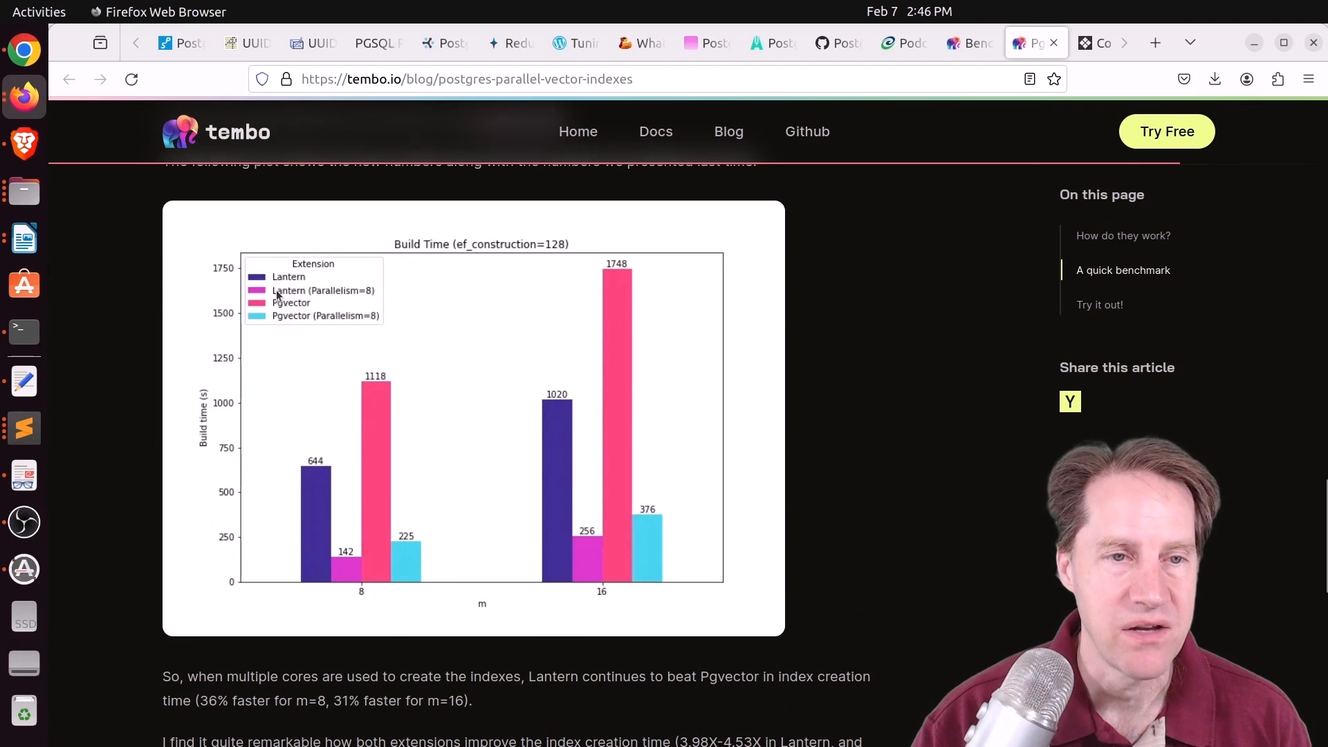
scroll("down", 3)
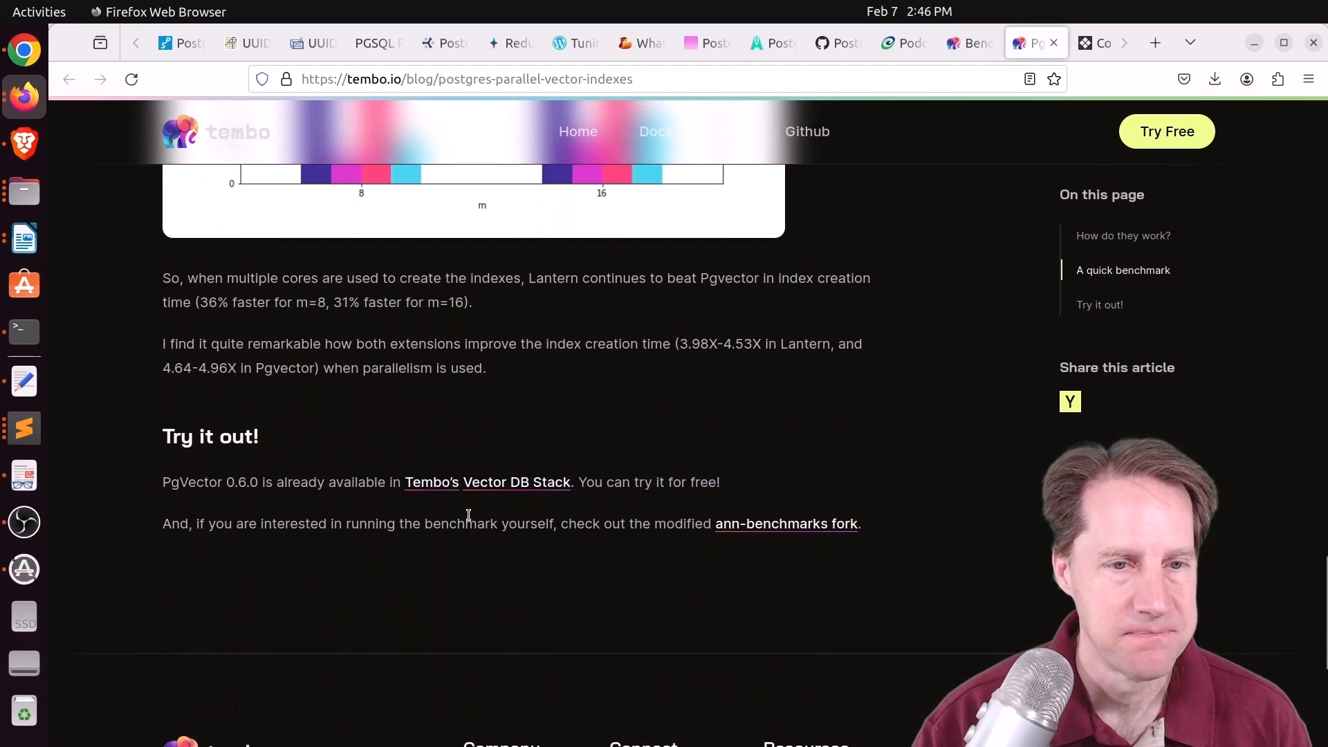
mouse_move(1095, 105)
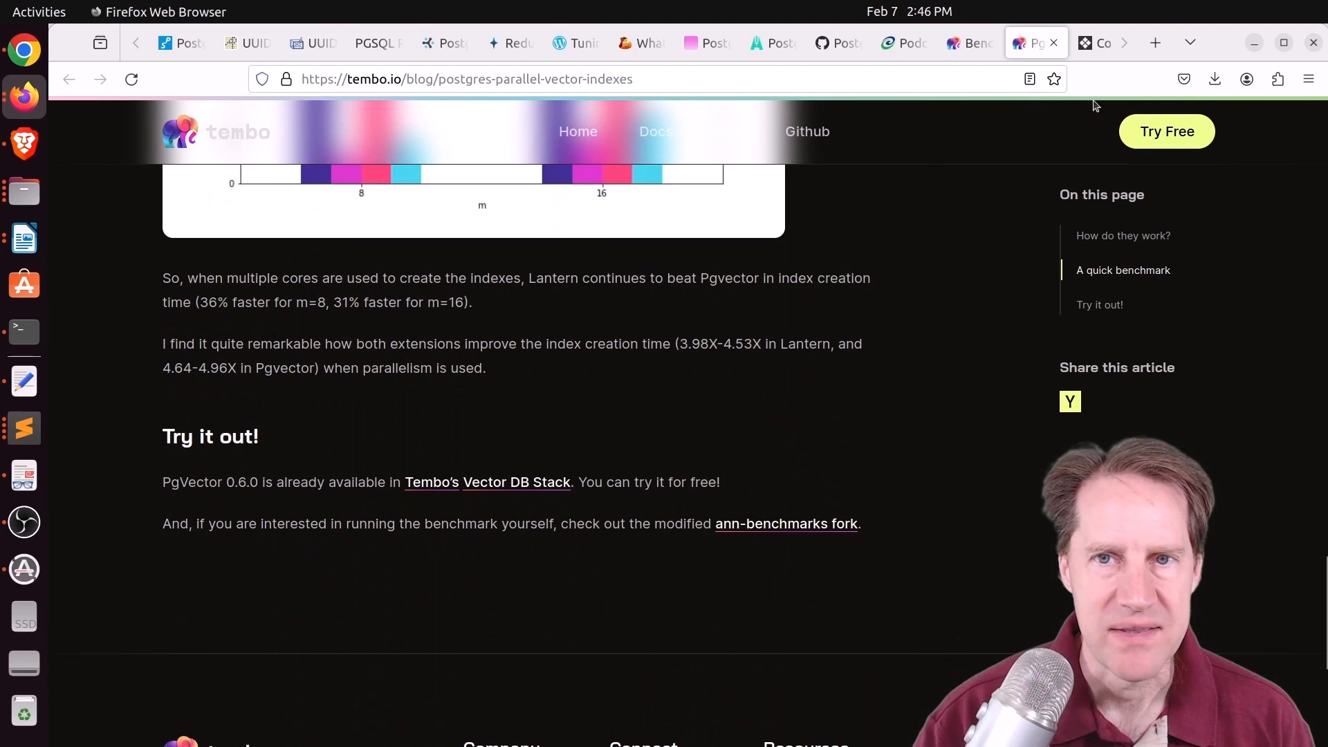
left_click(1077, 43)
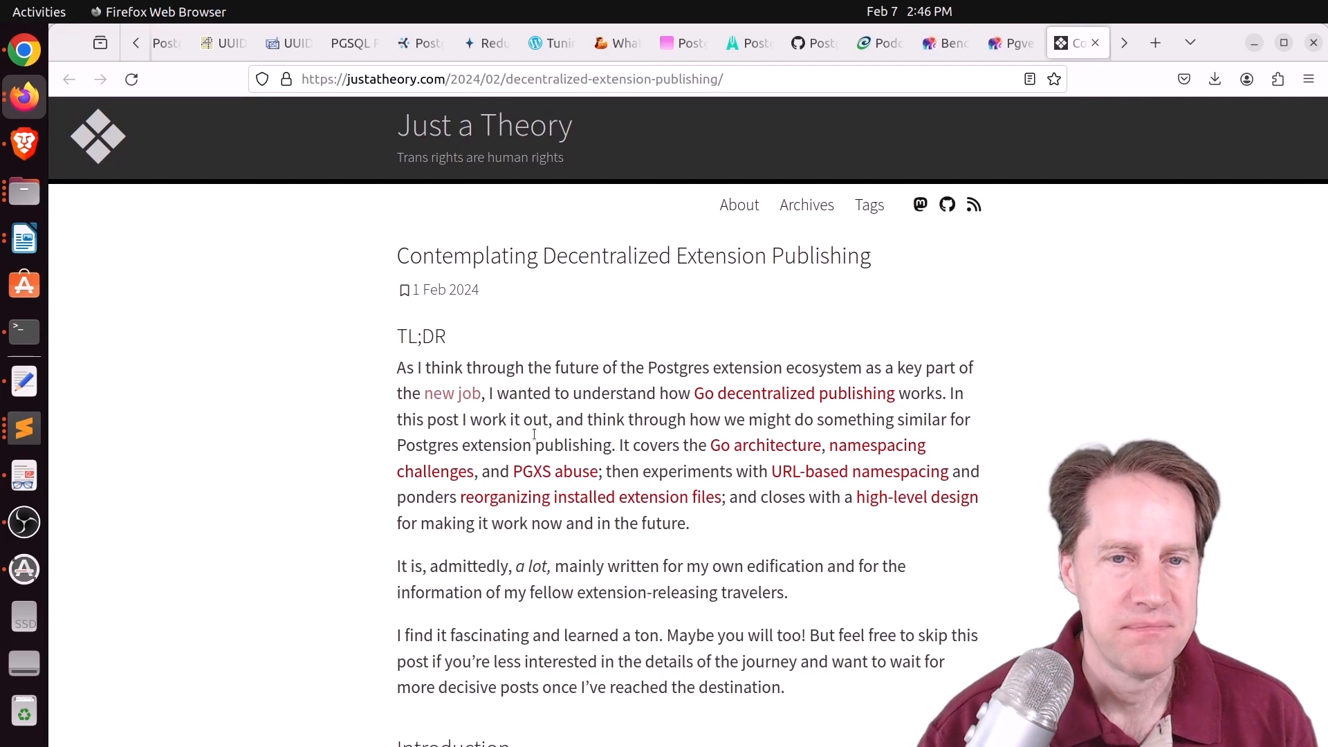
mouse_move(557, 438)
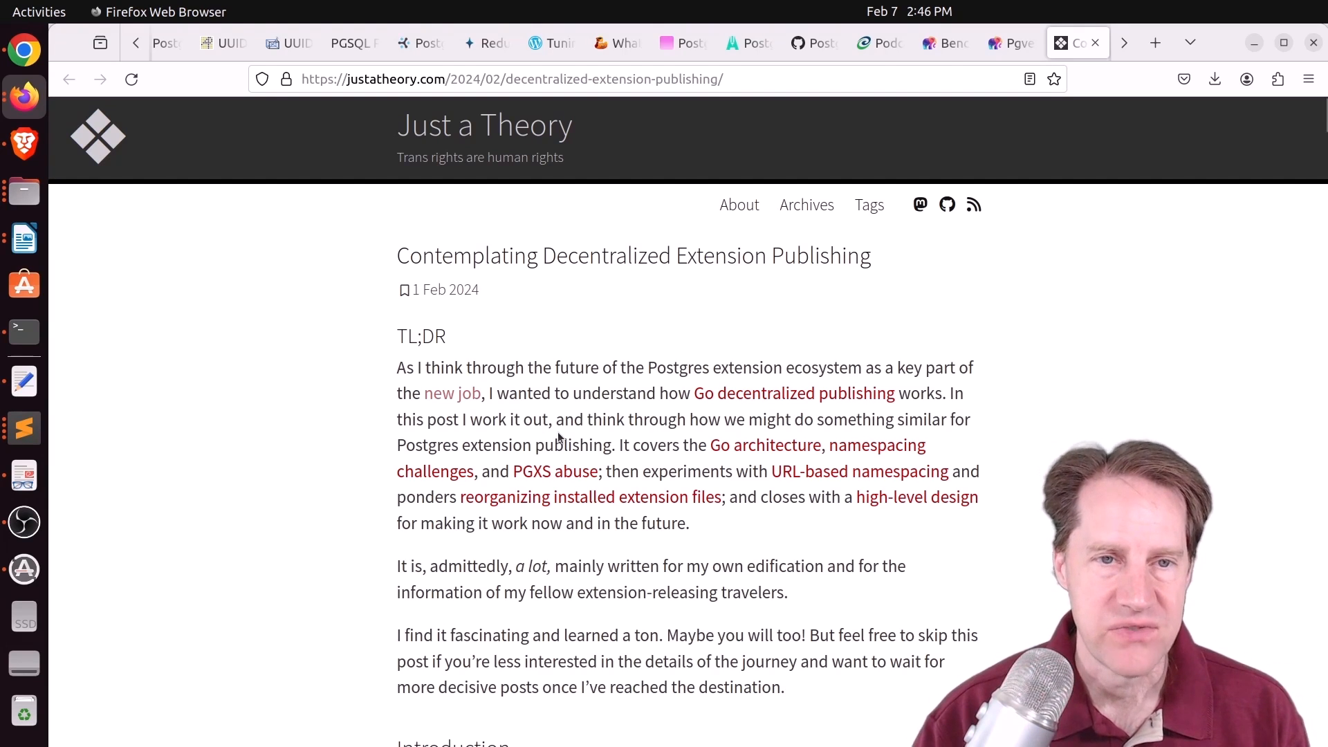
mouse_move(606, 419)
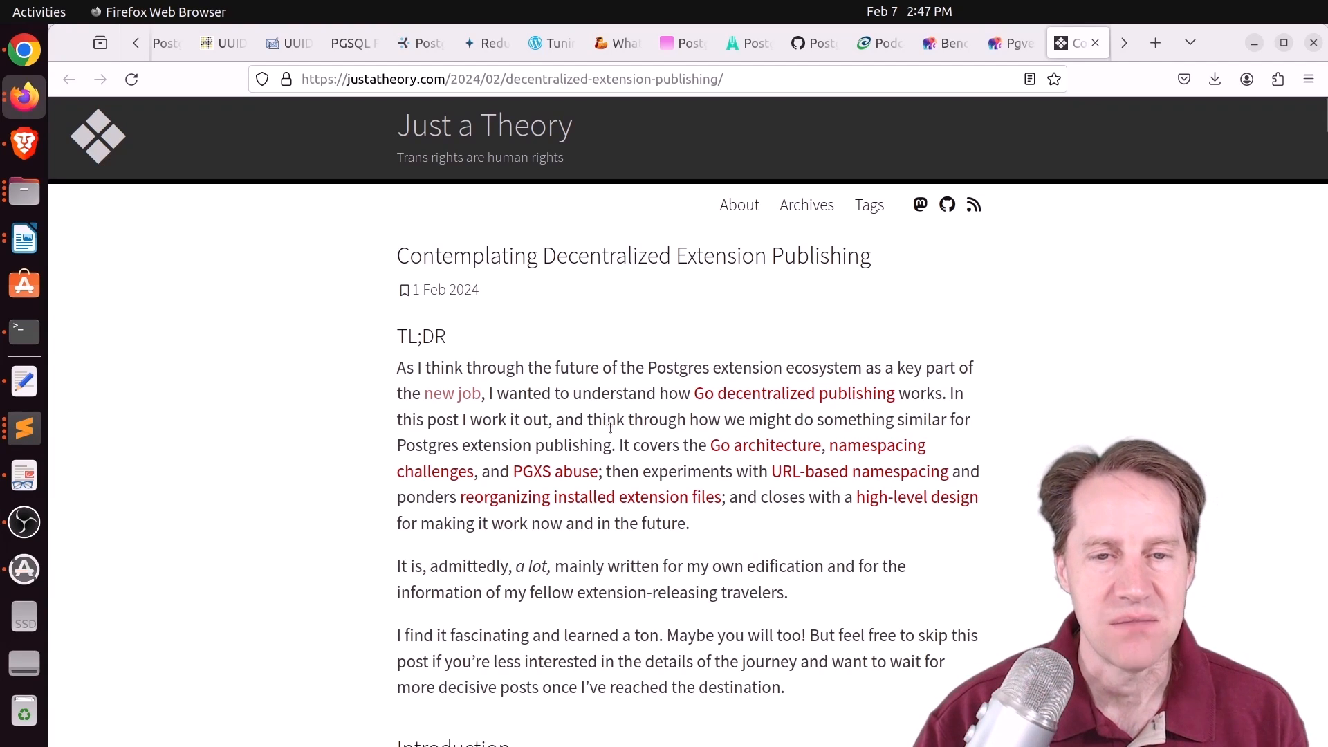
mouse_move(792, 393)
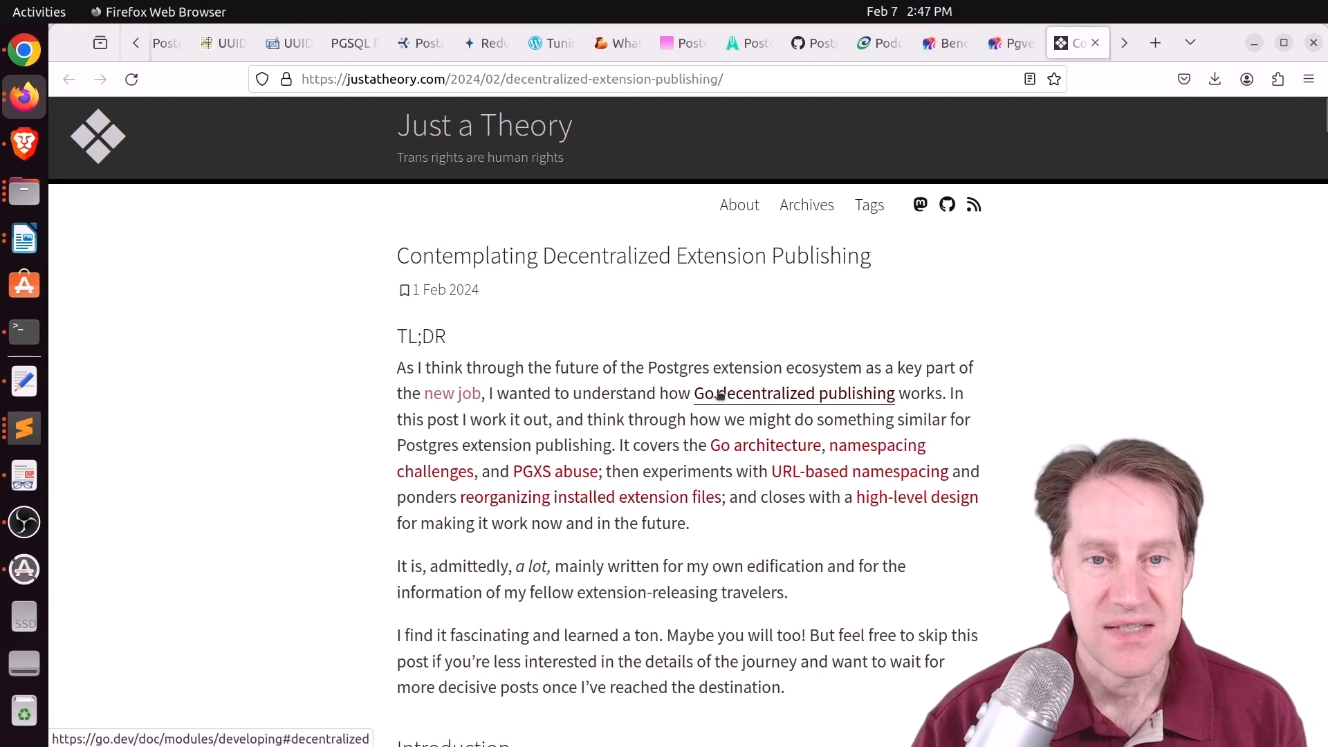
mouse_move(1026, 563)
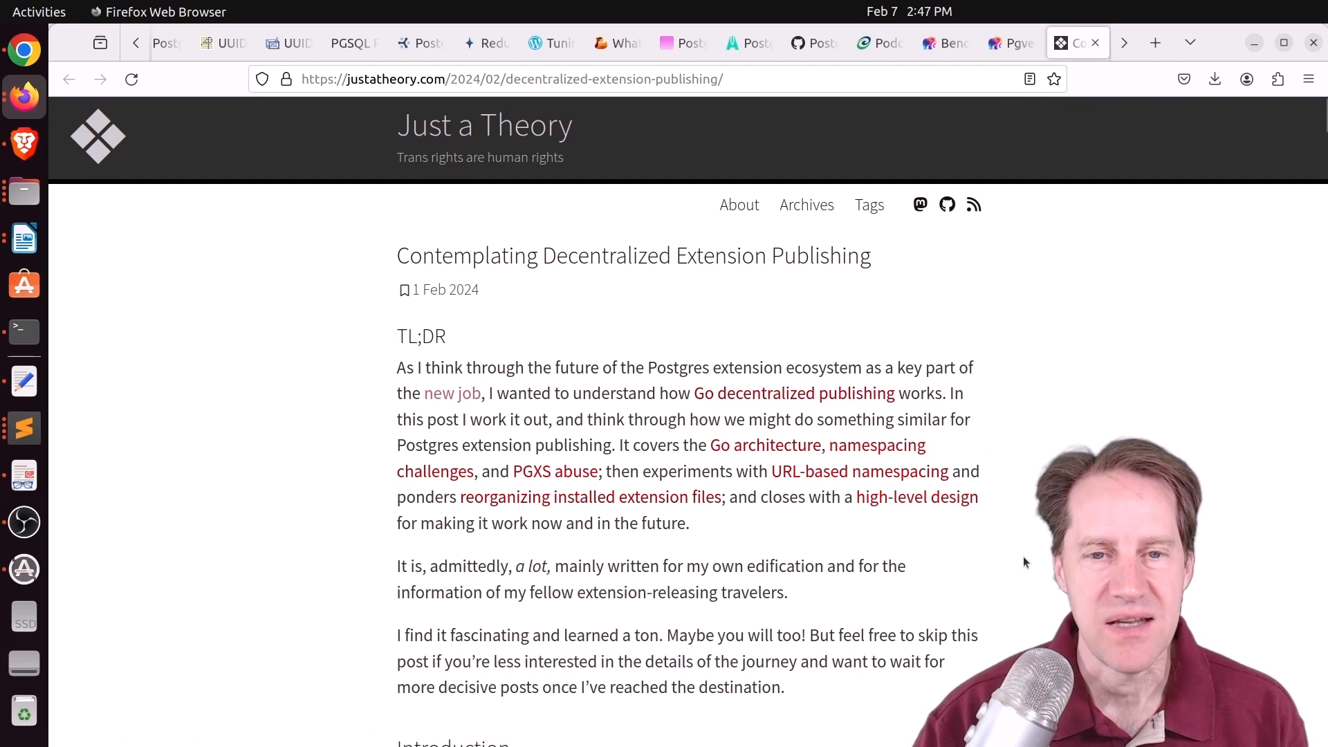
Scroll the decentralized extension publishing post from its introduction through the proposed design to namespacing.
scroll("down", 3)
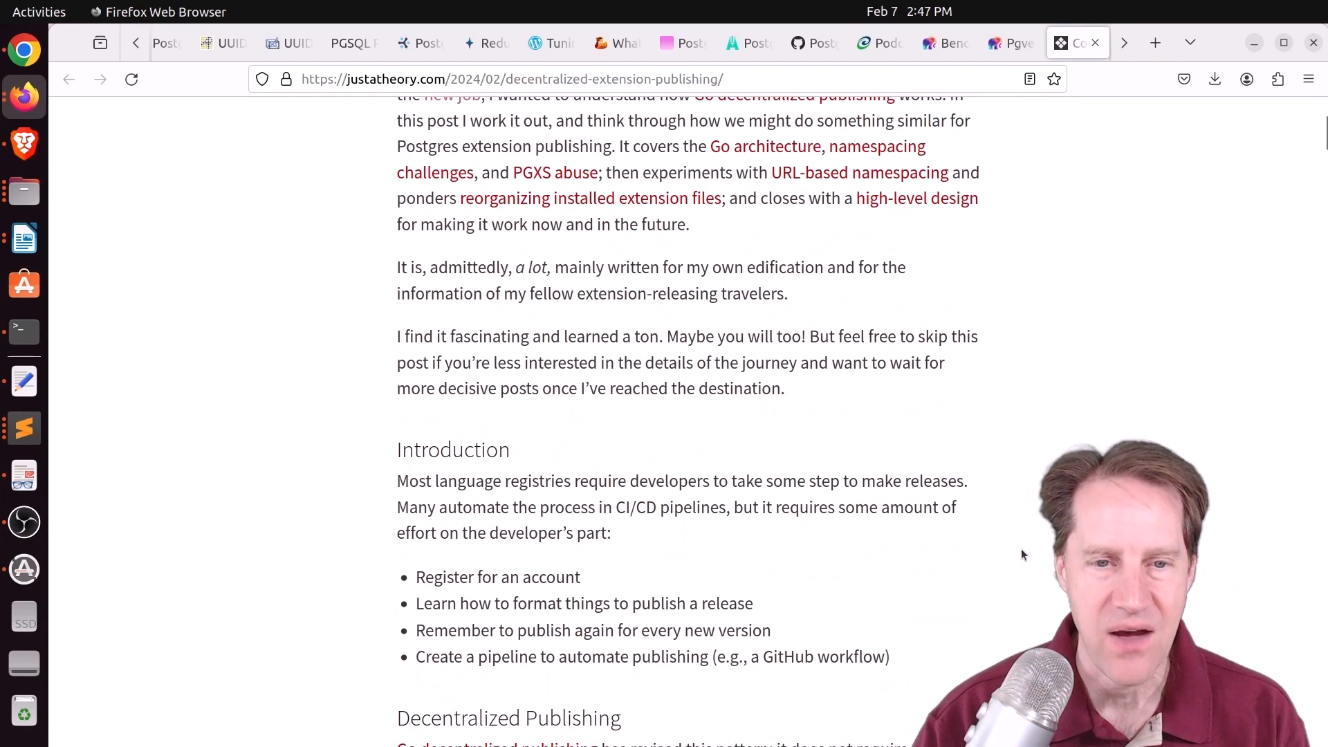
scroll("down", 3)
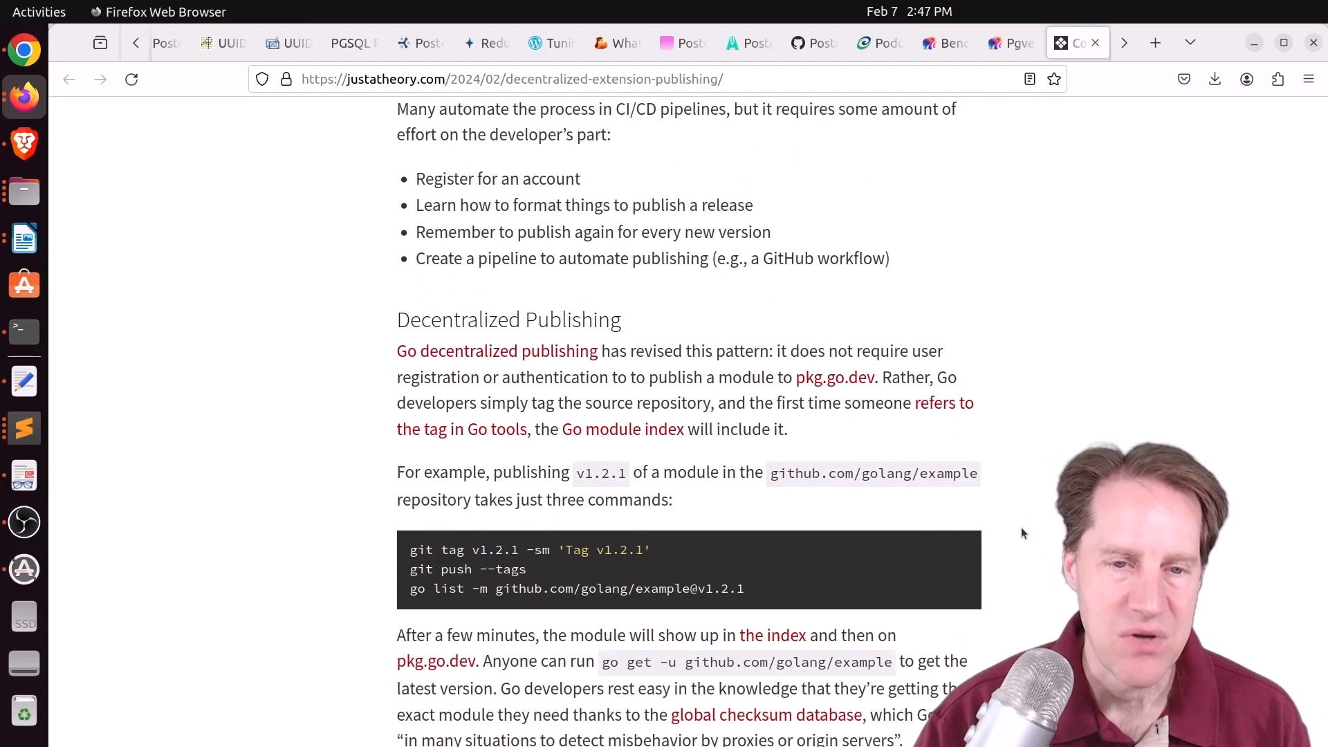
scroll("down", 3)
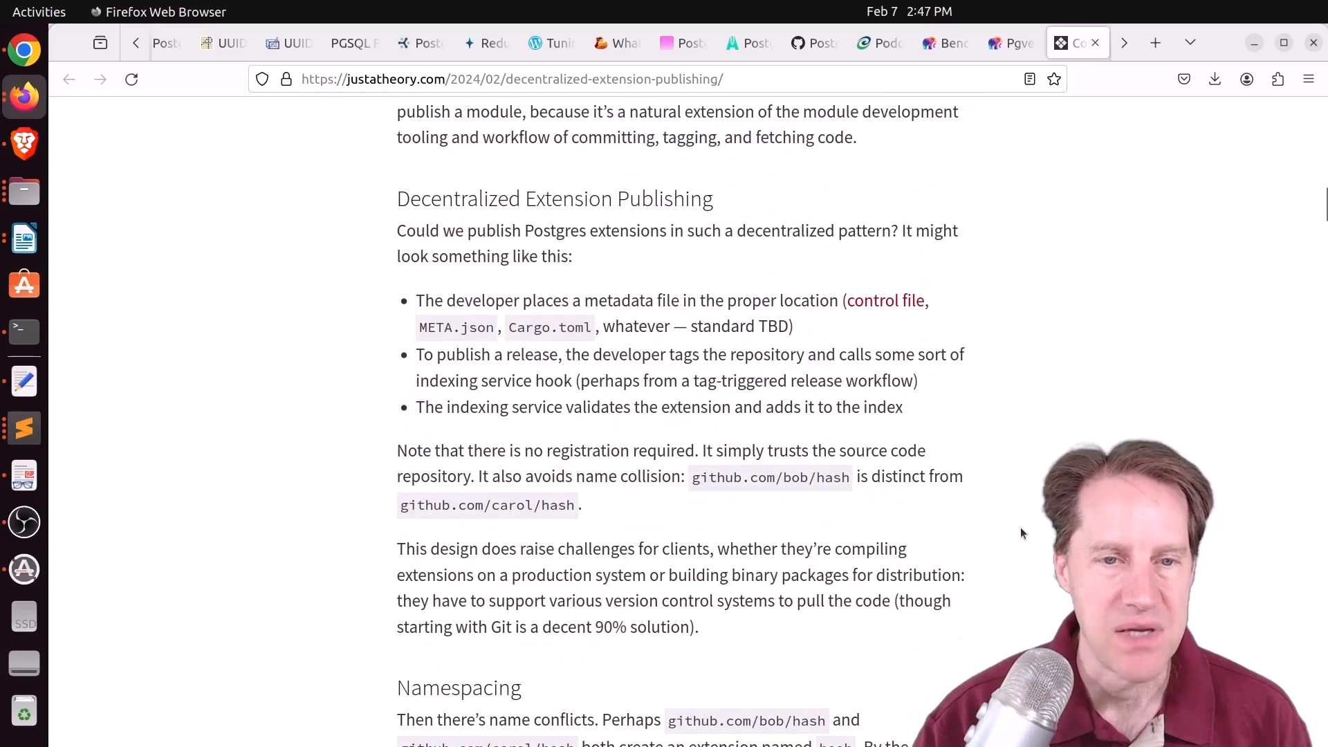
scroll("down", 3)
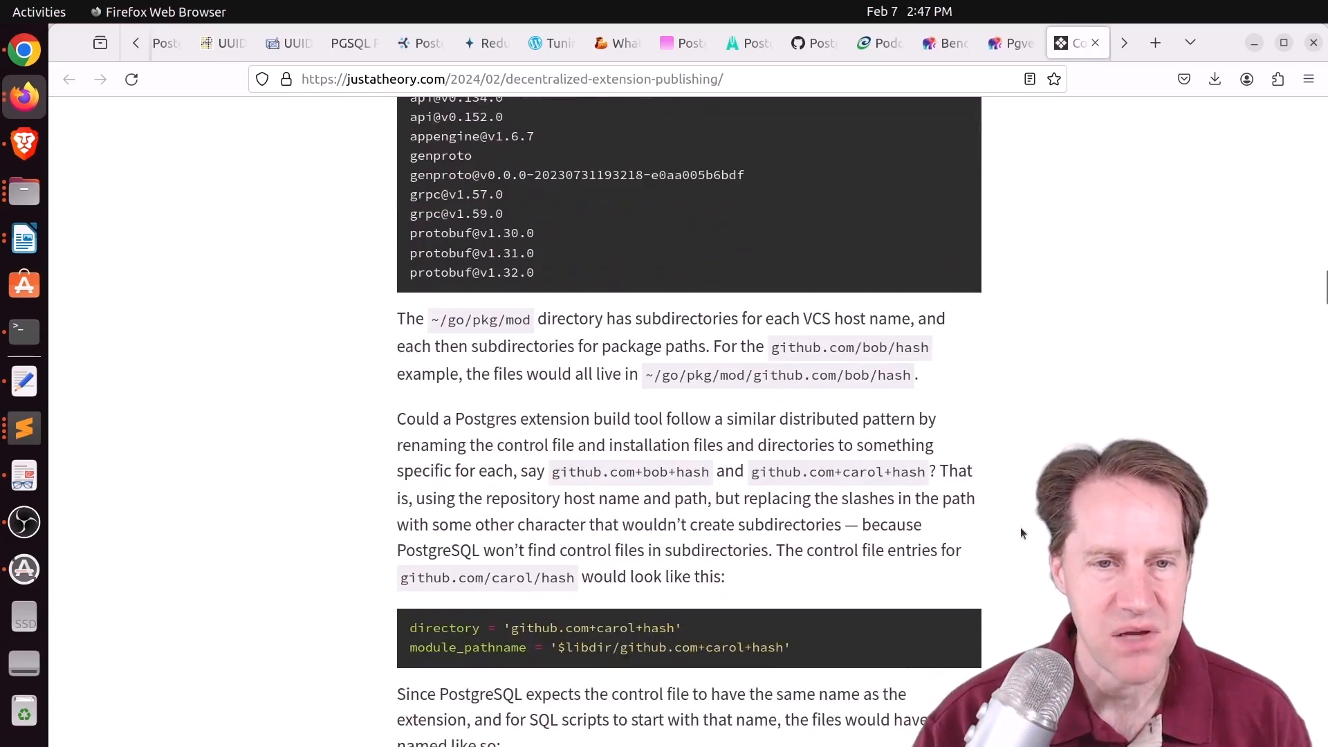